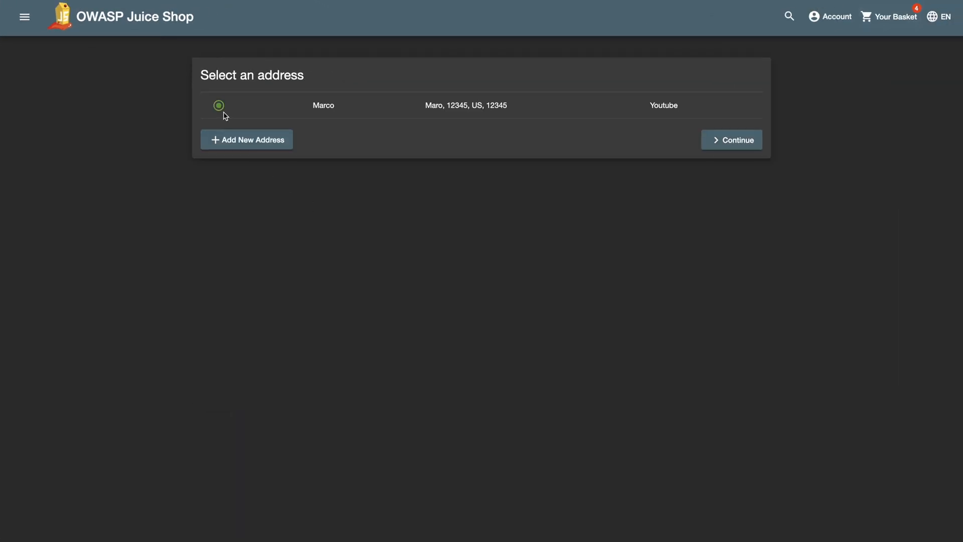
Continue checkout with the saved delivery address and reach My Payment Options.
left_click(730, 139)
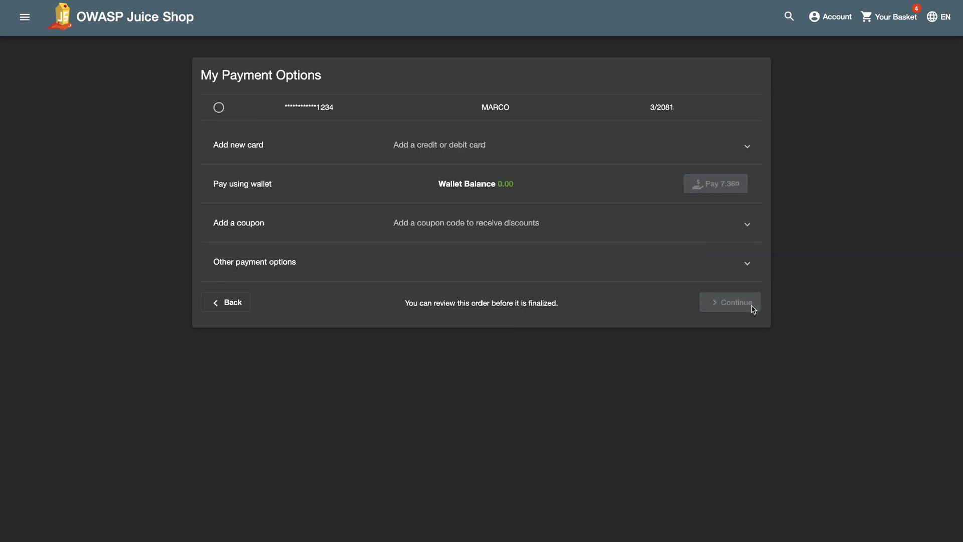
left_click(729, 302)
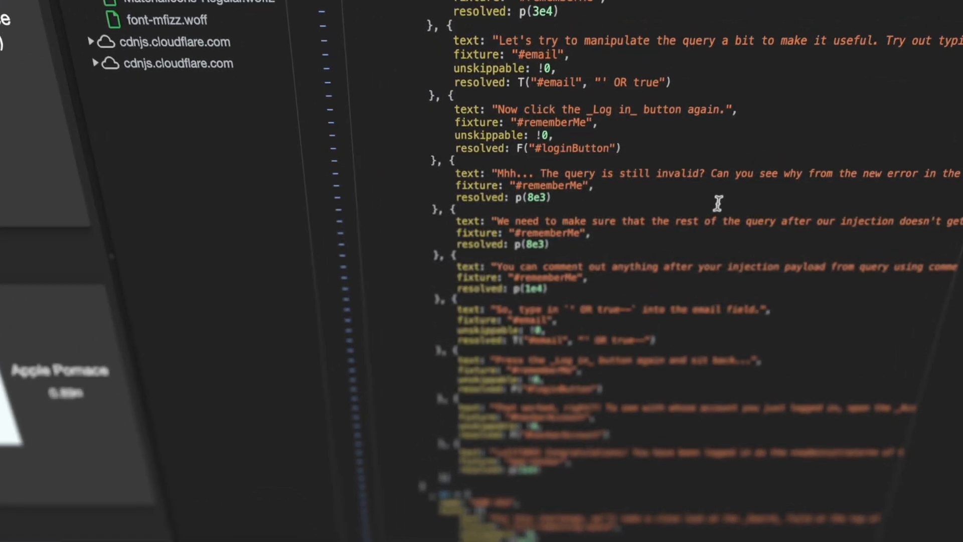
scroll("down", 3)
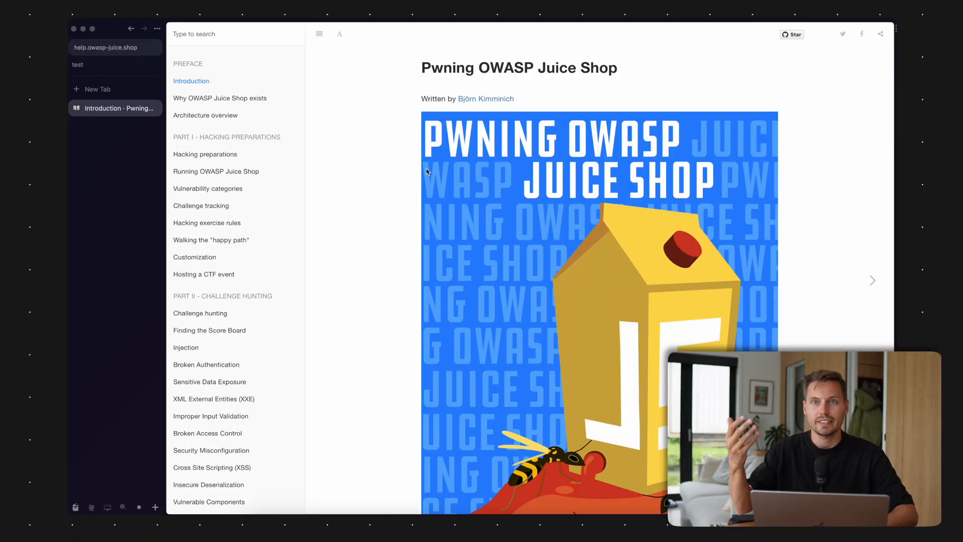
scroll("down", 3)
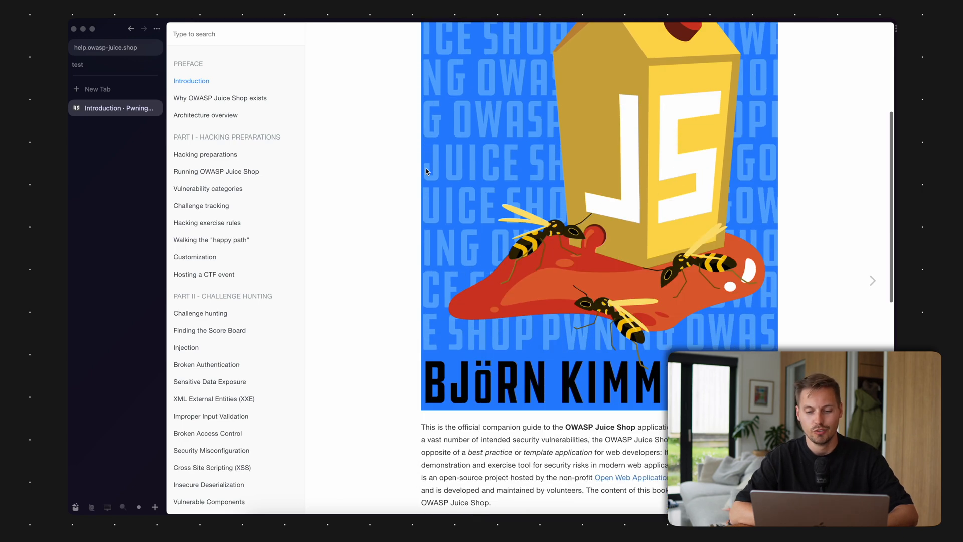
scroll("down", 3)
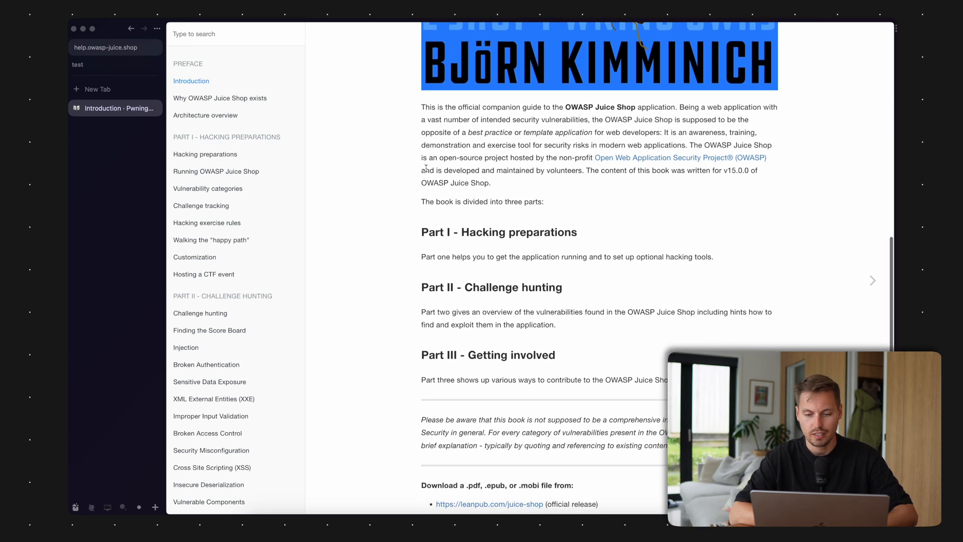
scroll("down", 3)
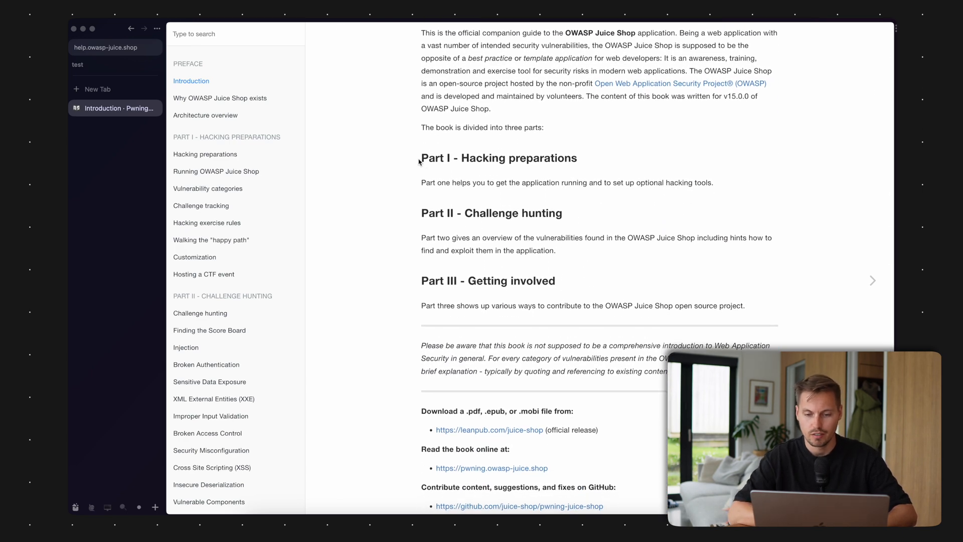
mouse_move(589, 254)
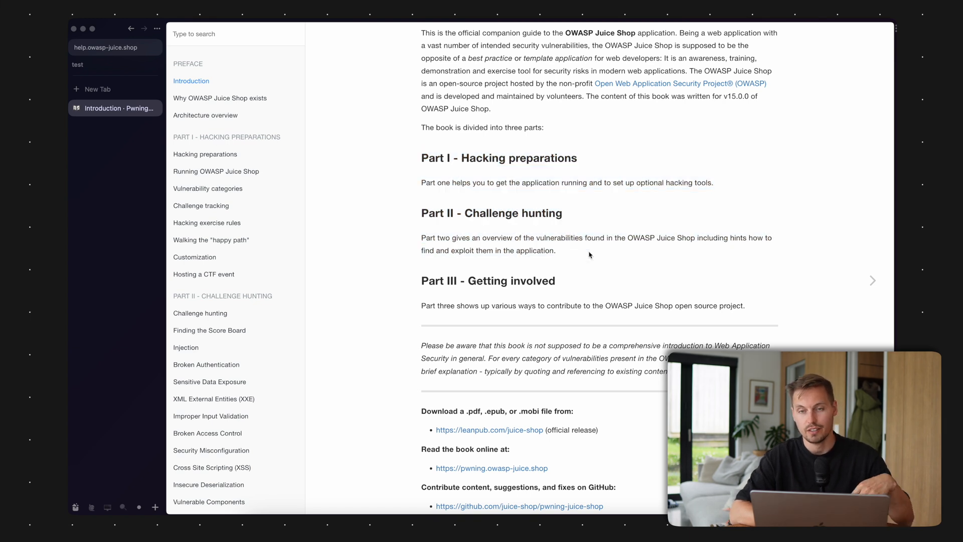
mouse_move(535, 208)
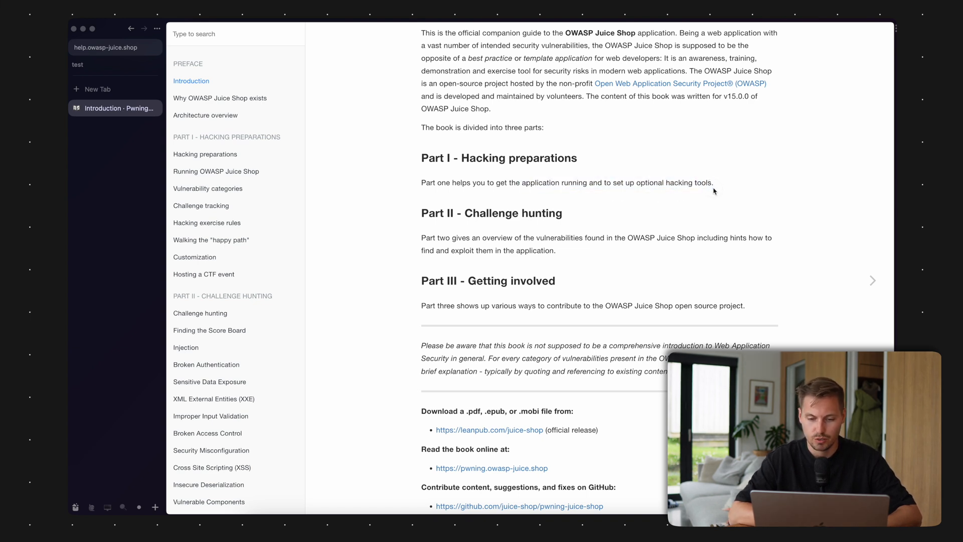
mouse_move(465, 239)
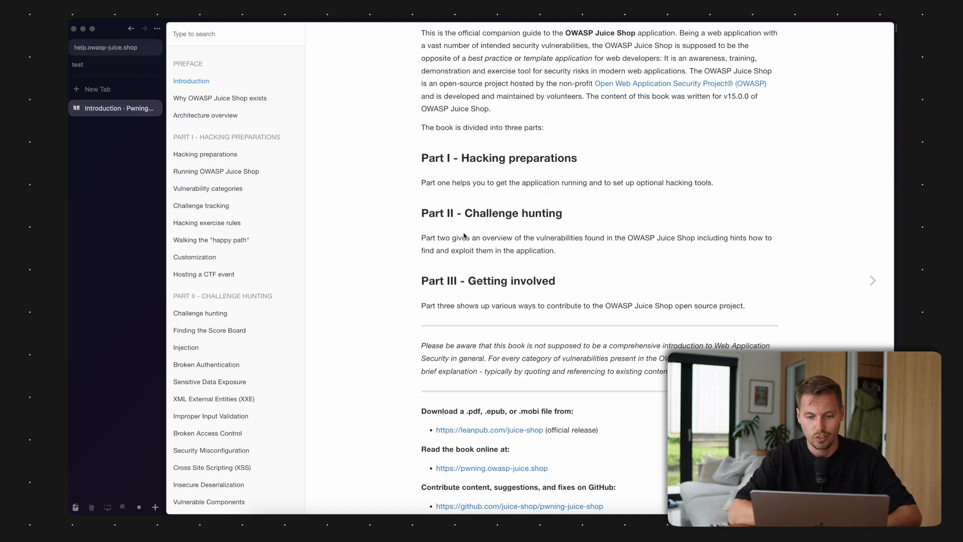
mouse_move(455, 223)
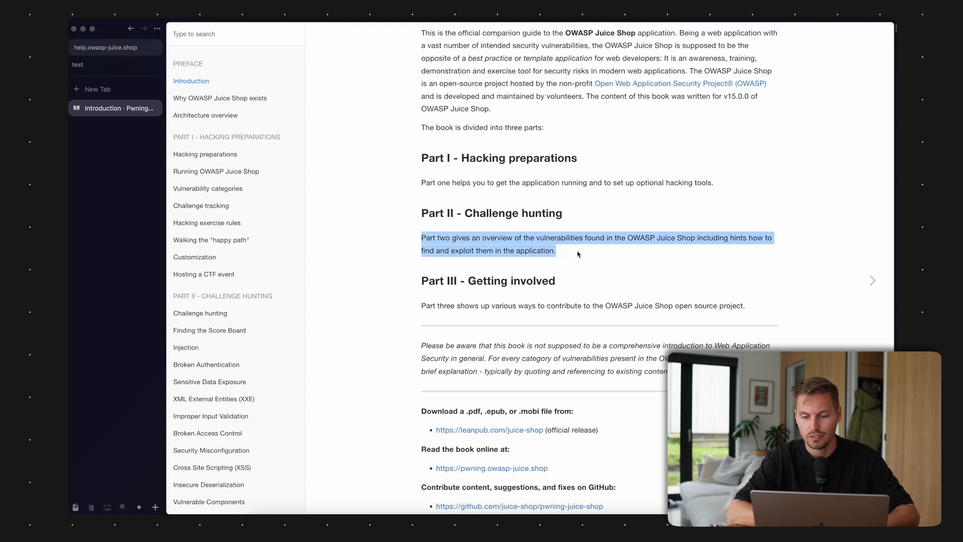
left_click(577, 254)
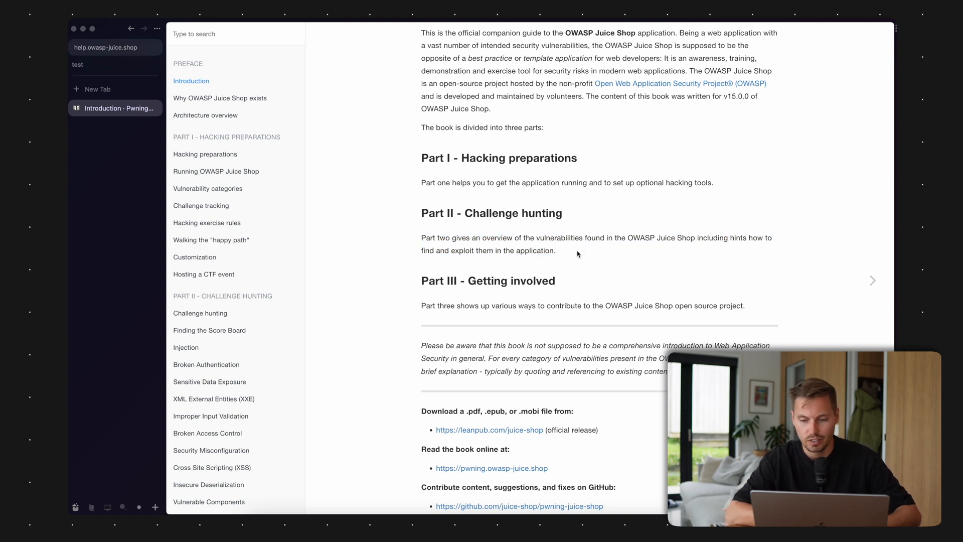
mouse_move(457, 225)
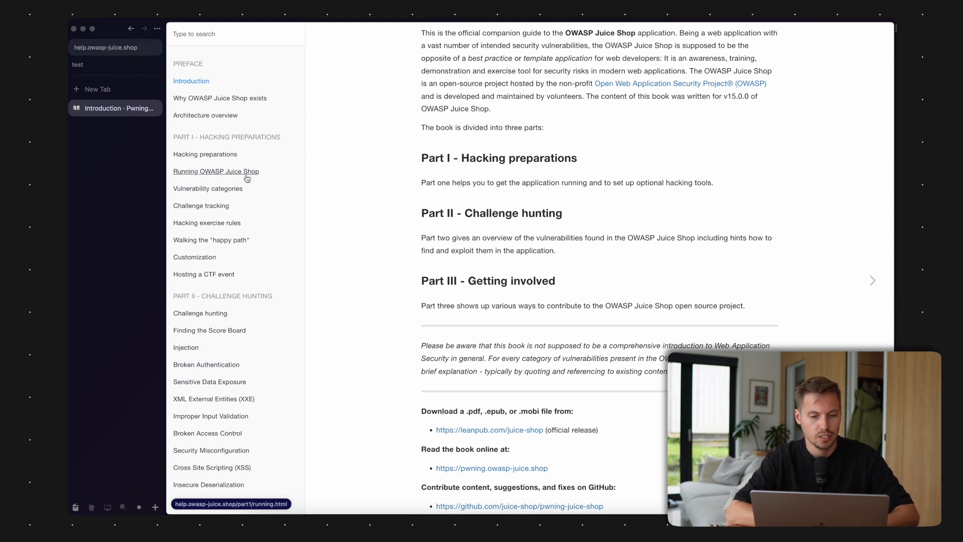
Go to the Running OWASP Juice Shop chapter and scroll to the Docker image section.
left_click(215, 171)
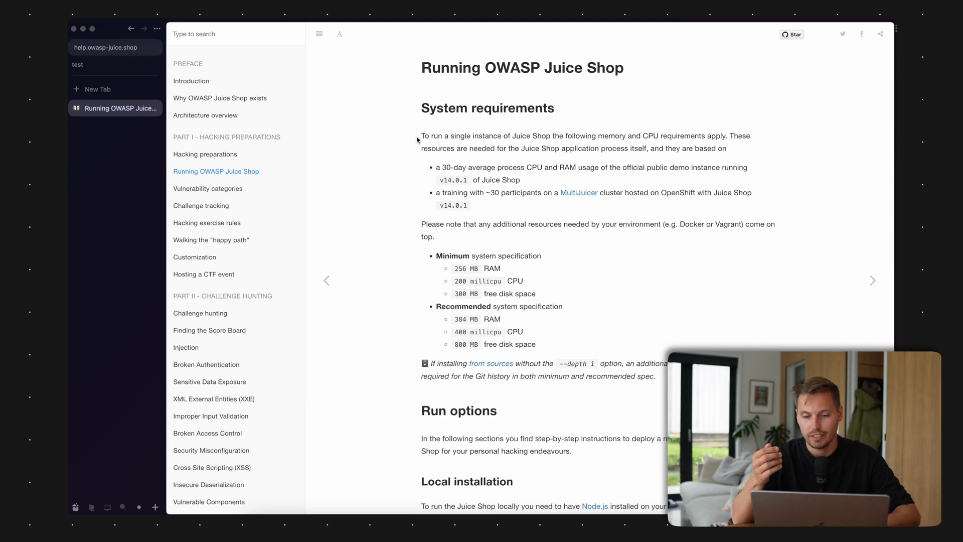
scroll("down", 3)
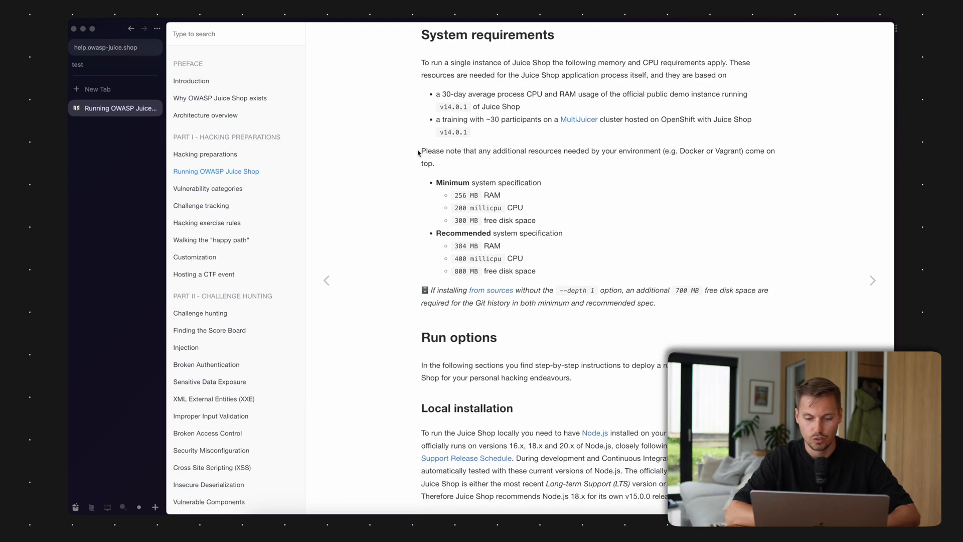
scroll("down", 3)
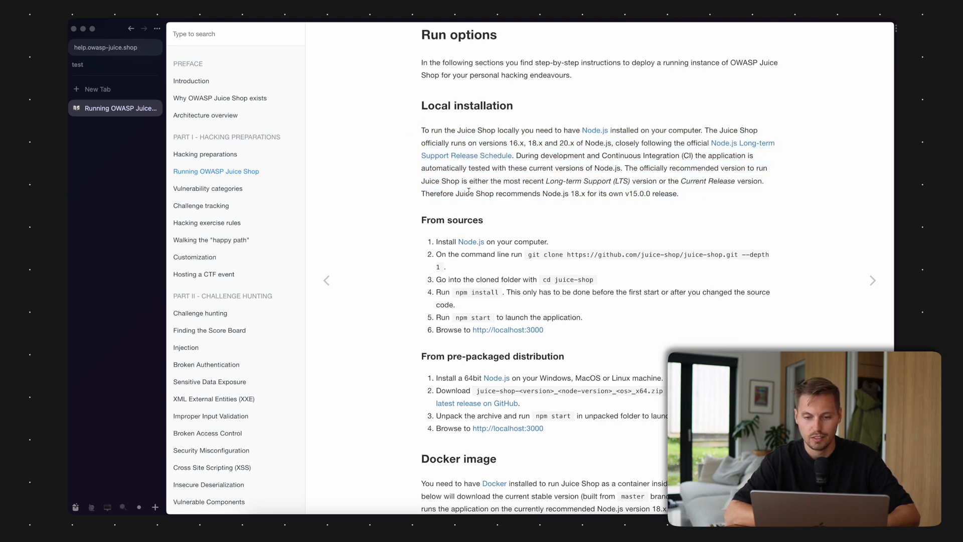
scroll("down", 3)
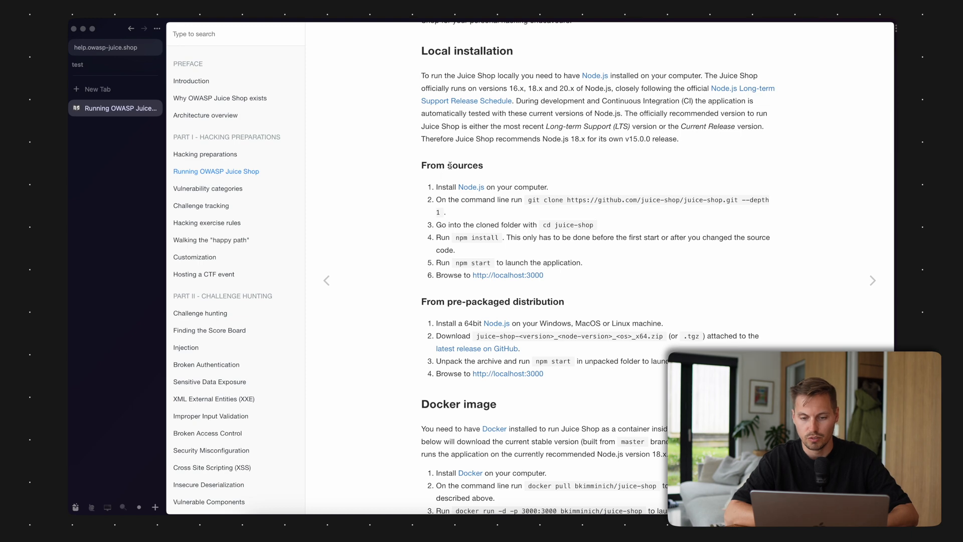
scroll("down", 3)
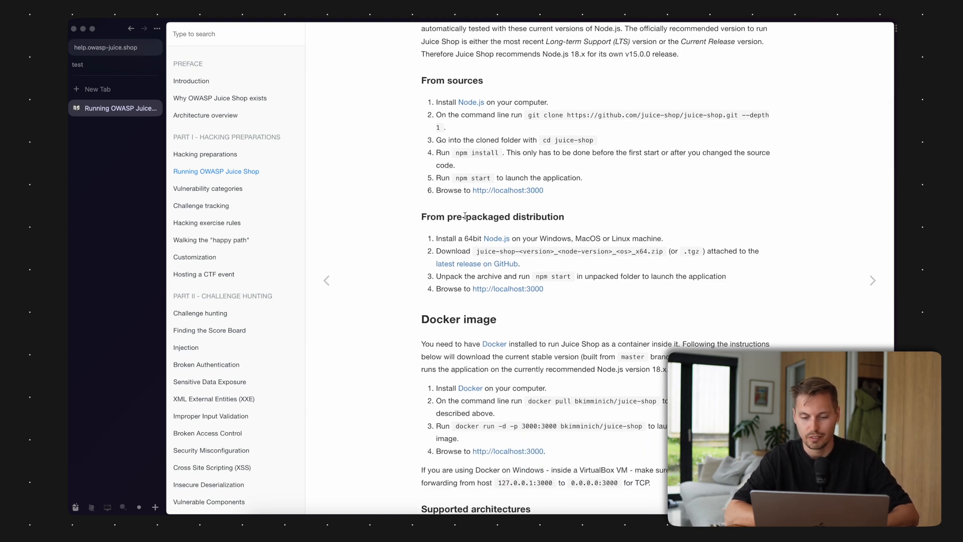
scroll("down", 3)
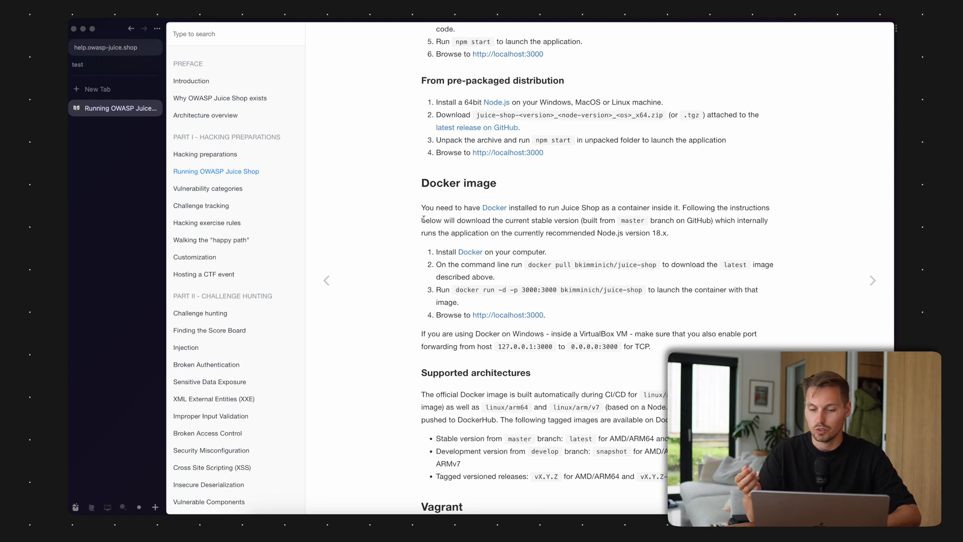
mouse_move(429, 254)
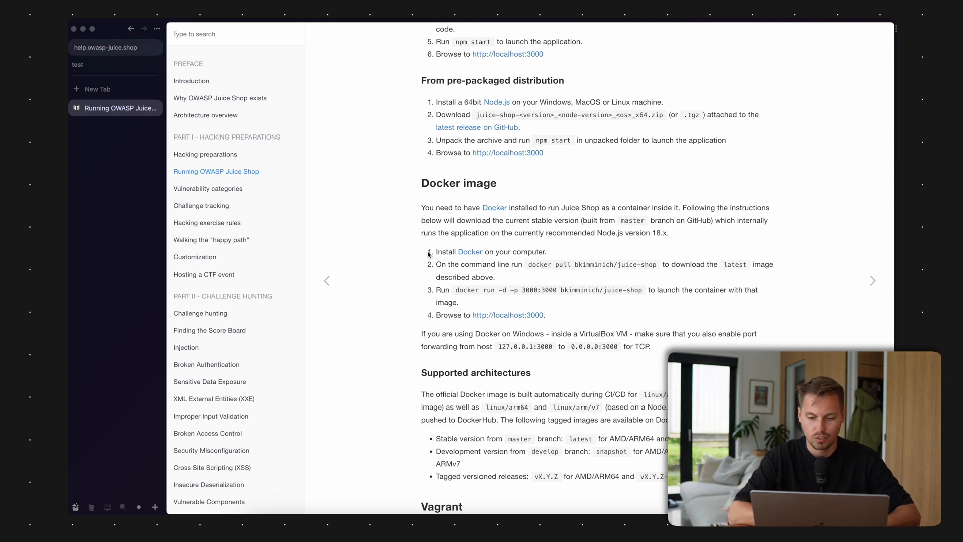
Select the juice-shop docker run command from the Docker instructions.
double_click(608, 263)
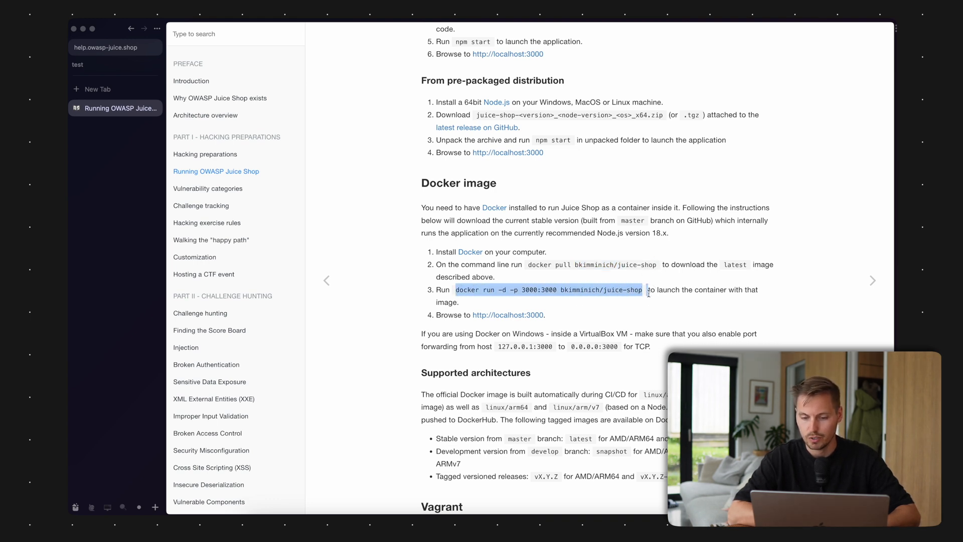
left_click(648, 299)
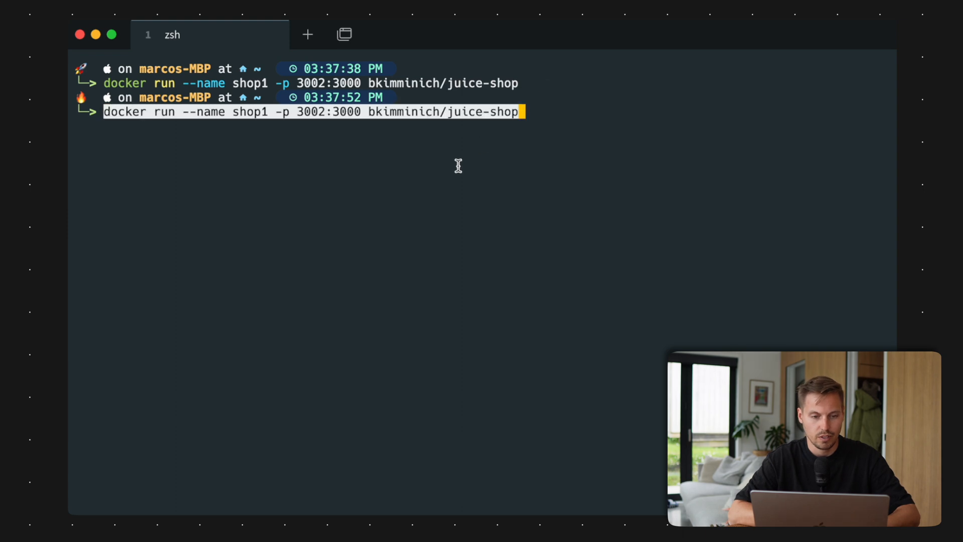
Recall the previous docker run --name shop1 command and remove the stray letter.
type("p")
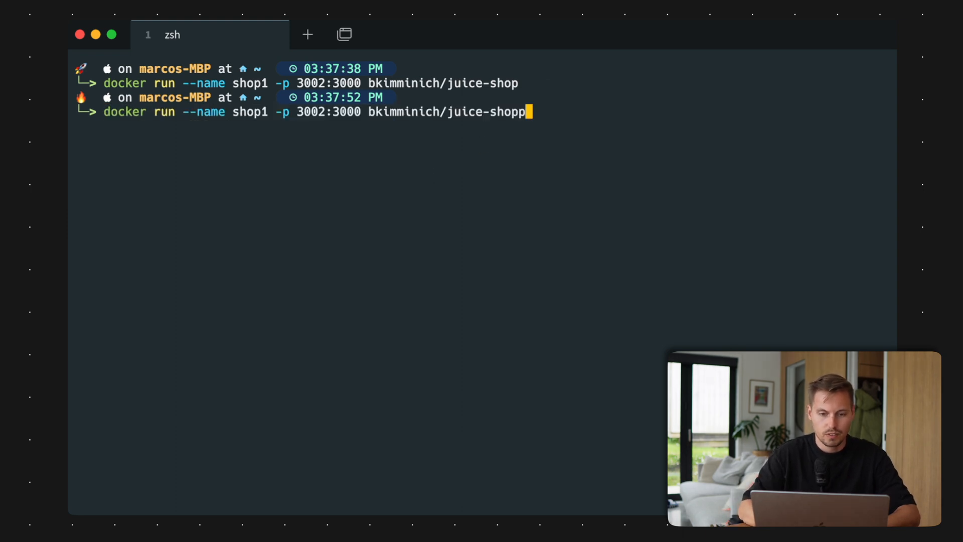
key("Backspace")
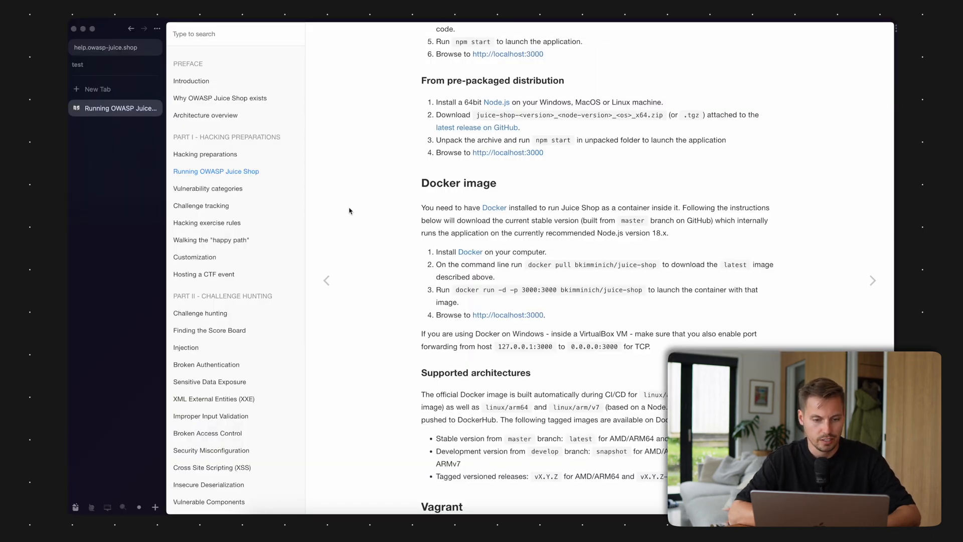
Read the Vulnerability Categories chapter's distribution chart and OWASP/CWE/WASC mappings table.
left_click(207, 188)
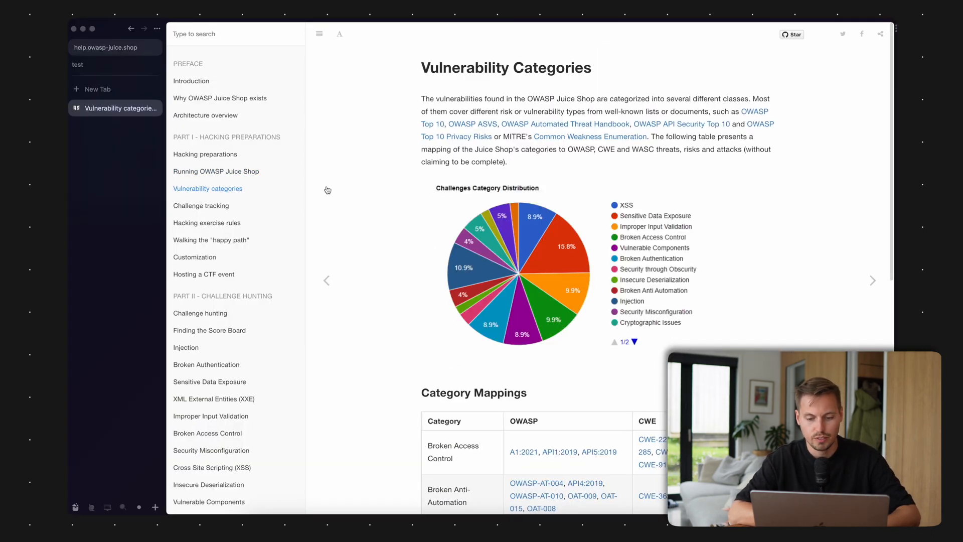
scroll("down", 3)
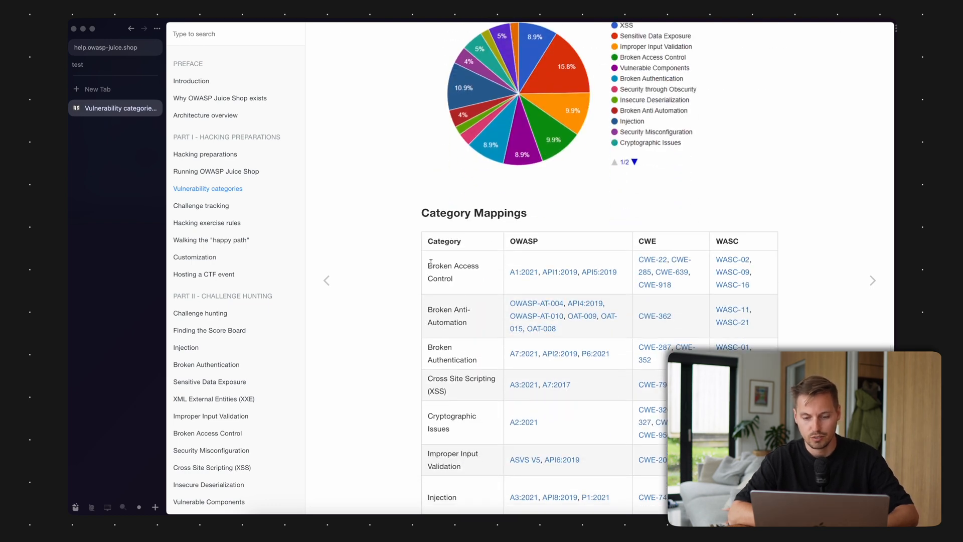
scroll("down", 3)
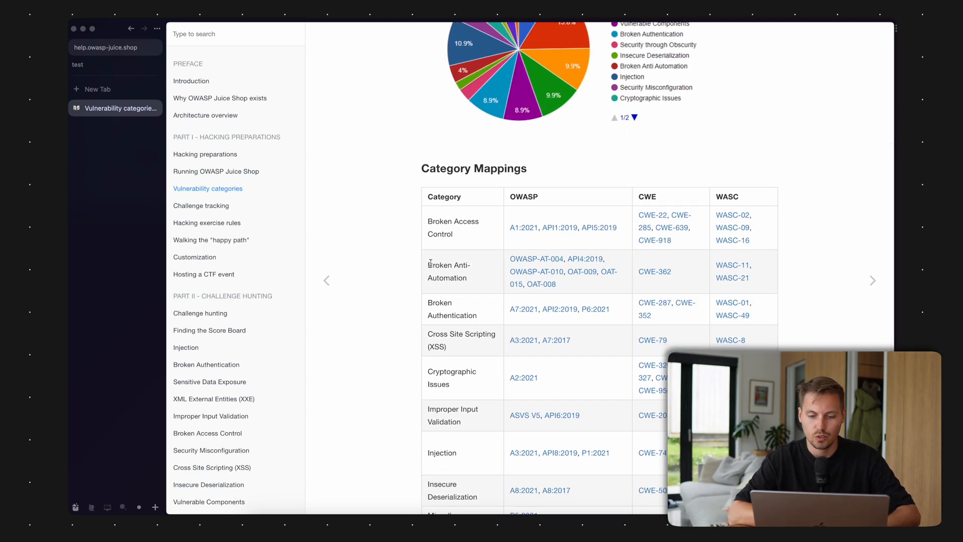
scroll("down", 3)
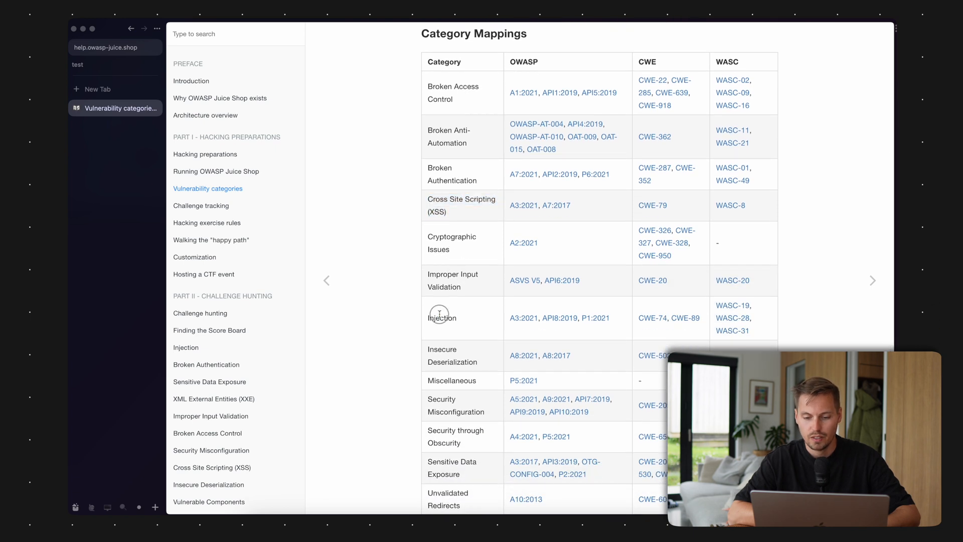
scroll("down", 3)
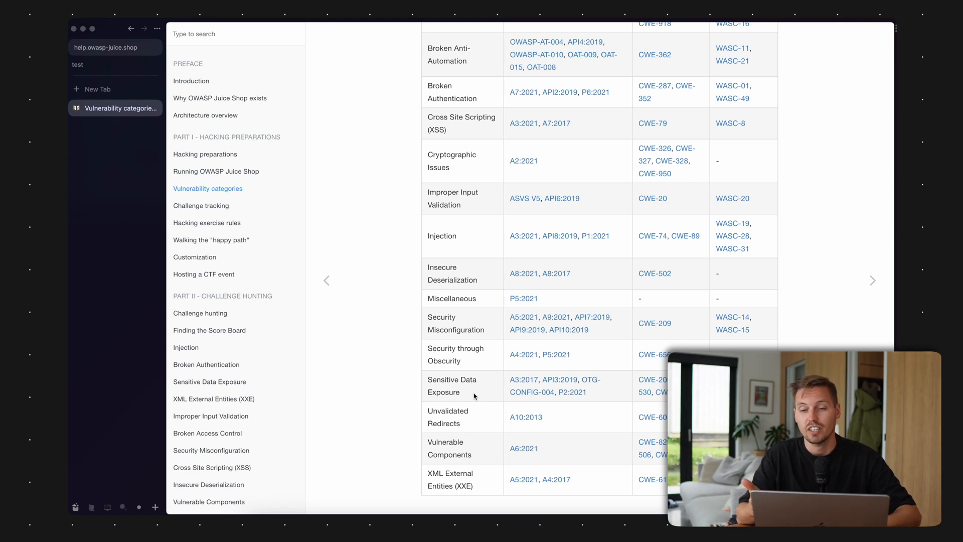
mouse_move(425, 346)
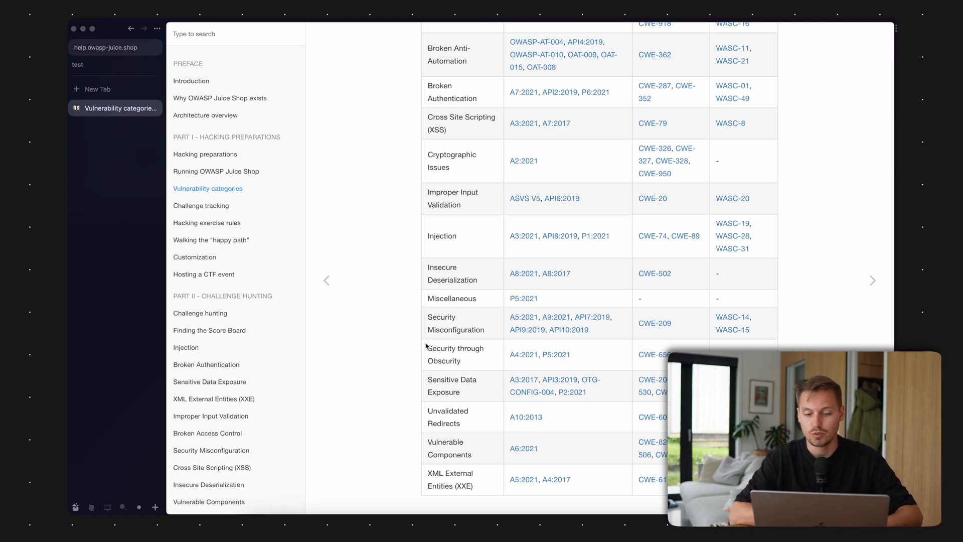
scroll("up", 3)
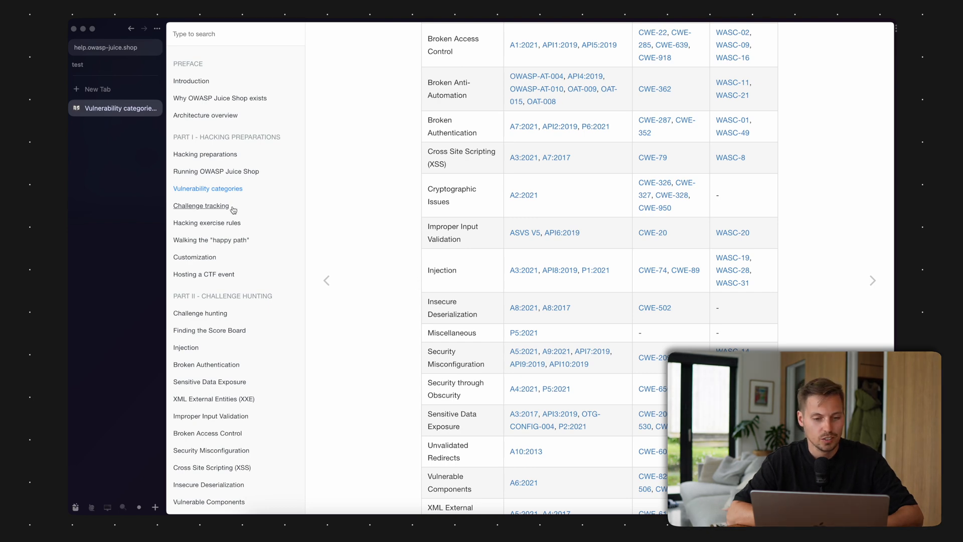
Read the Challenge tracking chapter past Challenge Filters down to Challenge Tags.
left_click(201, 205)
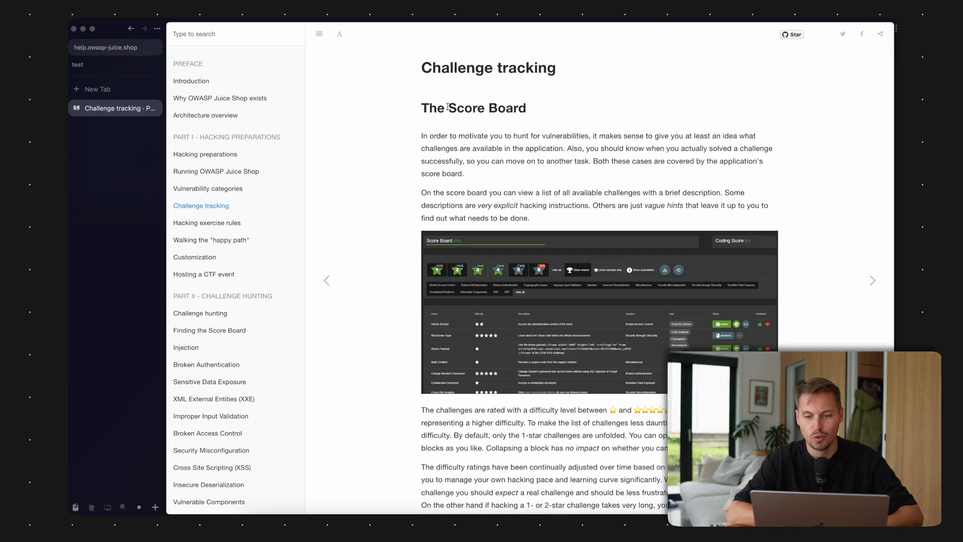
mouse_move(414, 147)
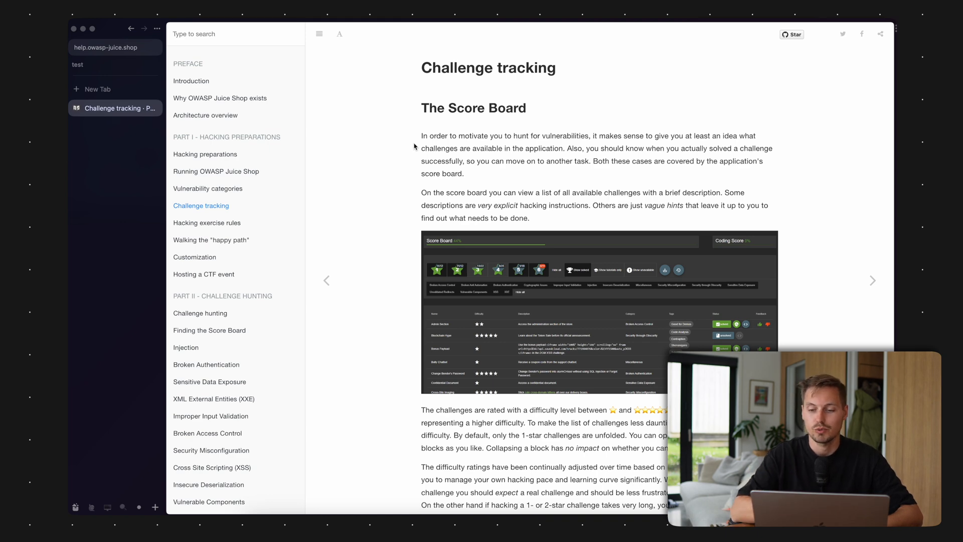
scroll("down", 3)
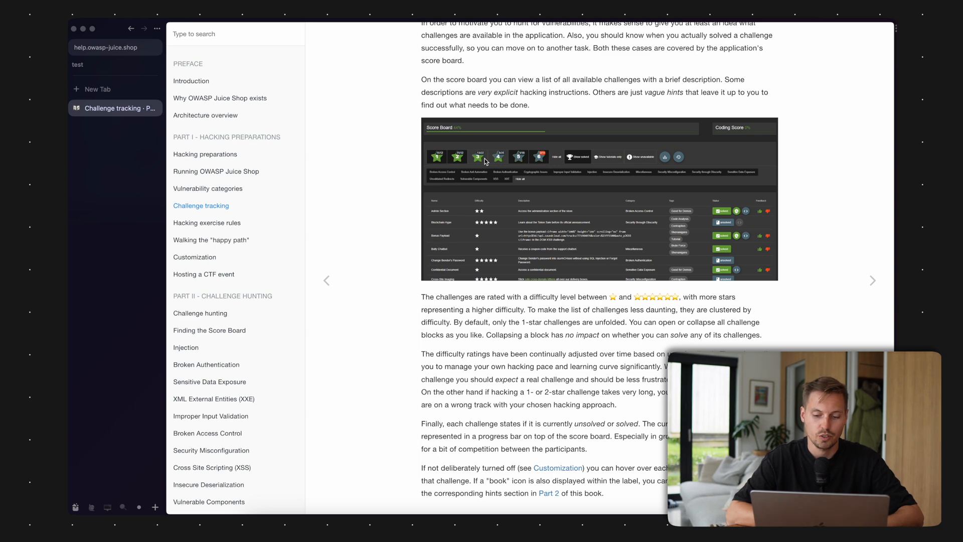
scroll("down", 3)
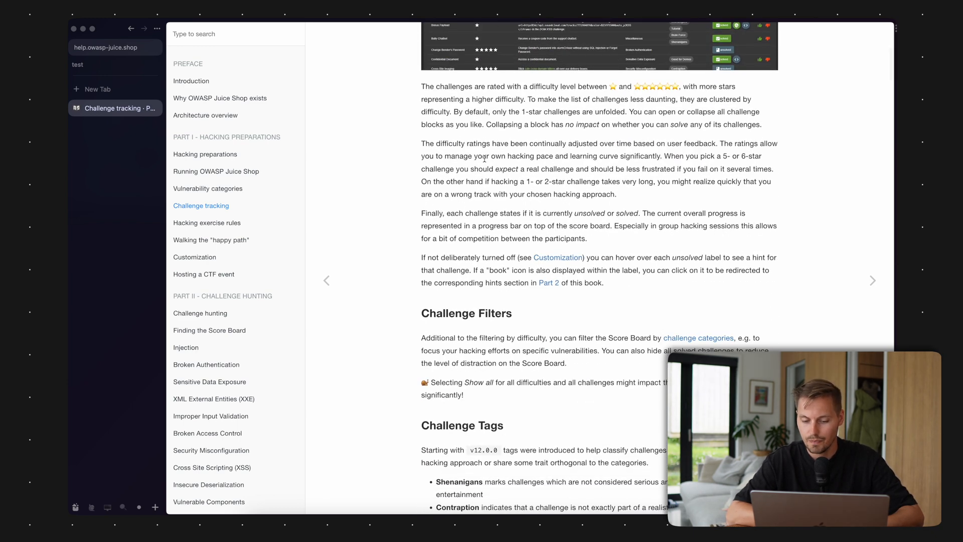
scroll("down", 3)
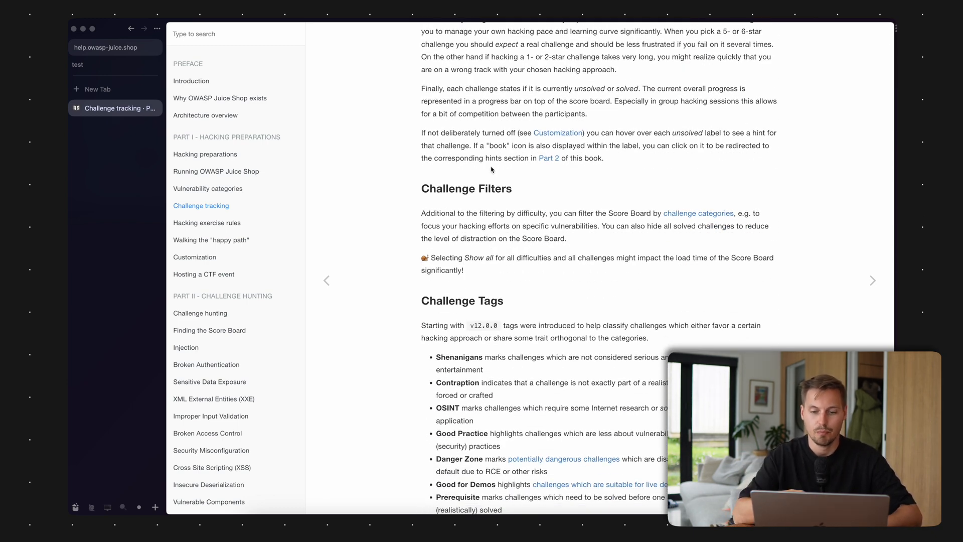
scroll("down", 3)
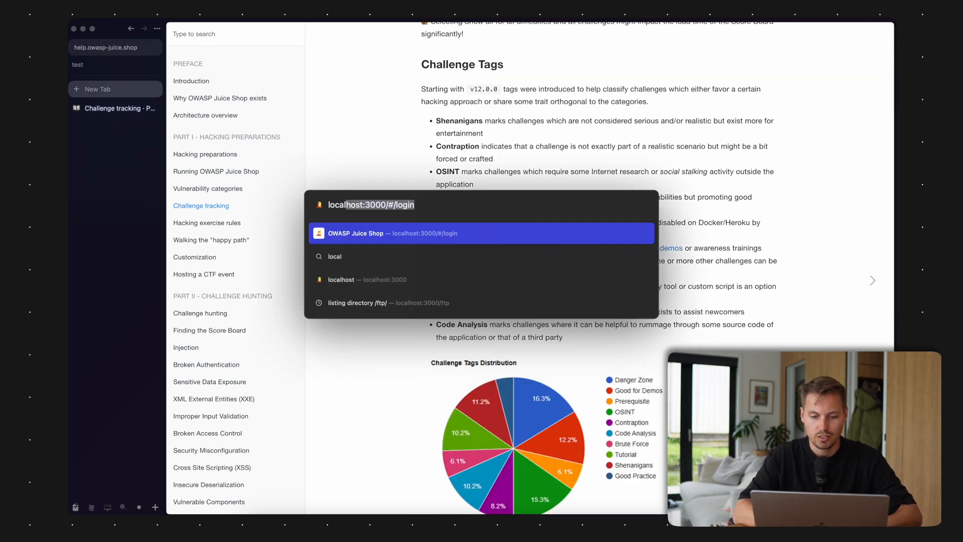
Go to localhost:3002 and view the Apple Juice and Eggfruit Juice product details.
type("localhost:3002/#")
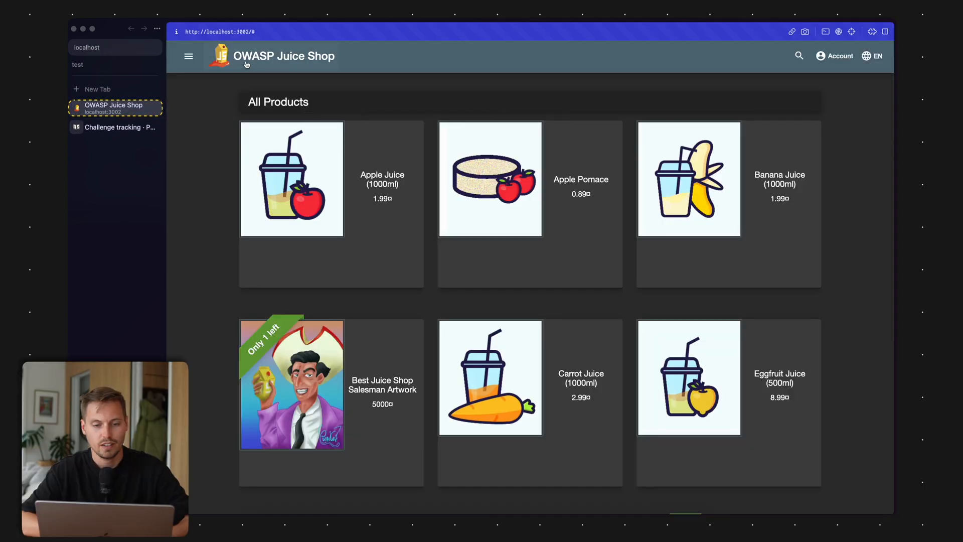
mouse_move(536, 155)
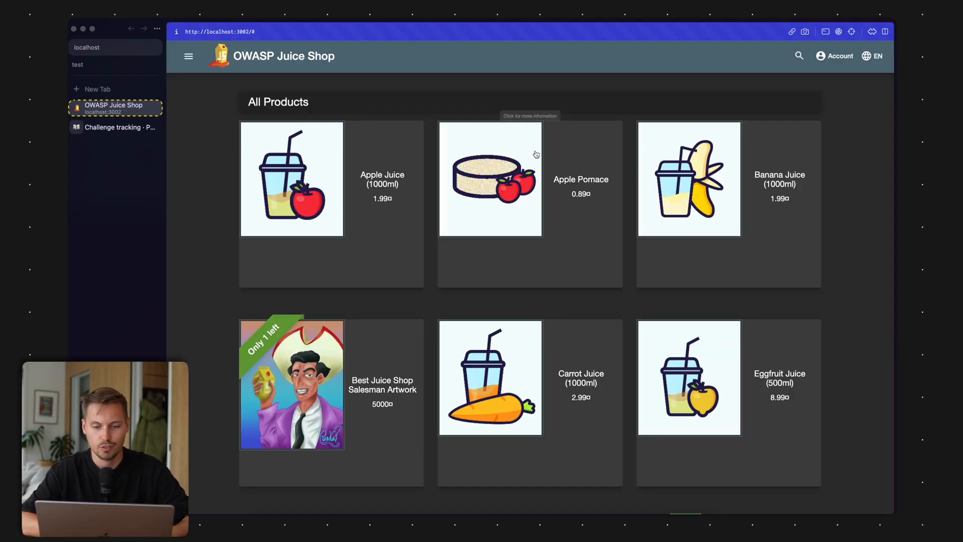
mouse_move(260, 90)
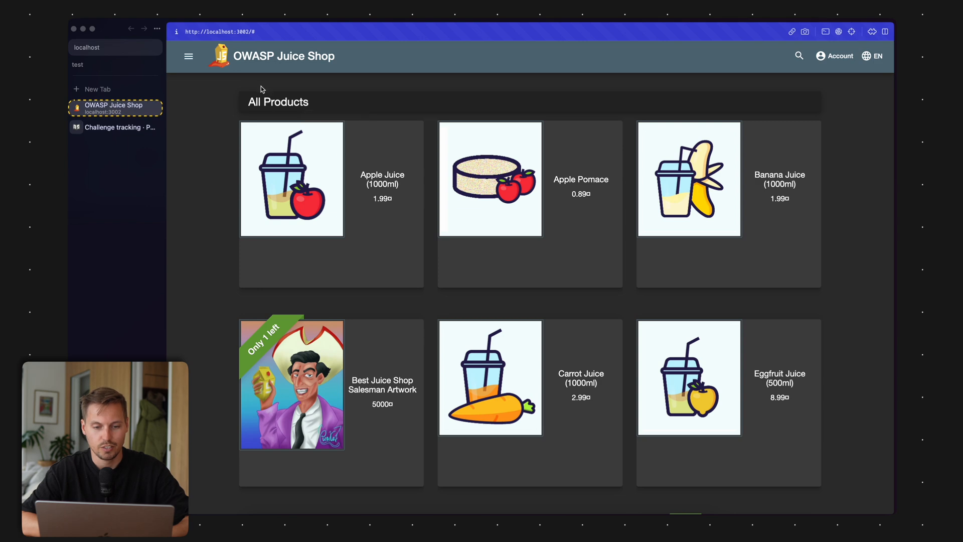
left_click(292, 179)
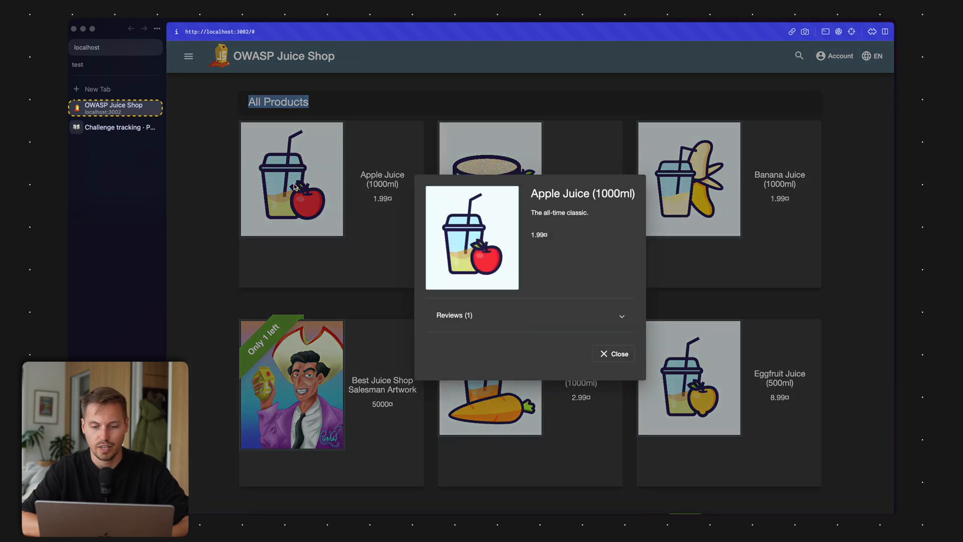
left_click(612, 353)
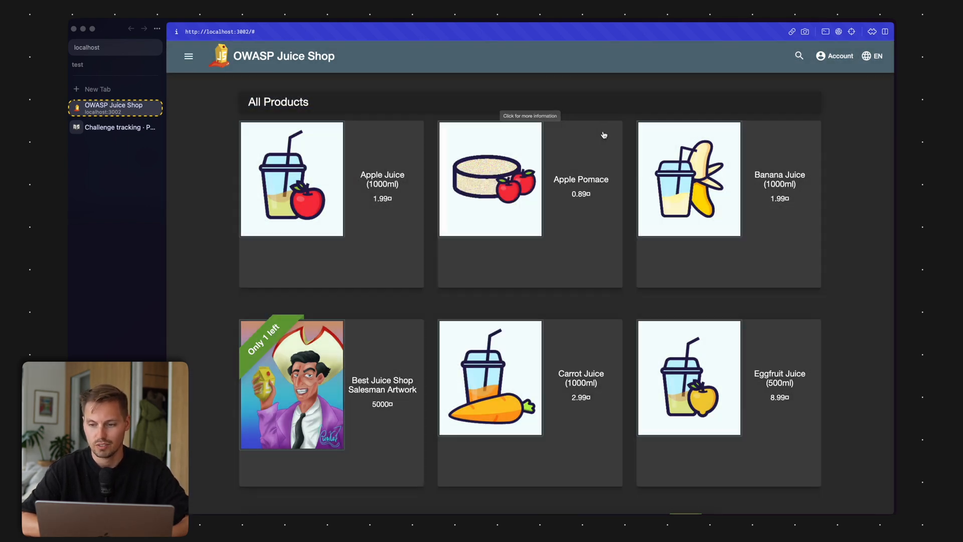
left_click(688, 377)
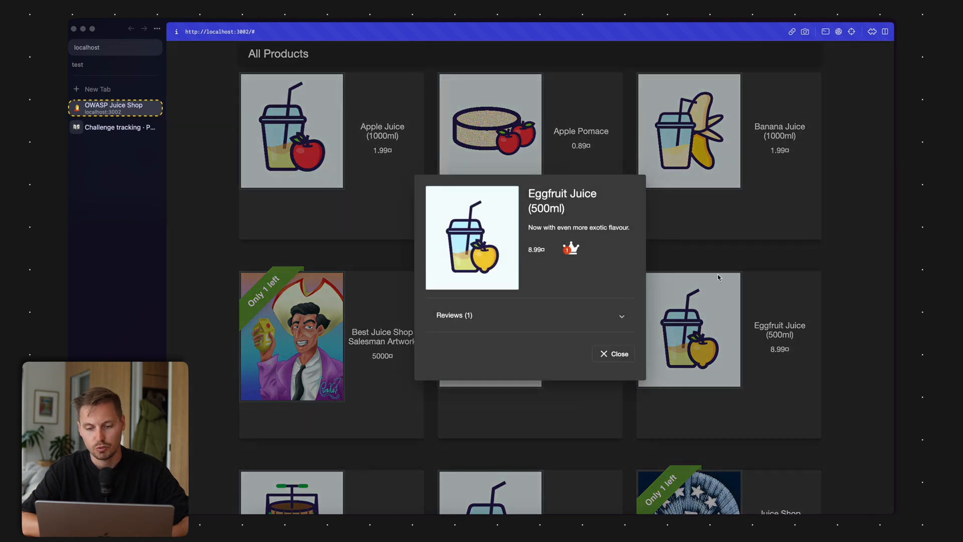
left_click(612, 353)
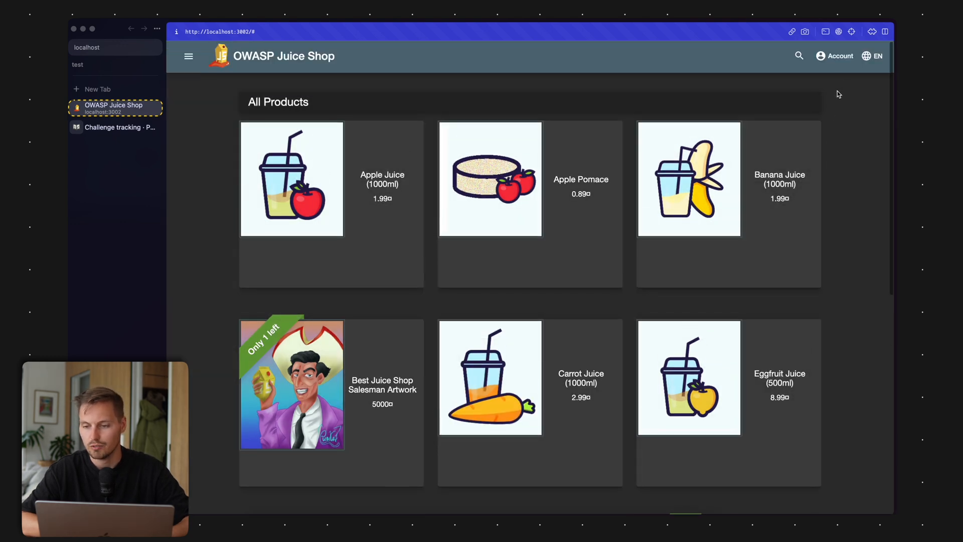
Reveal the product search field and the shop's side menu with Contact and Company entries.
left_click(839, 56)
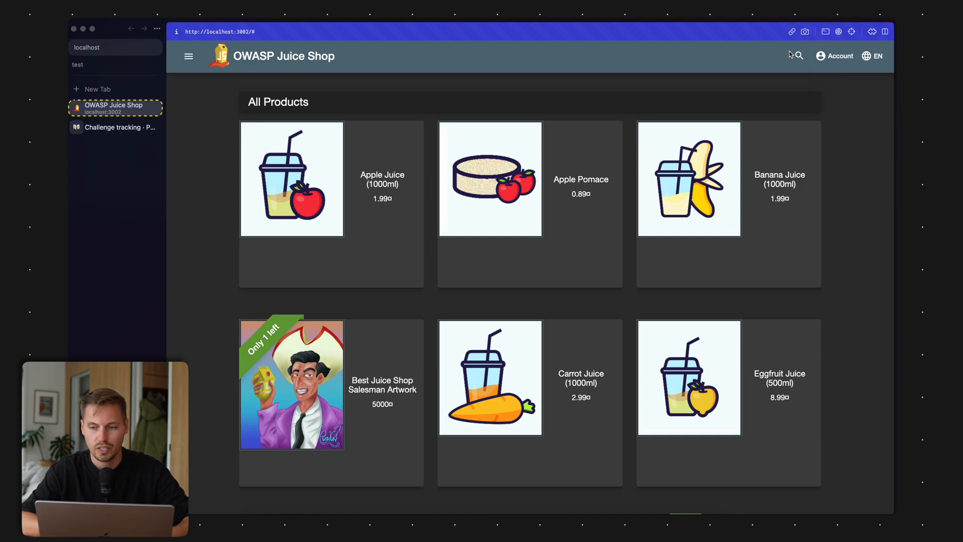
left_click(799, 55)
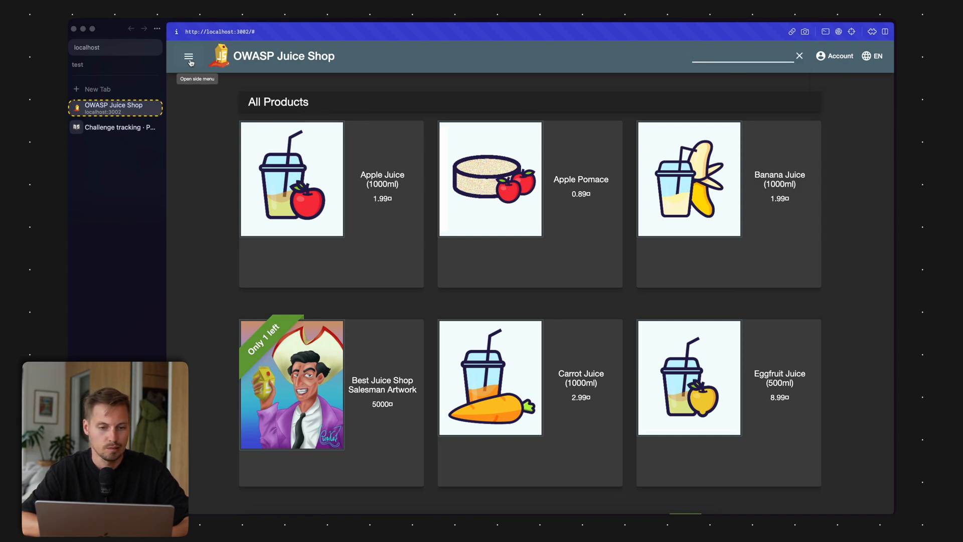
left_click(188, 56)
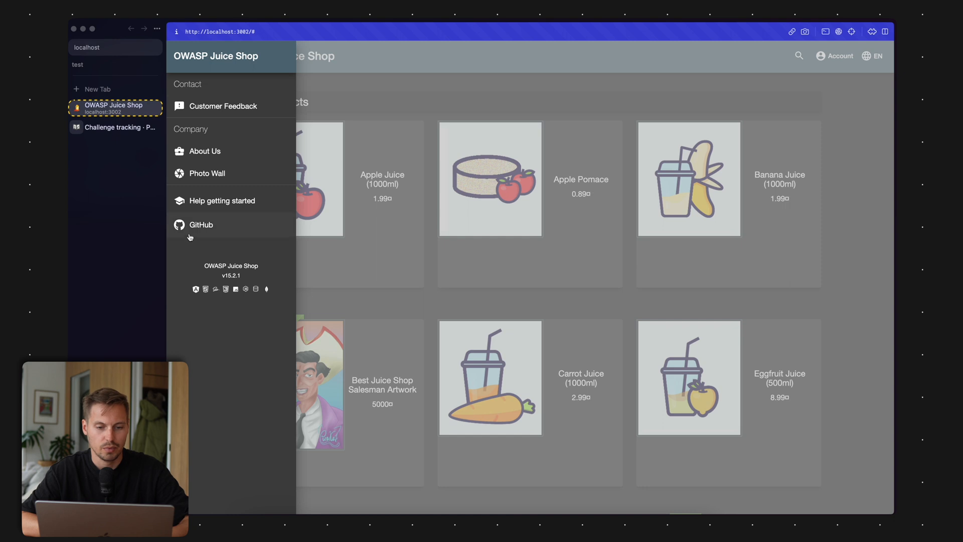
mouse_move(313, 232)
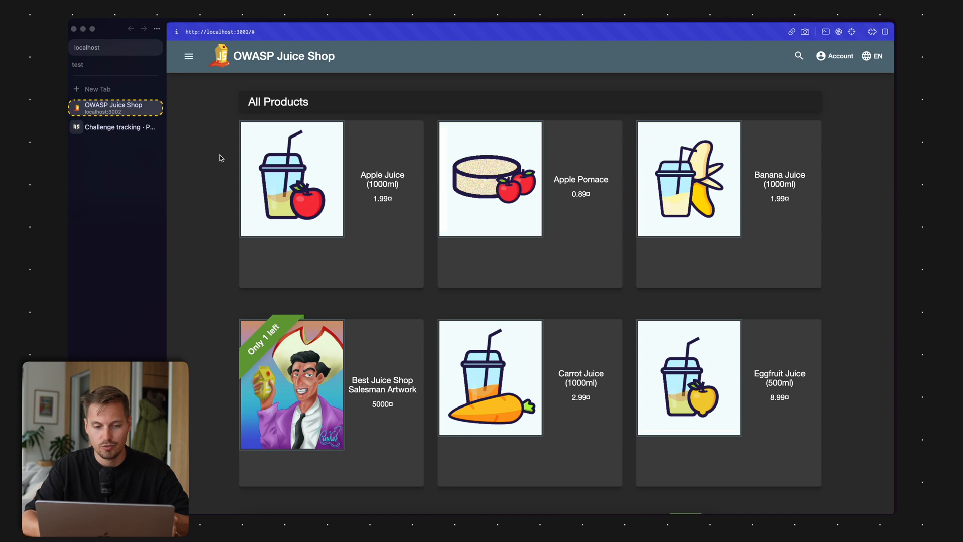
Show the shop's main.js source file in DevTools Sources.
key("F12")
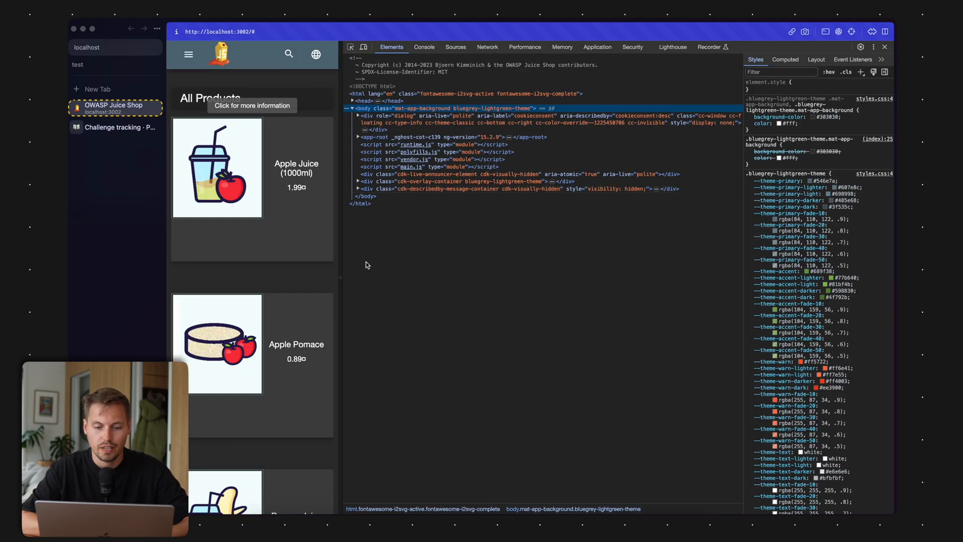
mouse_move(491, 384)
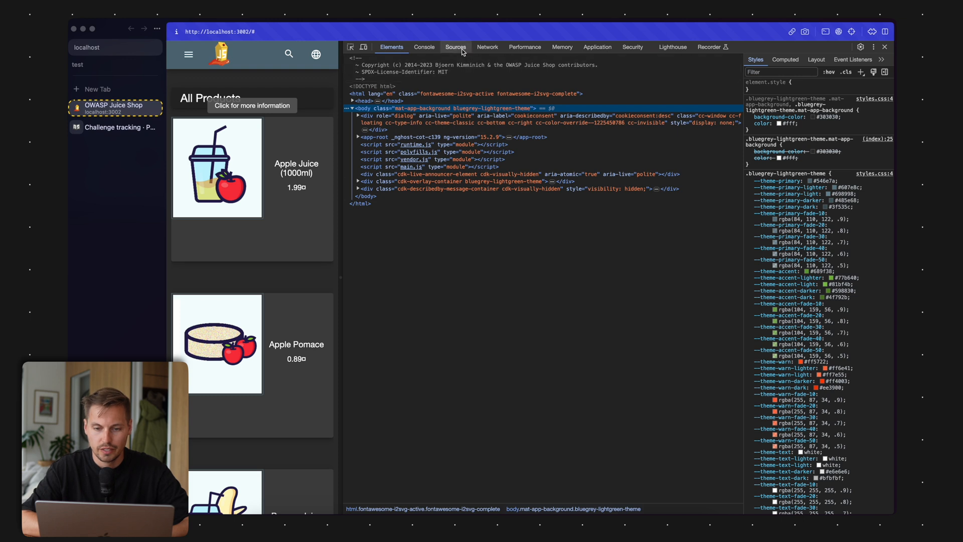
left_click(456, 48)
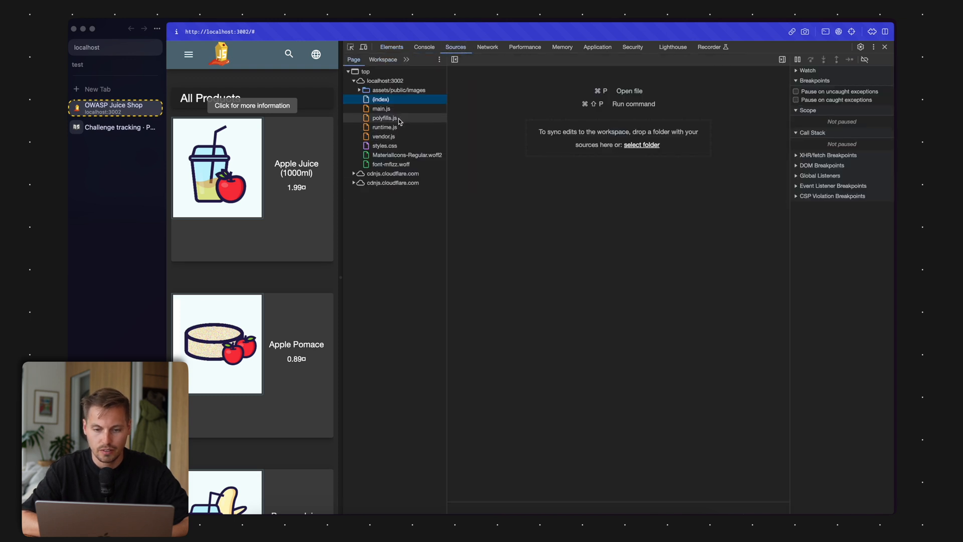
mouse_move(418, 114)
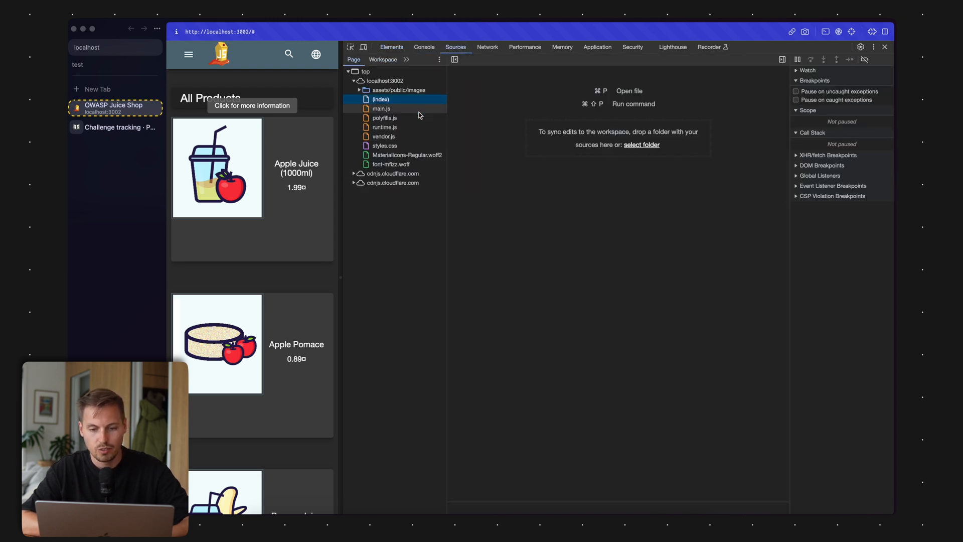
left_click(381, 109)
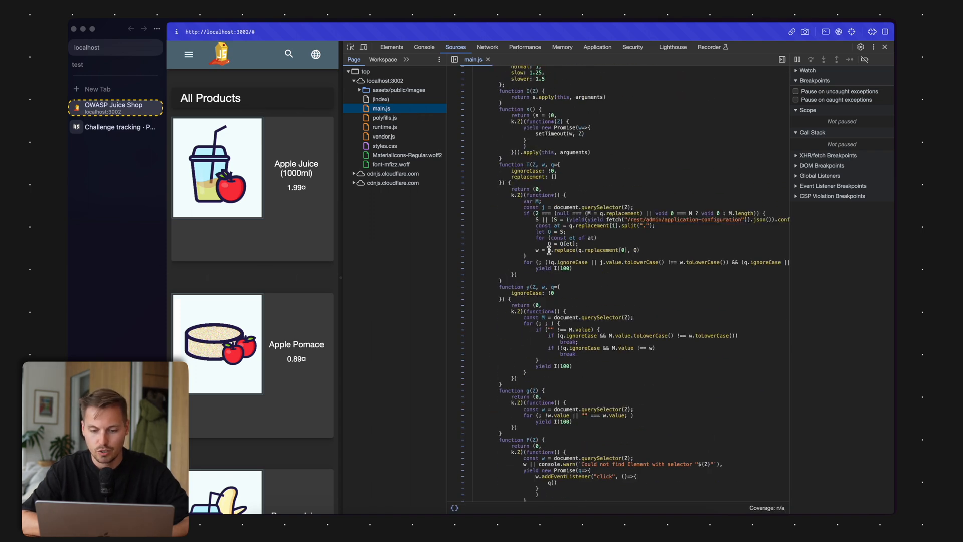
scroll("down", 3)
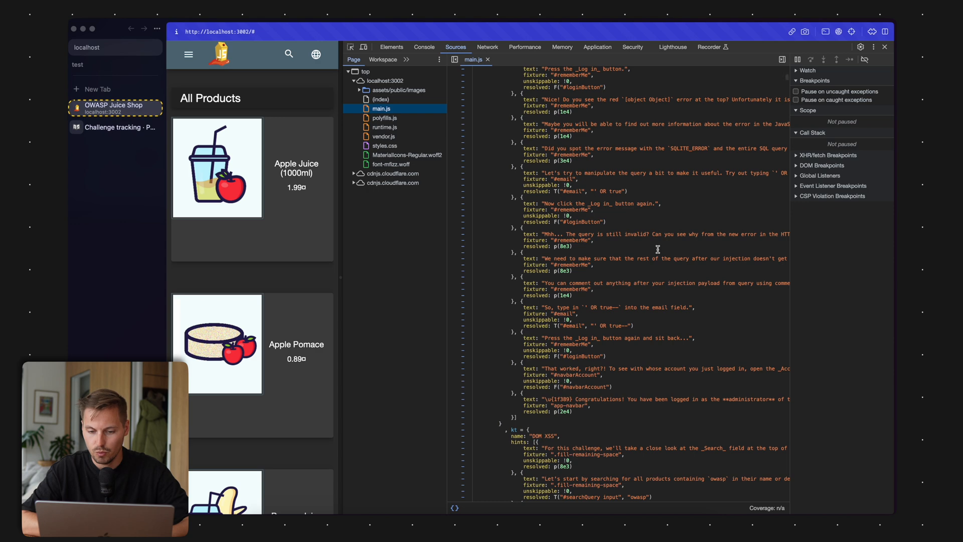
Search main.js for '/score' and step through matches to the /score-board route.
key("Ctrl+f")
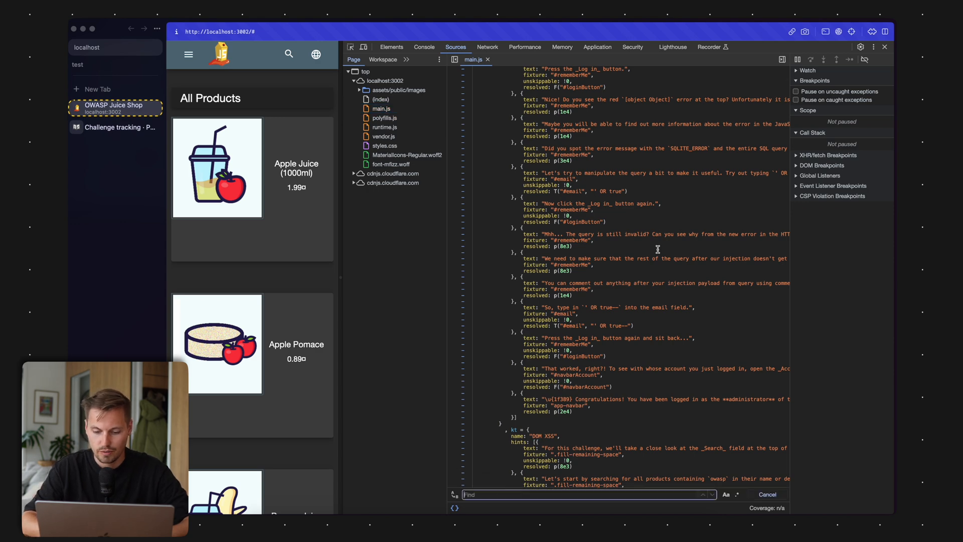
type("/")
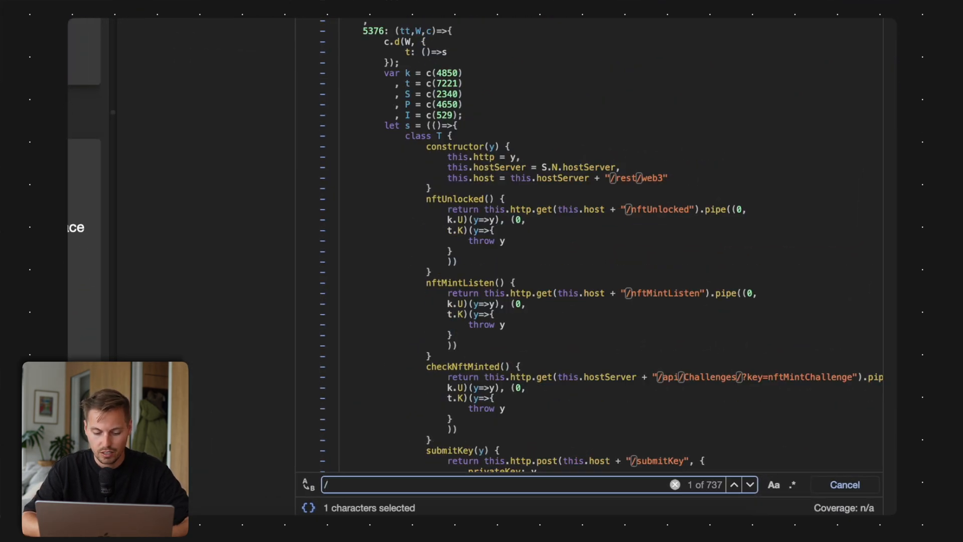
type("sco")
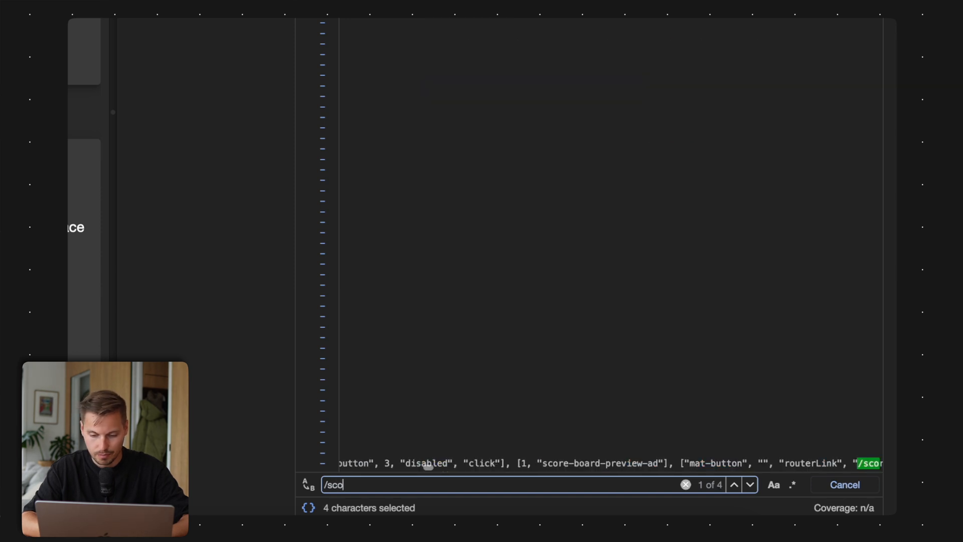
type("re")
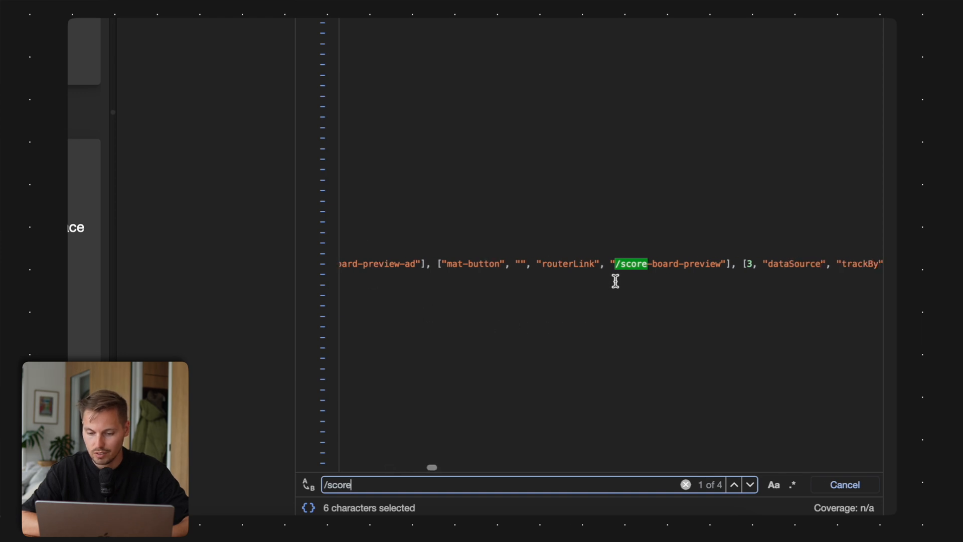
left_click(706, 259)
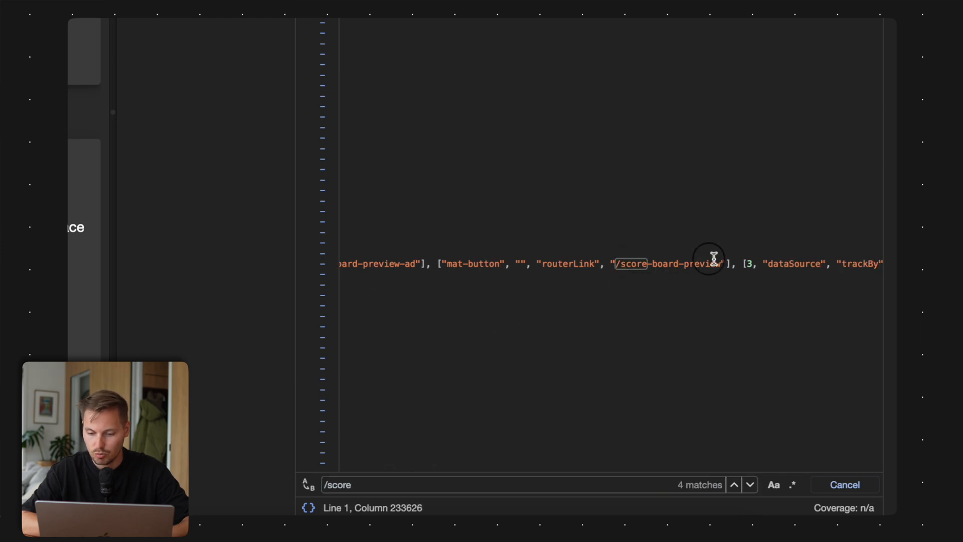
left_click(748, 485)
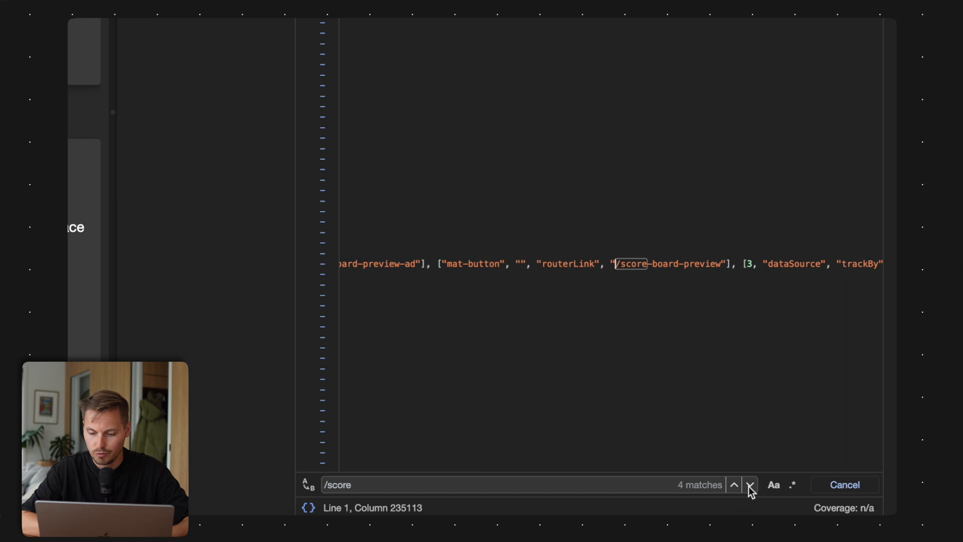
left_click(749, 484)
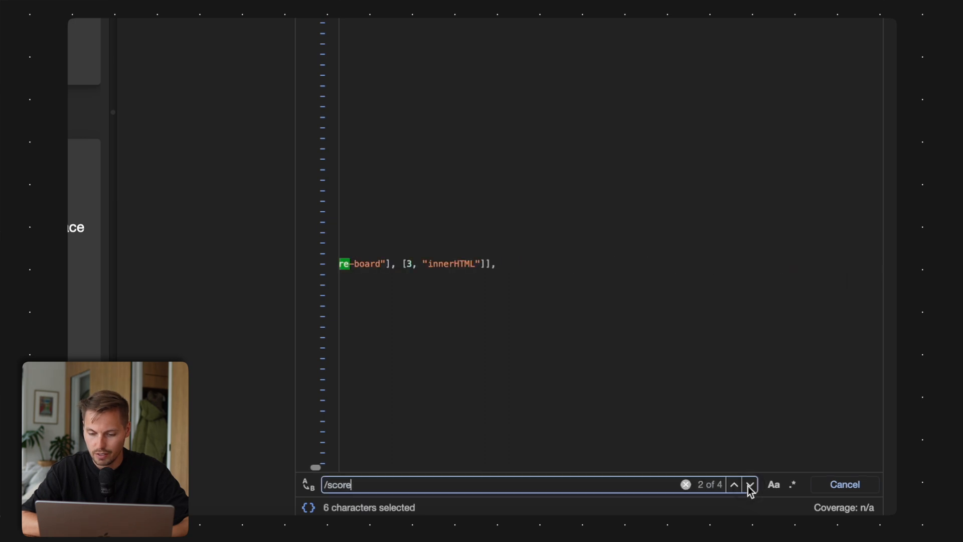
left_click(748, 485)
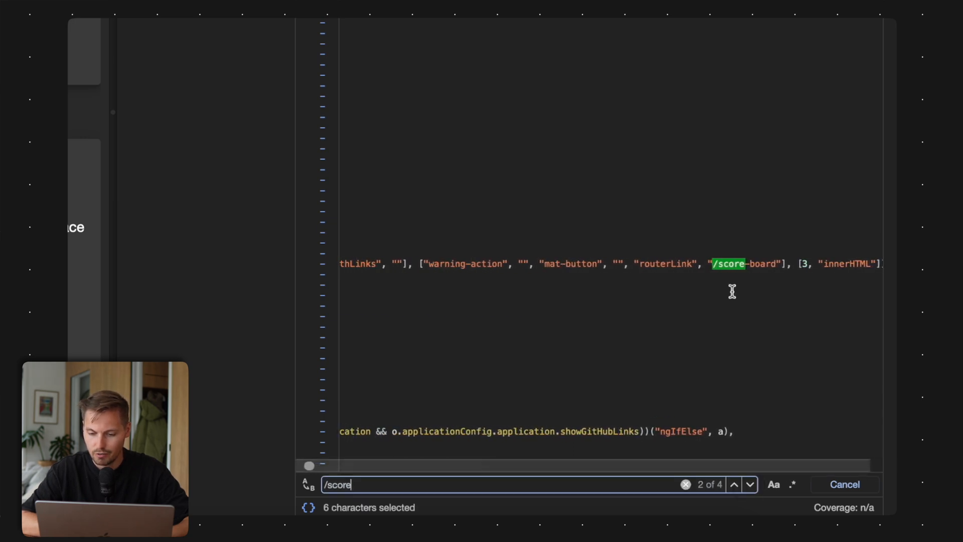
left_click(775, 263)
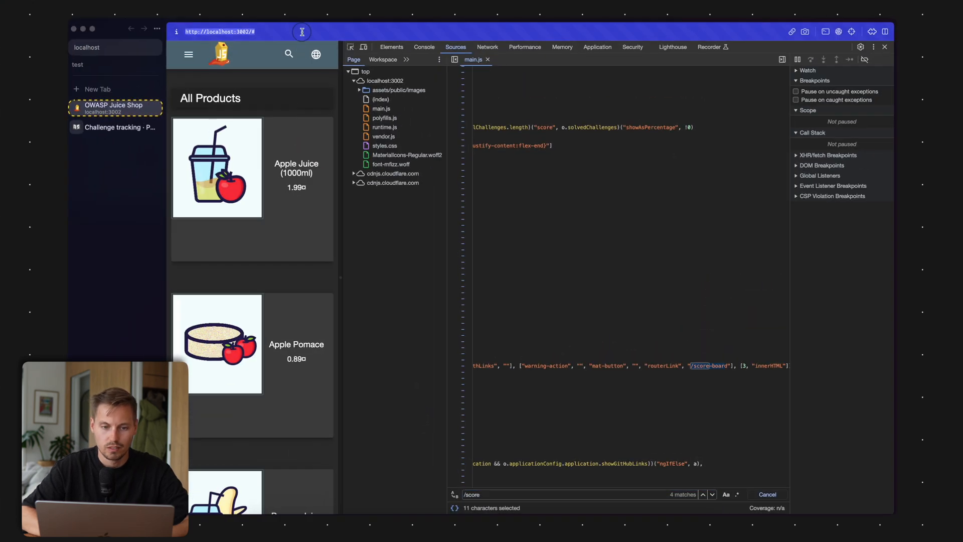
Navigate to the hidden score-board page and dismiss the challenge-solved notification.
left_click(240, 31)
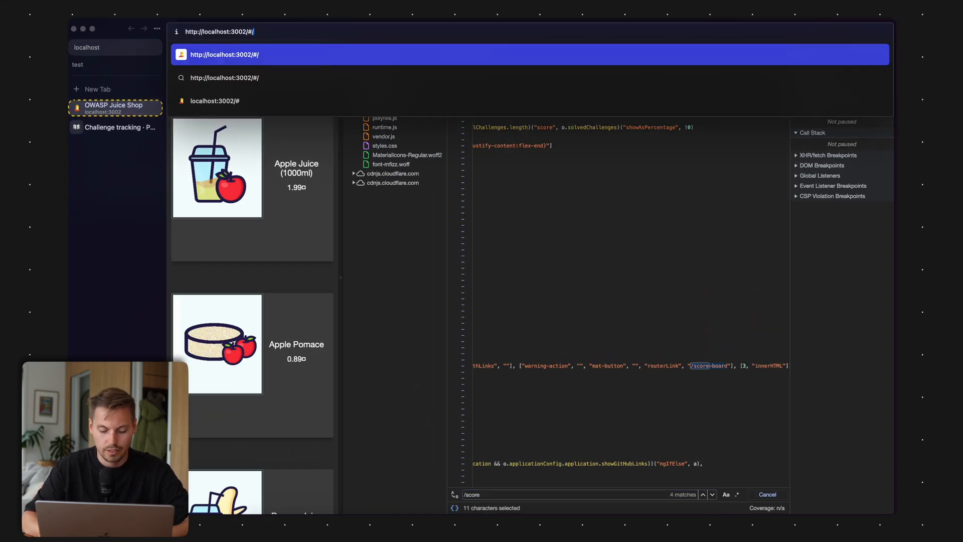
type("score-board")
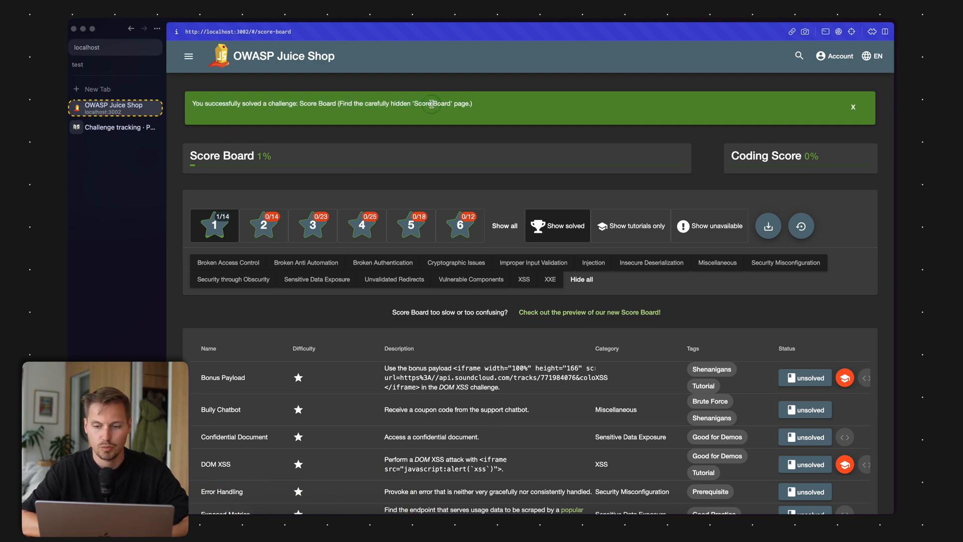
left_click(852, 107)
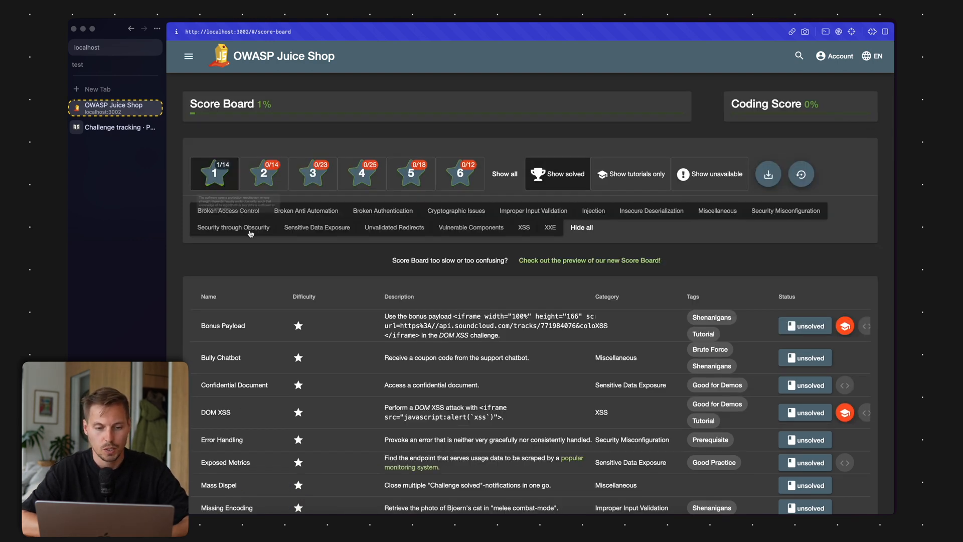
mouse_move(239, 135)
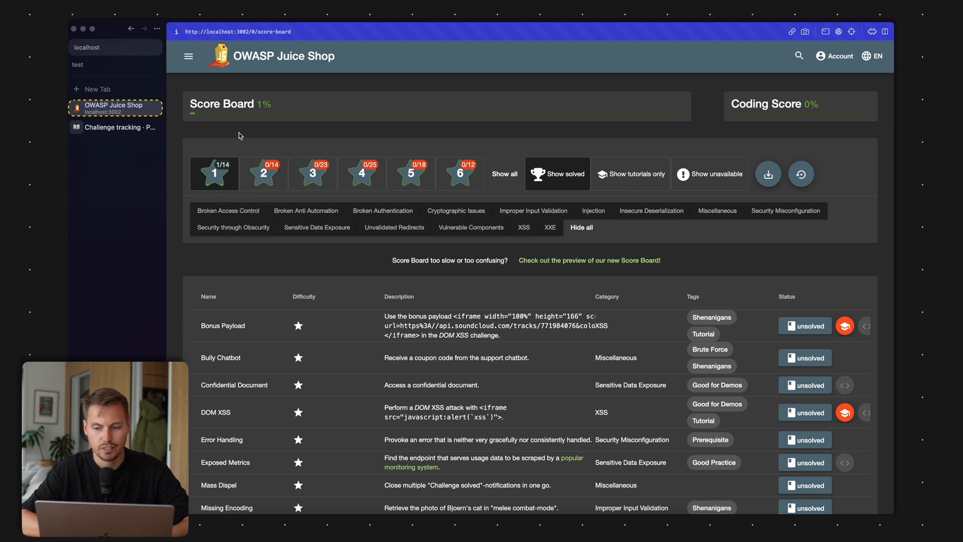
mouse_move(232, 130)
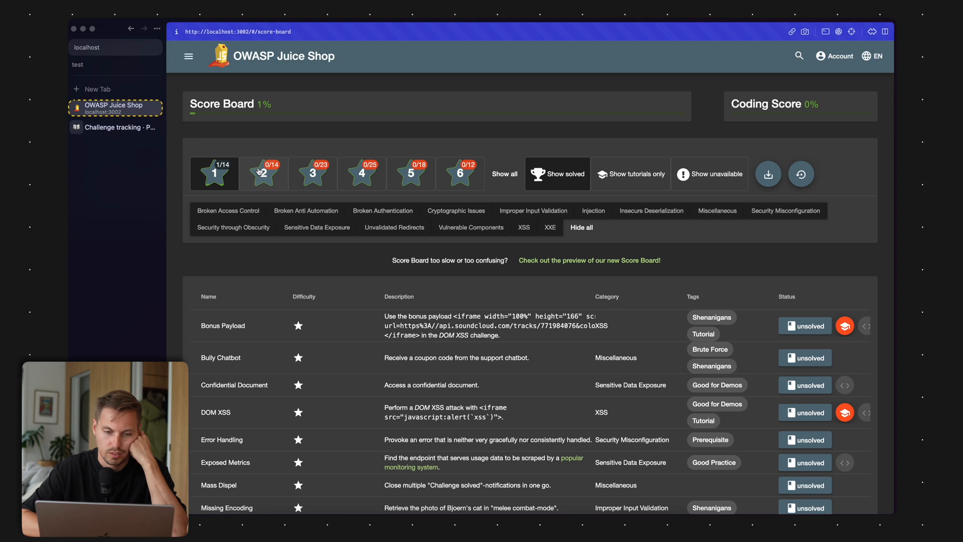
left_click(502, 173)
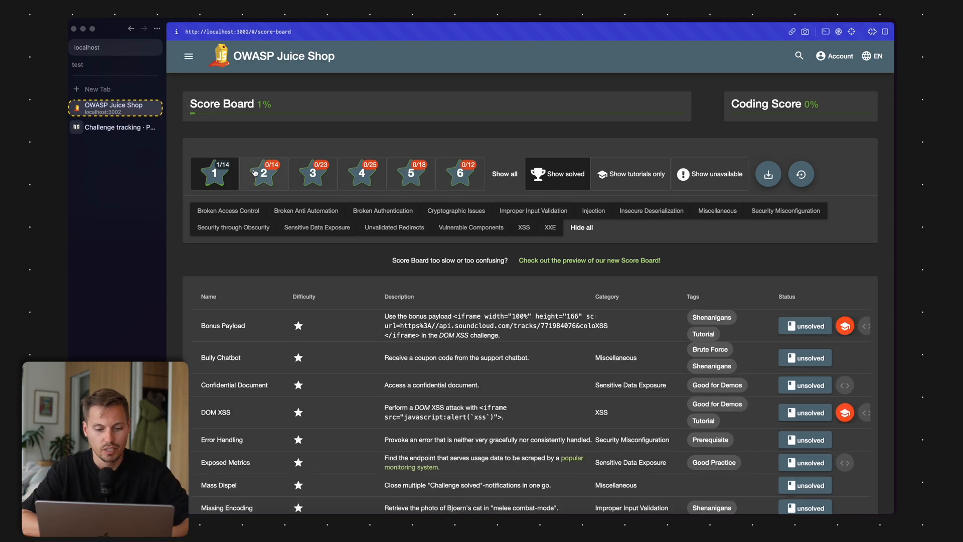
scroll("down", 3)
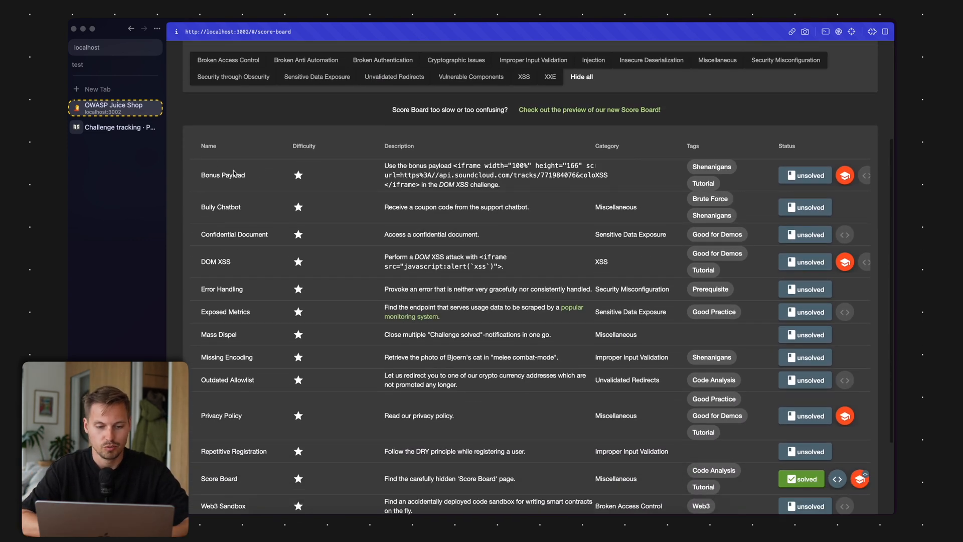
mouse_move(195, 182)
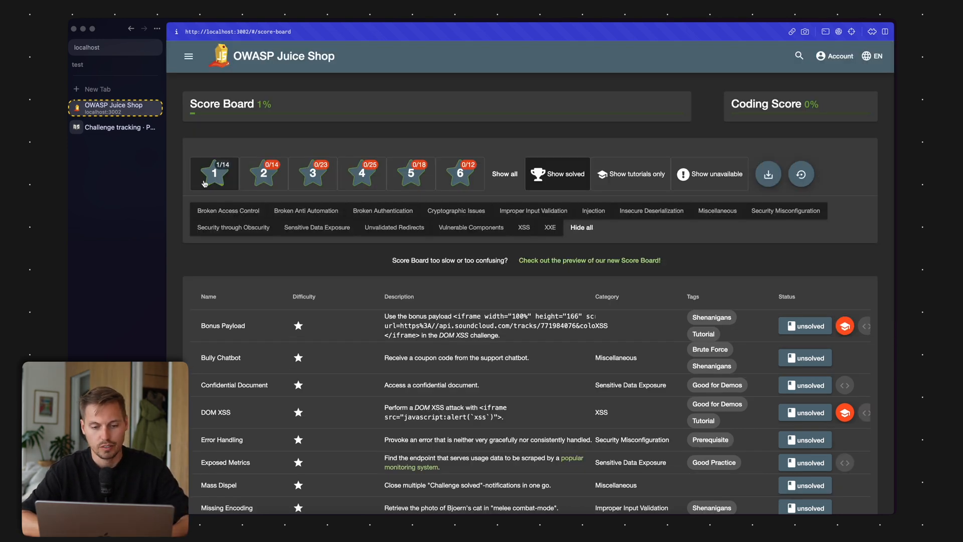
Read the guide's Walking the "happy path" chapter down to Browse products.
left_click(113, 127)
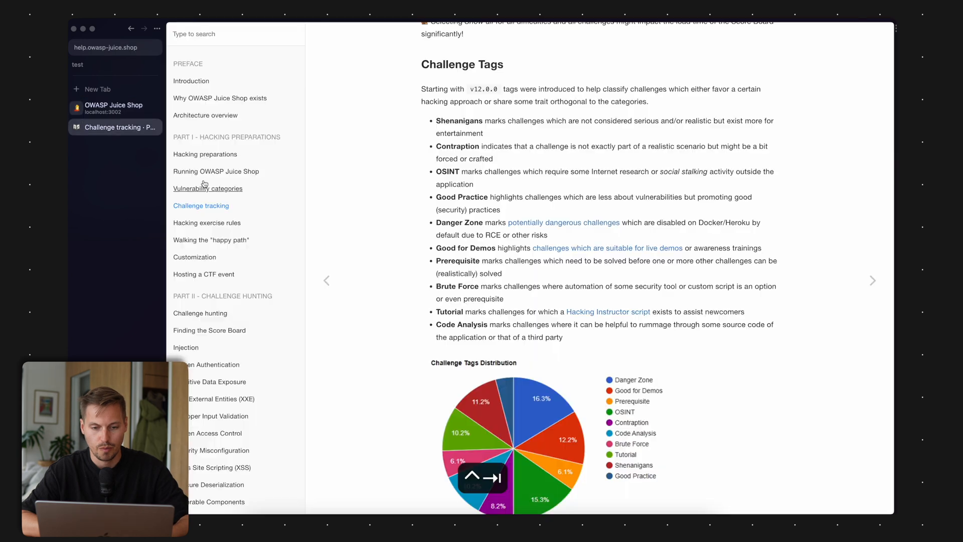
left_click(211, 239)
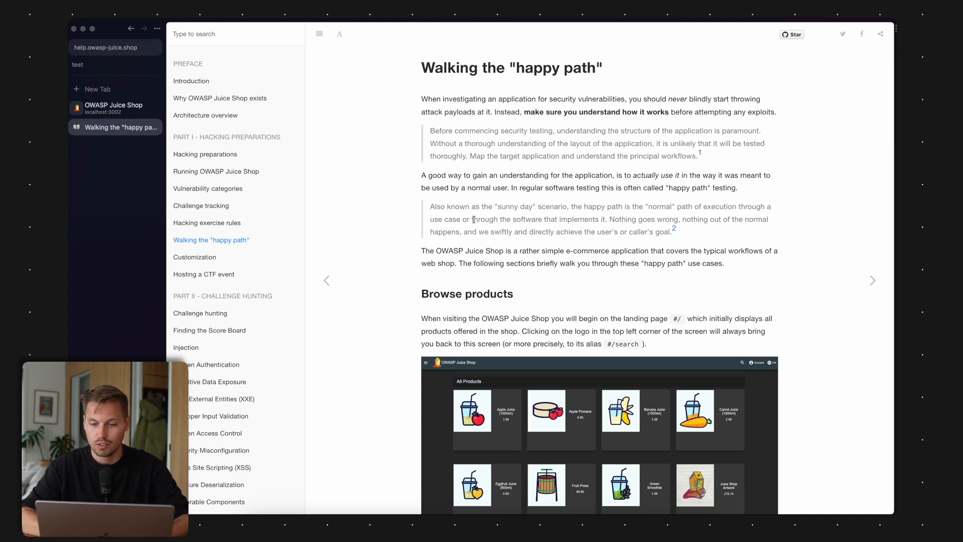
scroll("down", 3)
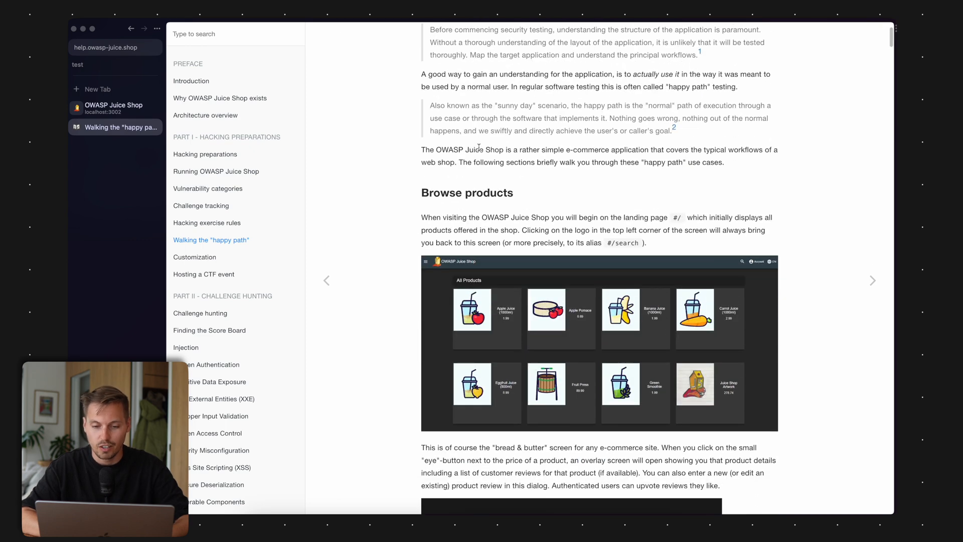
scroll("down", 3)
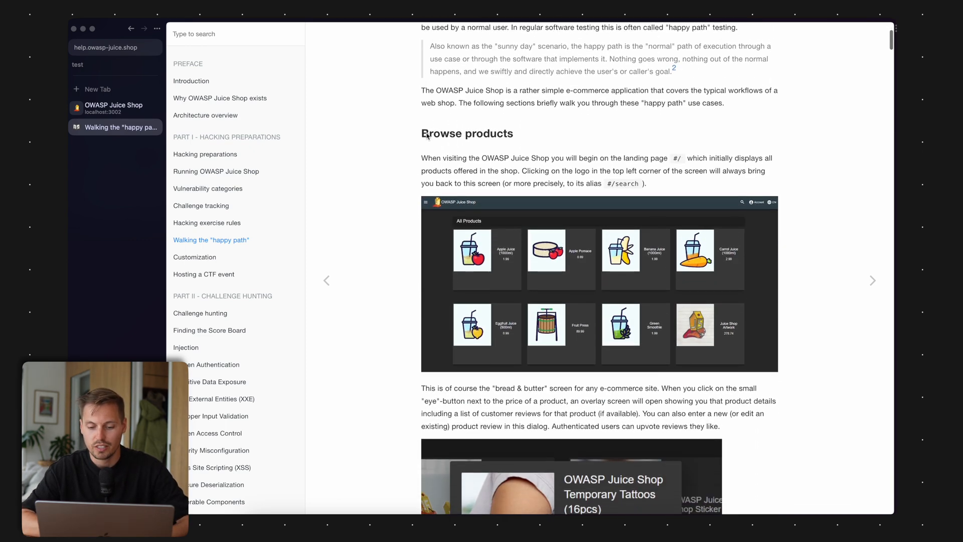
scroll("down", 3)
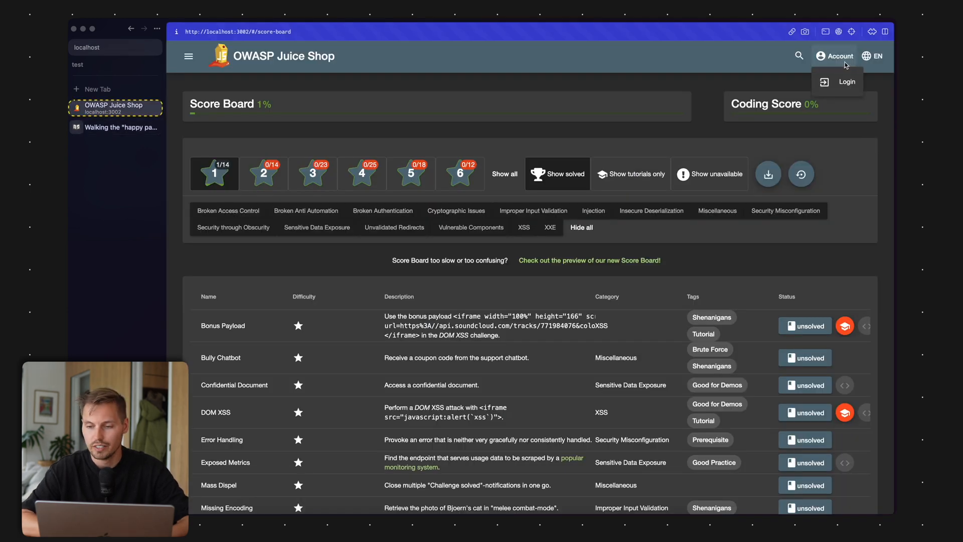
Register a new customer with a test email, password and Paternal grandmother's first name security question.
left_click(847, 81)
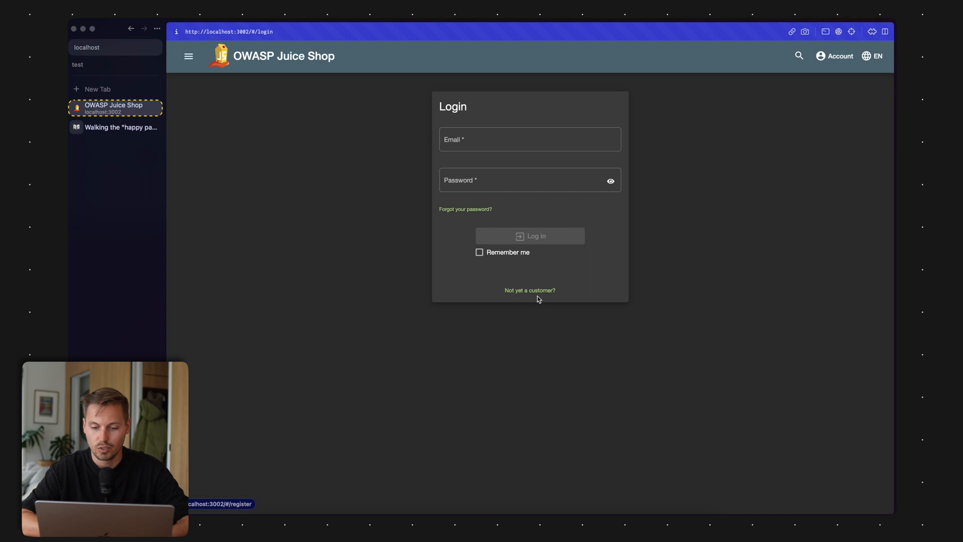
left_click(529, 289)
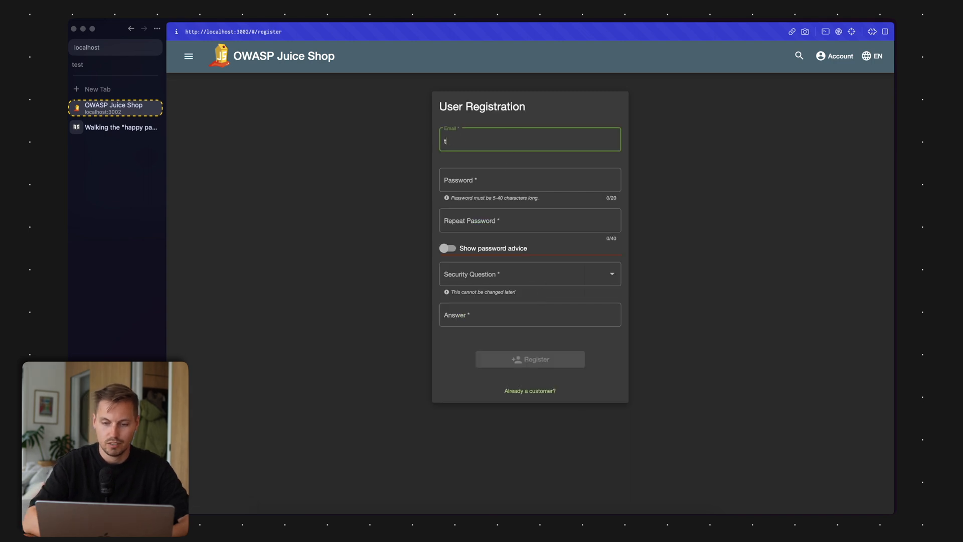
type("est@test.")
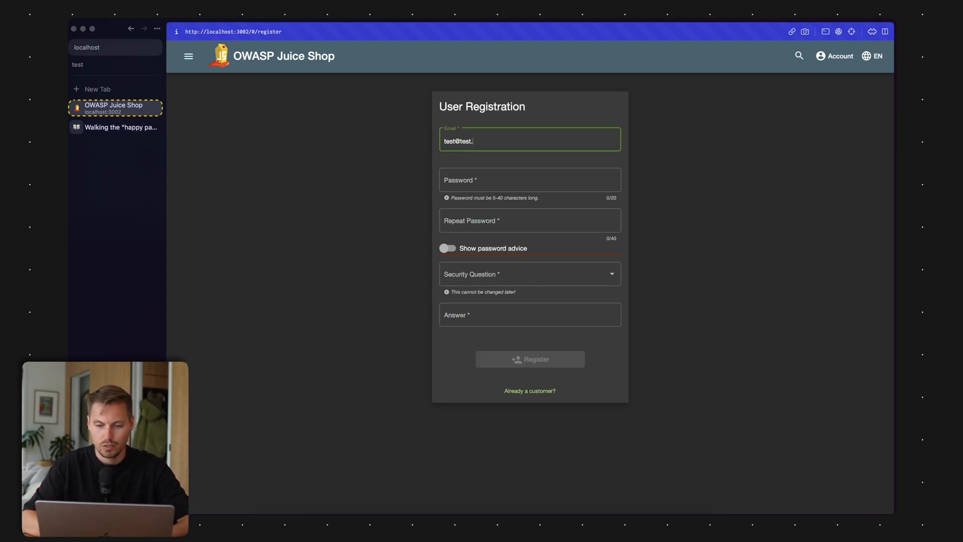
left_click(528, 273)
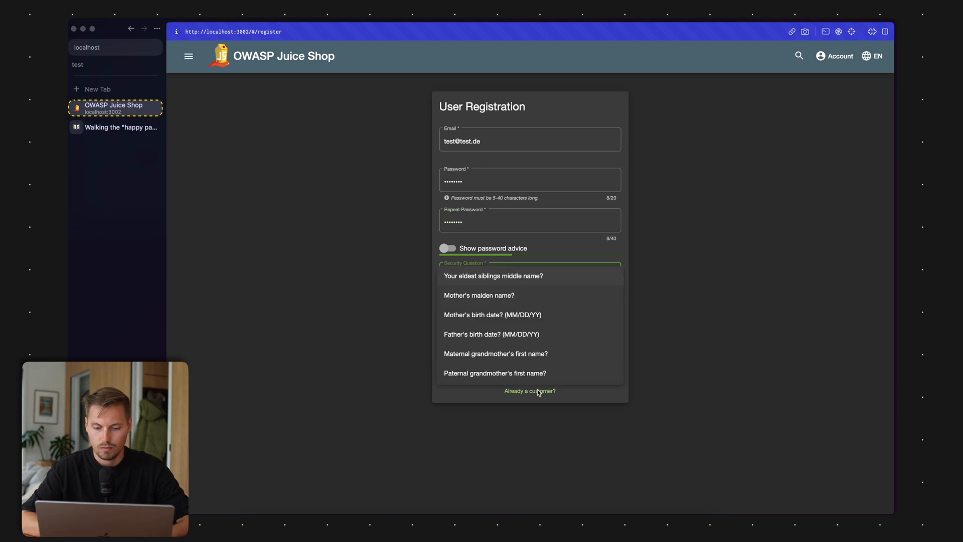
left_click(495, 373)
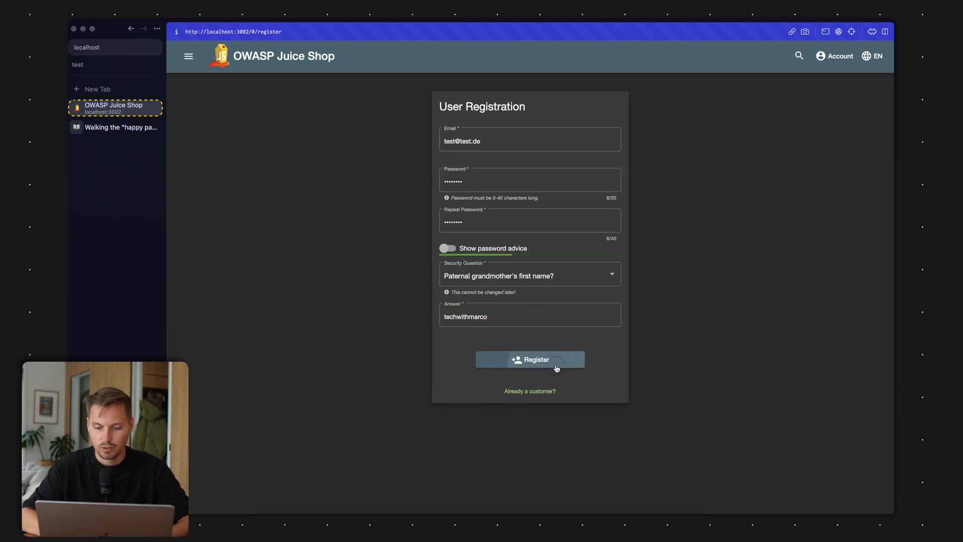
left_click(530, 359)
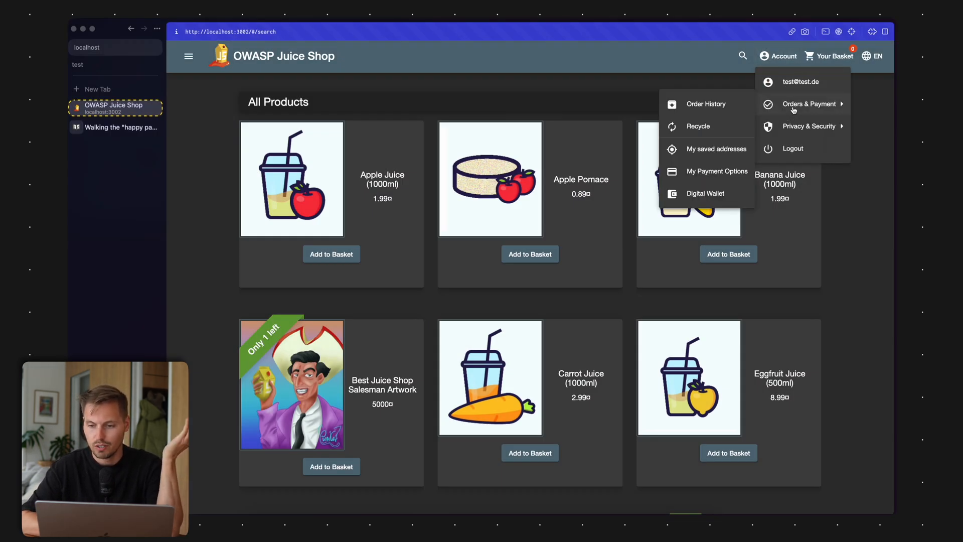
Browse the Account menu, add Apple Juice (1000ml) to the basket and view Your Basket.
left_click(810, 126)
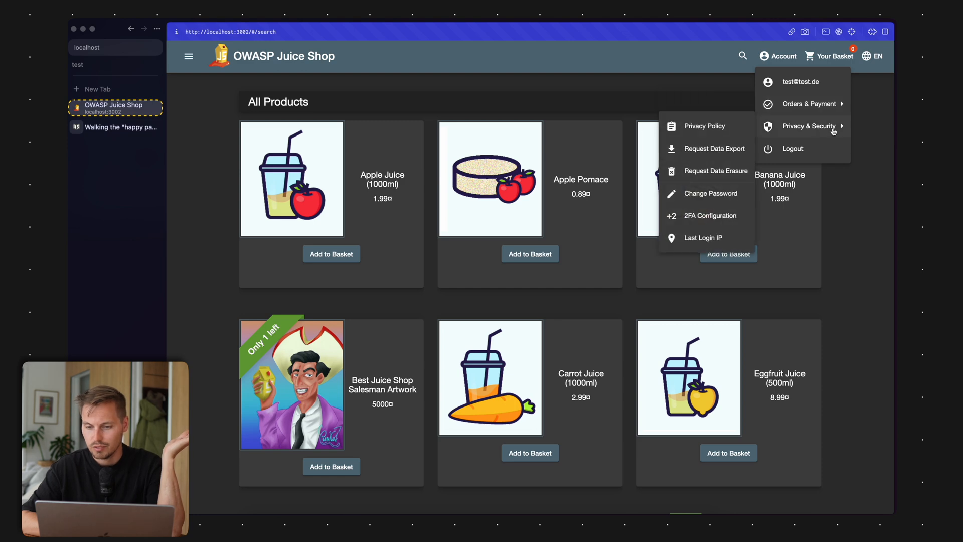
mouse_move(712, 141)
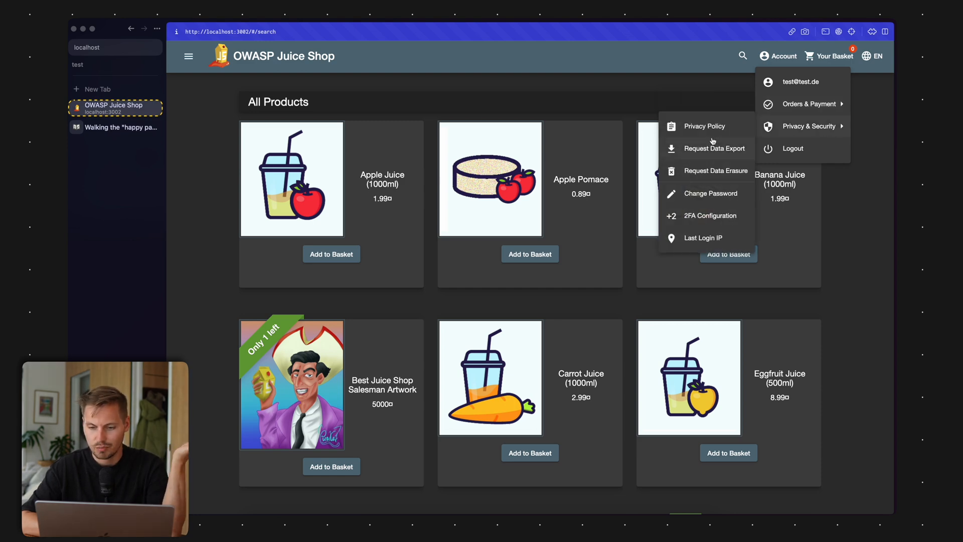
left_click(537, 117)
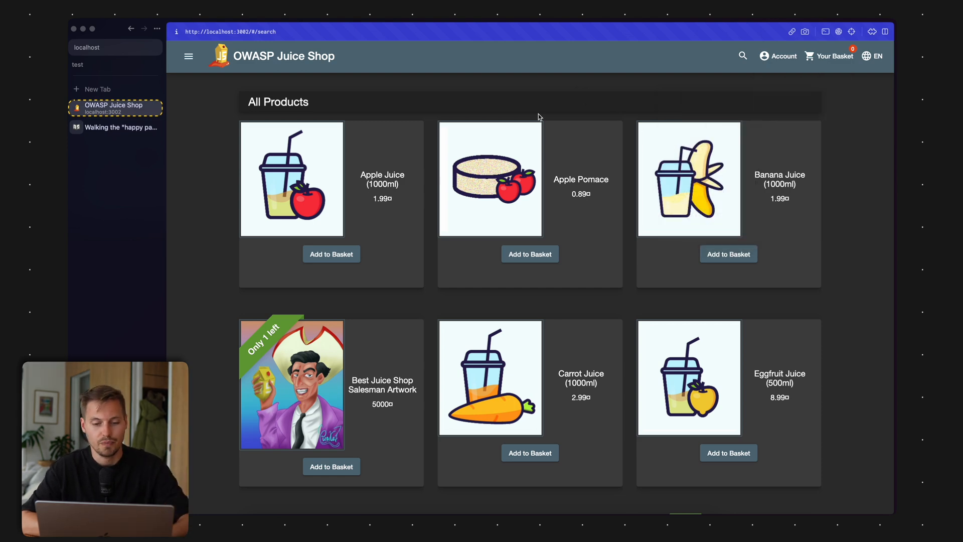
mouse_move(336, 261)
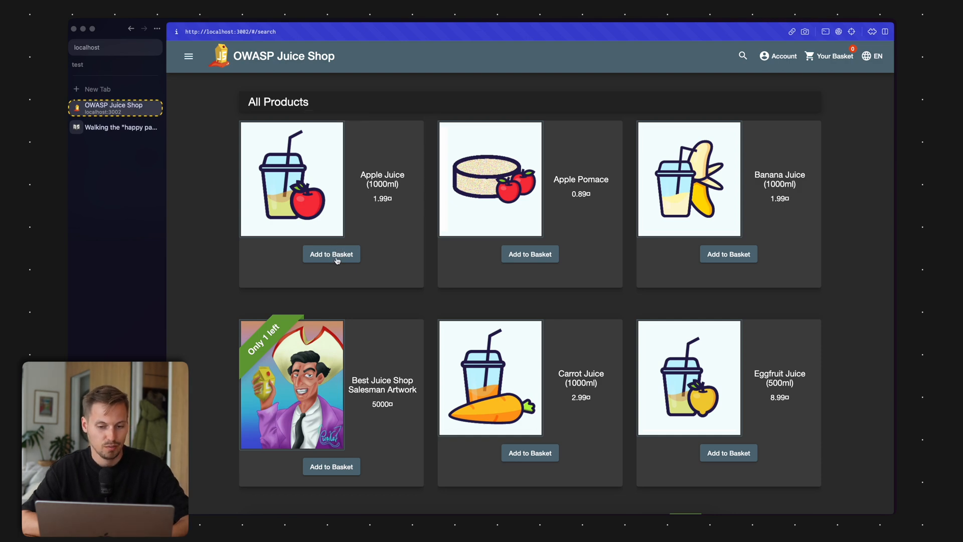
left_click(331, 254)
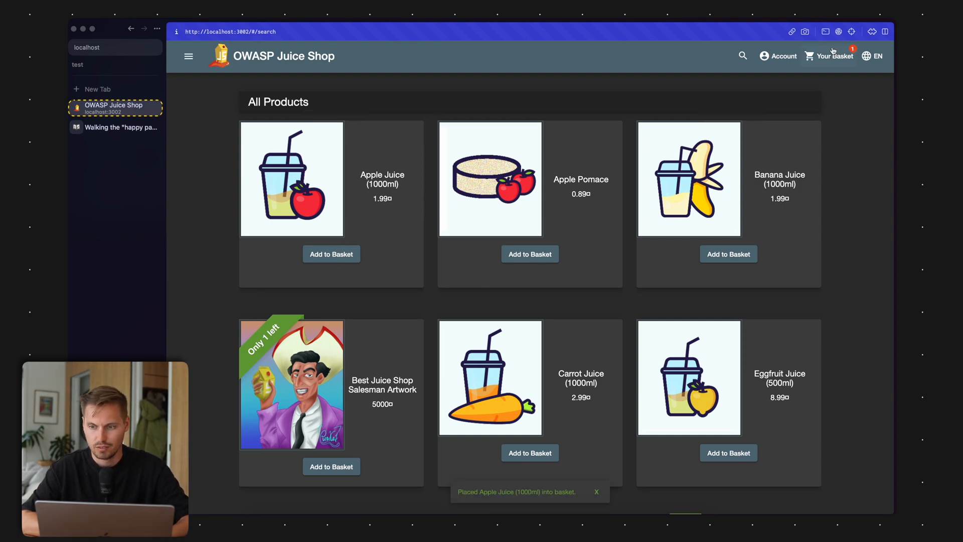
left_click(833, 56)
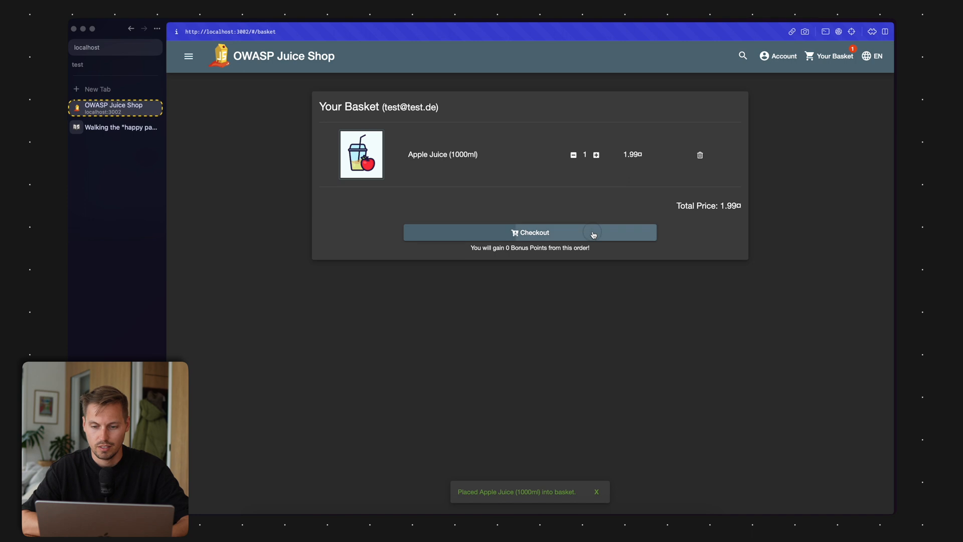
Check out using a newly saved delivery address and Fast Delivery to reach payment options.
left_click(529, 232)
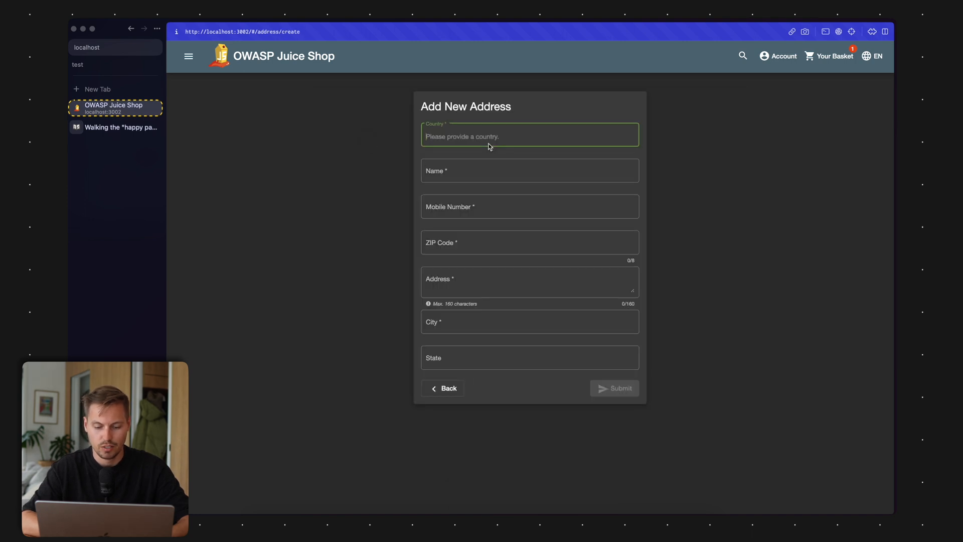
left_click(614, 388)
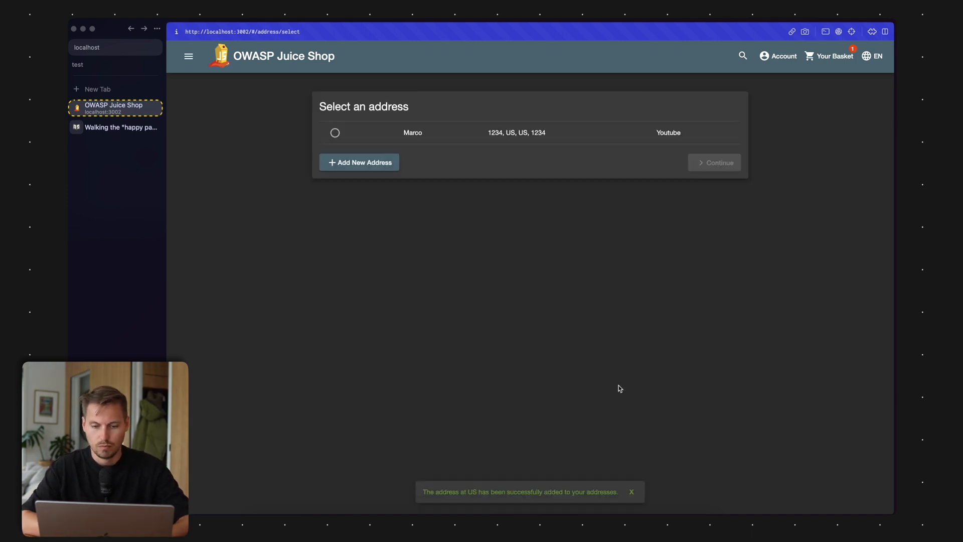
left_click(714, 162)
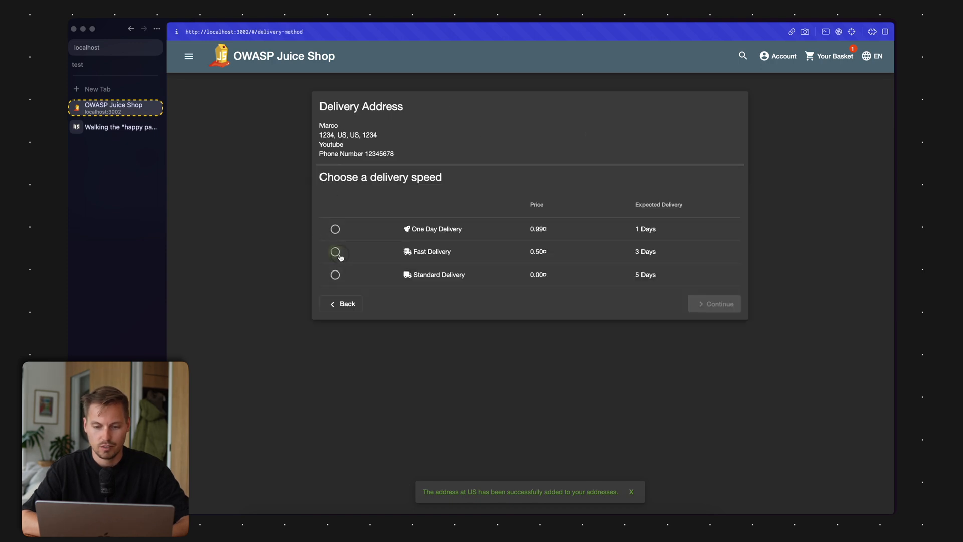
left_click(713, 303)
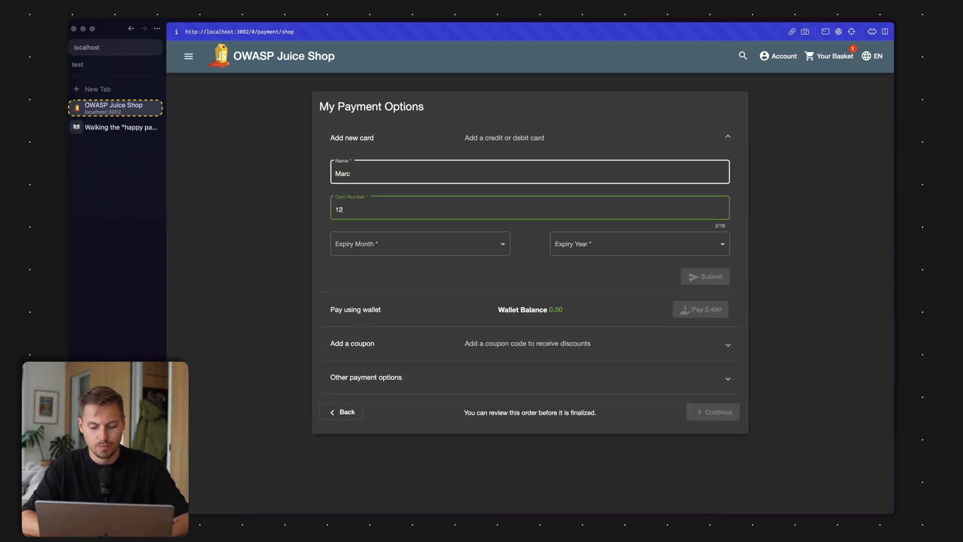
type("3412341234")
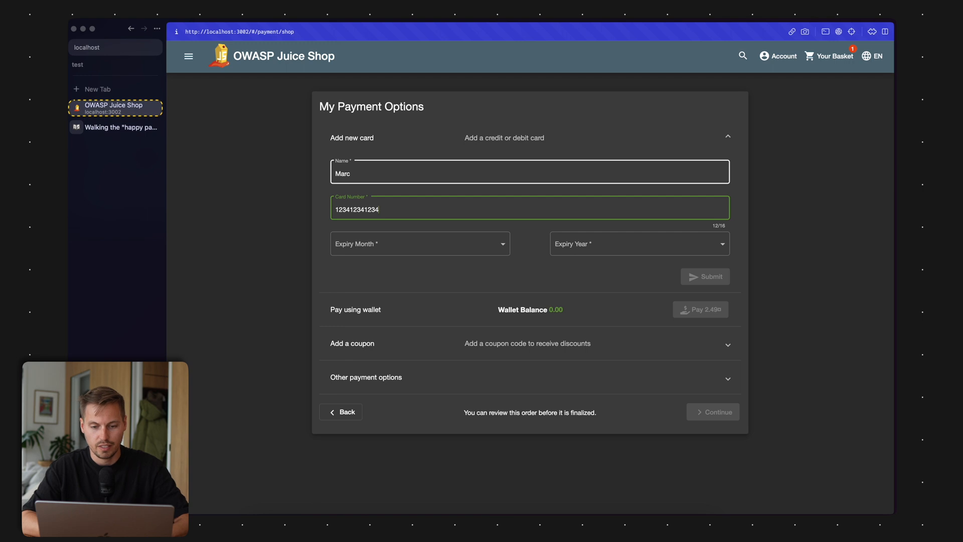
type("12345")
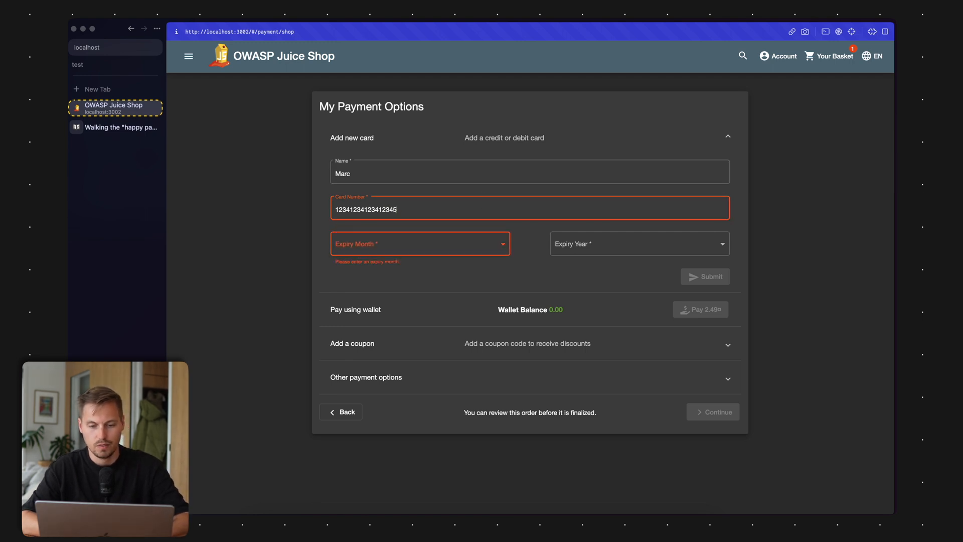
left_click(420, 242)
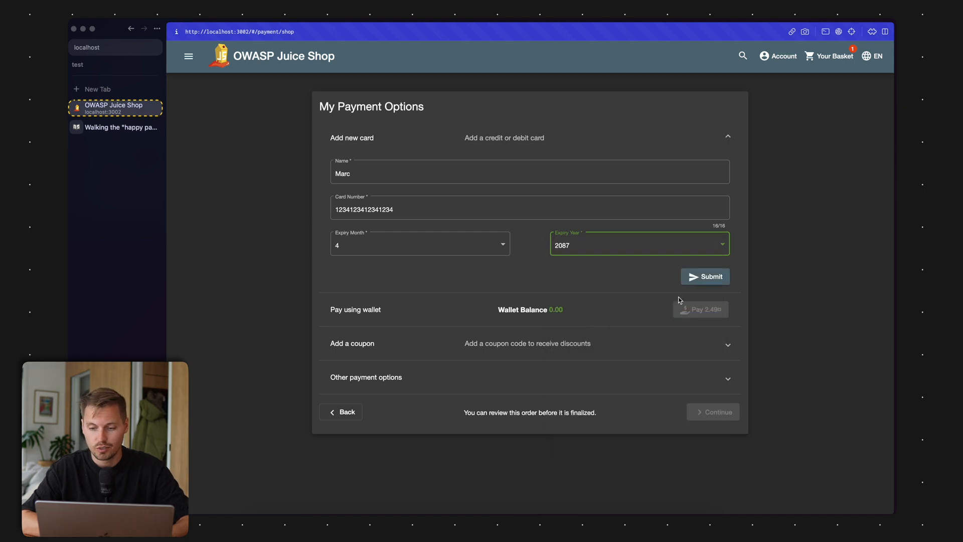
left_click(704, 277)
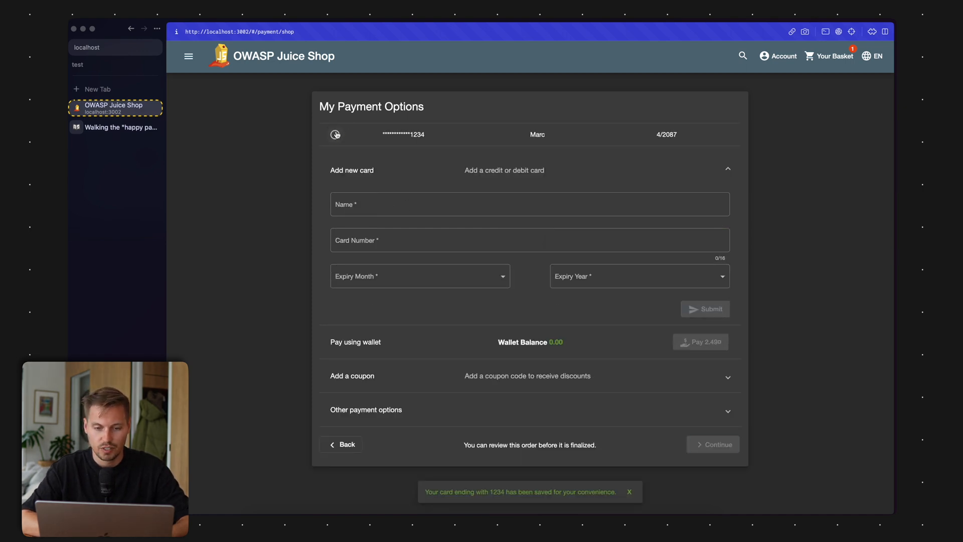
Review the order and place it to reach the purchase confirmation.
left_click(712, 445)
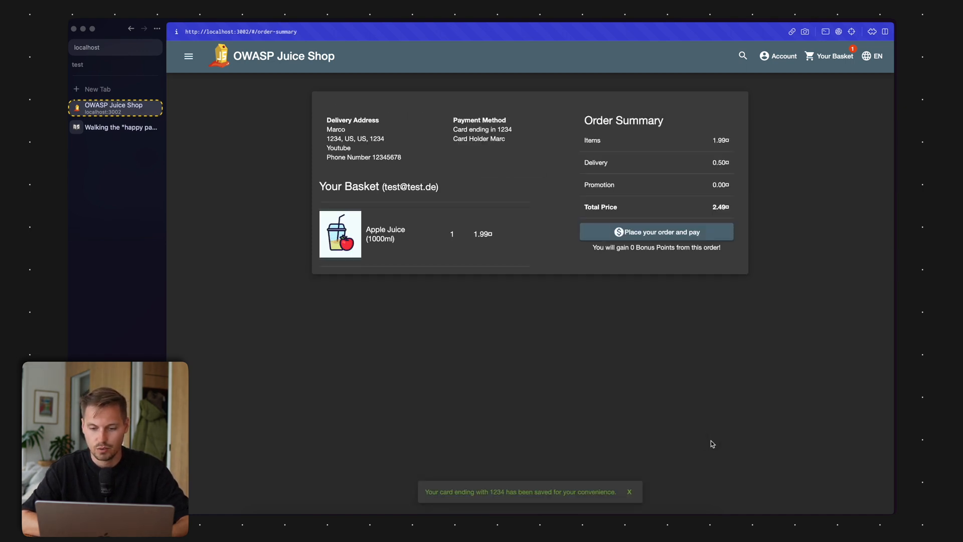
left_click(655, 232)
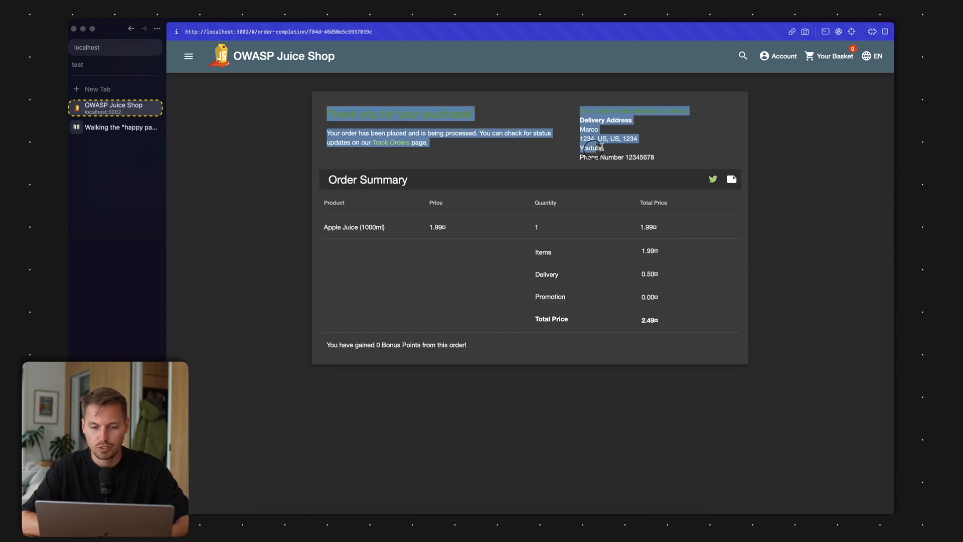
View the new order's tracking details and select its order ID.
left_click(492, 151)
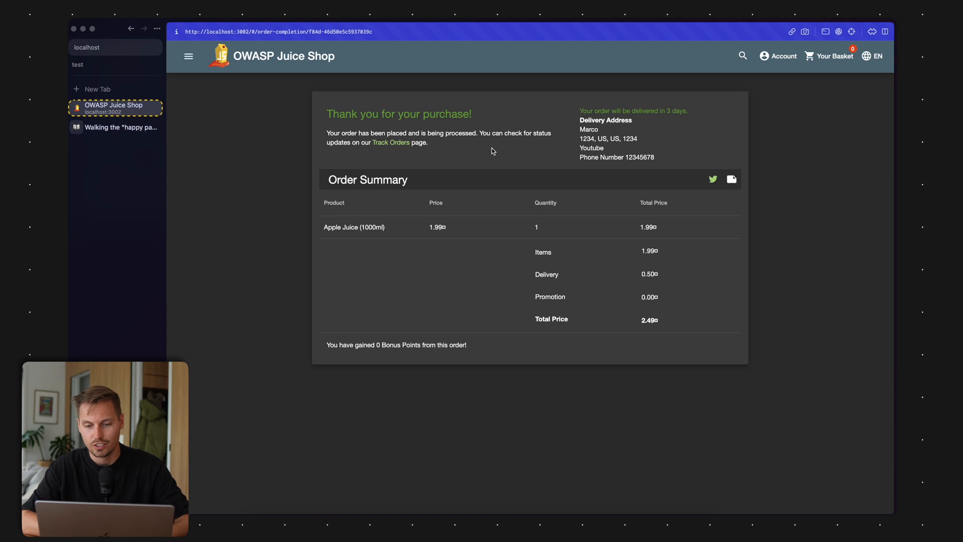
mouse_move(390, 142)
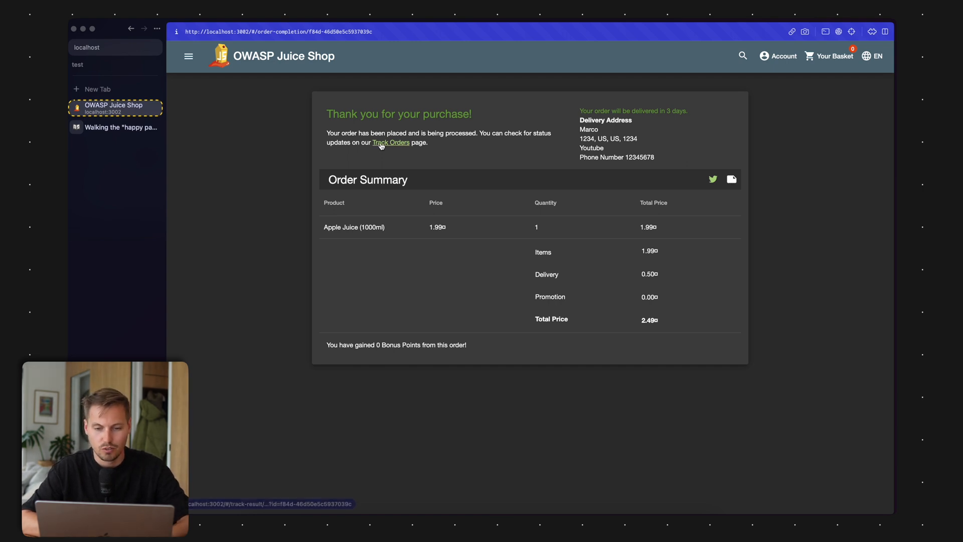
left_click(390, 142)
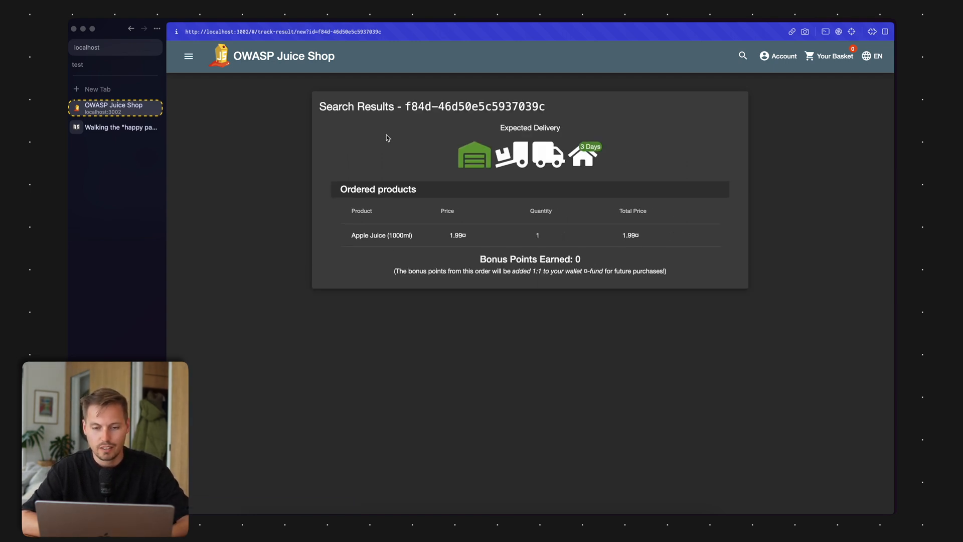
double_click(474, 106)
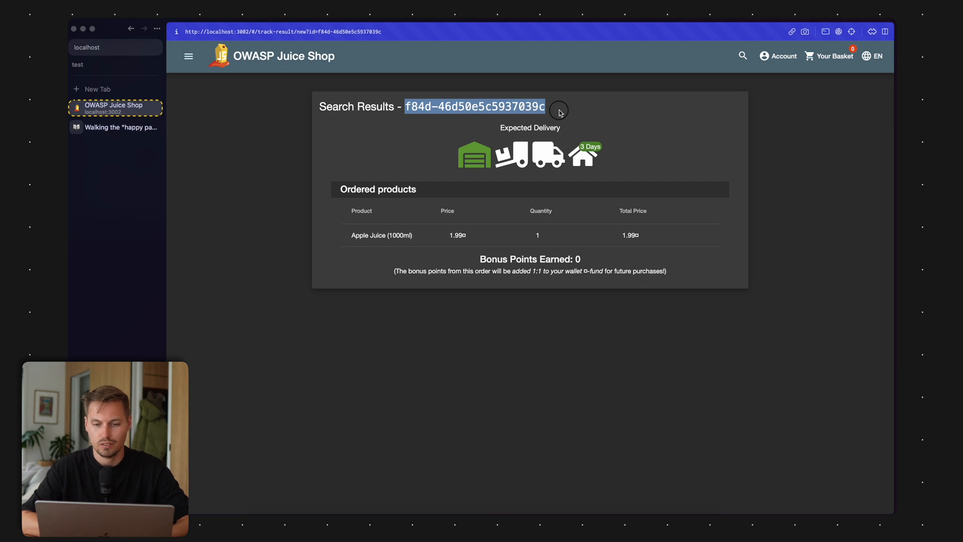
mouse_move(360, 234)
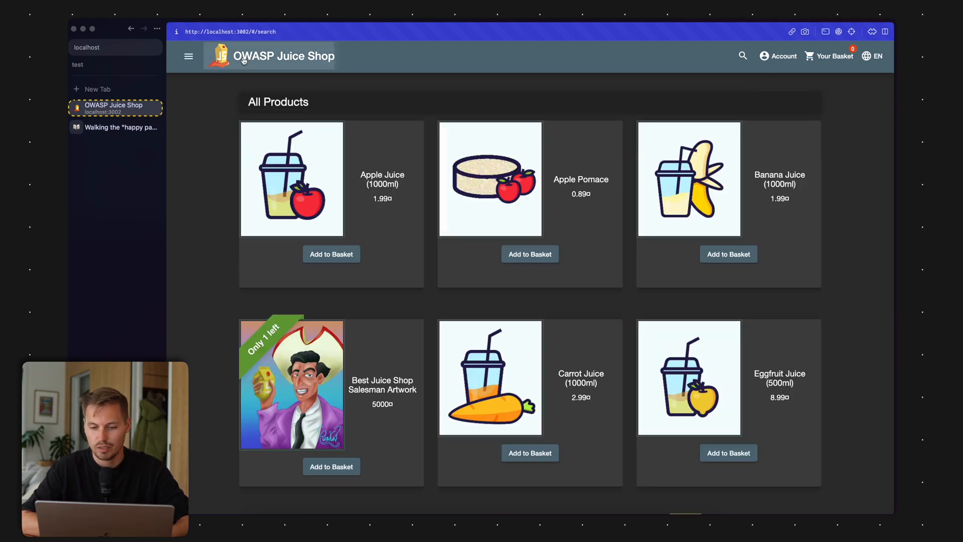
left_click(189, 56)
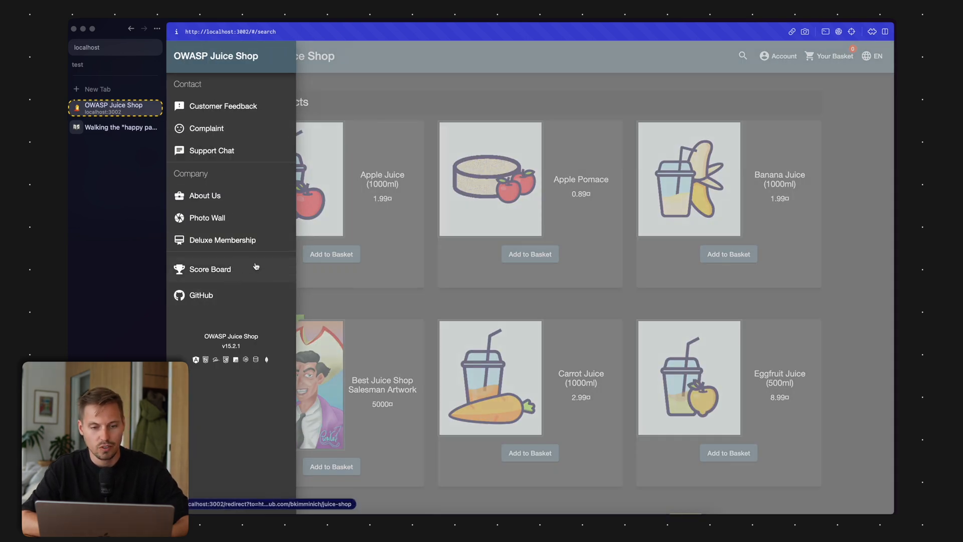
left_click(209, 269)
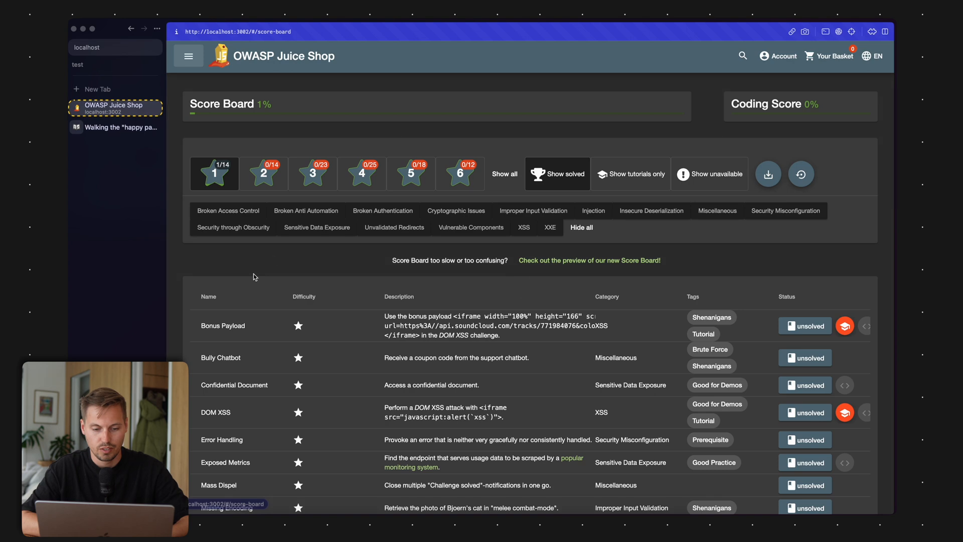
scroll("down", 3)
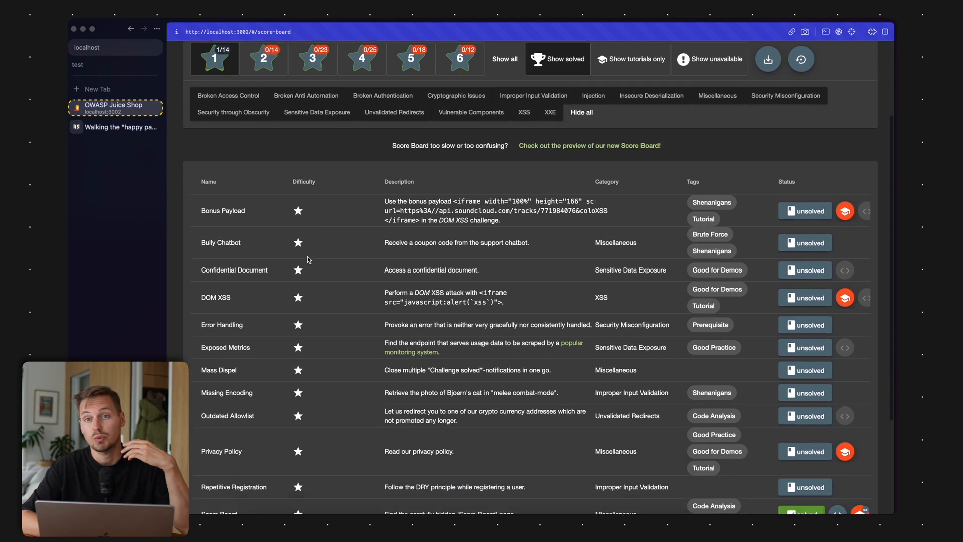
scroll("down", 3)
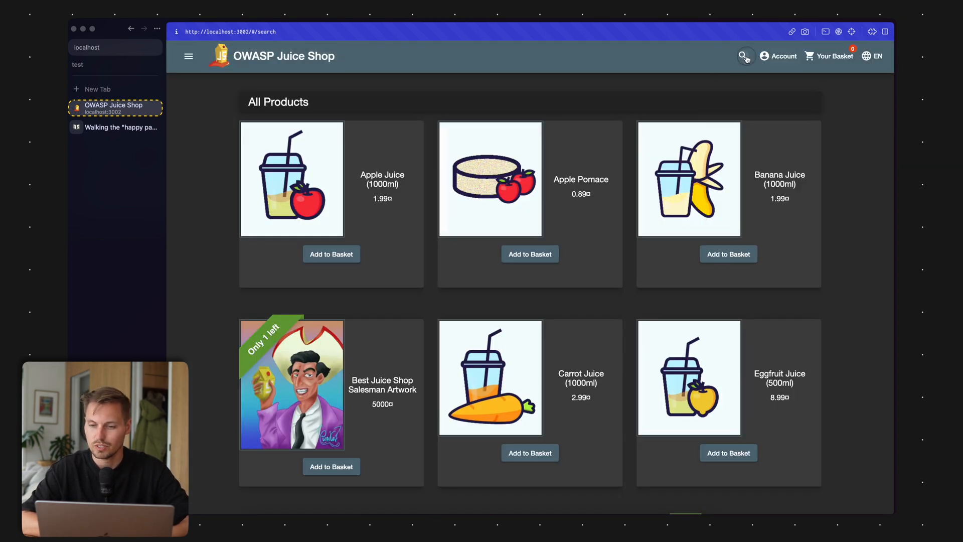
Search for 'bananaasdmnasm,dnasd' and inspect the echoed term in the no-results heading.
left_click(745, 56)
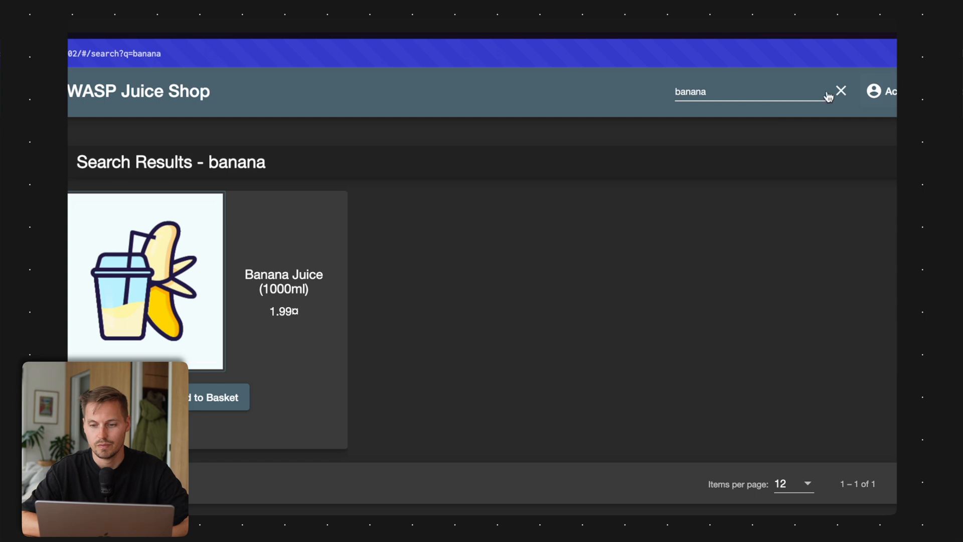
type("asdmnasm,dnasd")
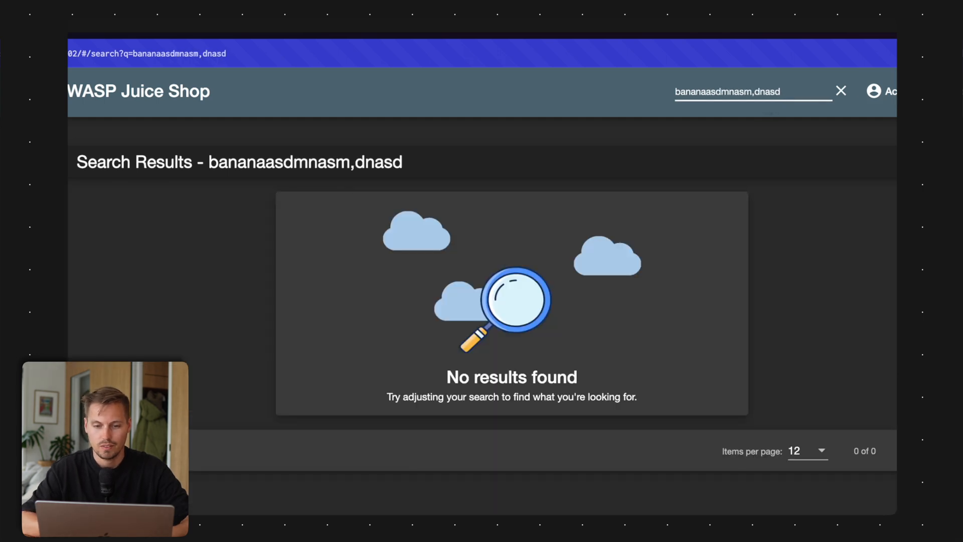
double_click(304, 162)
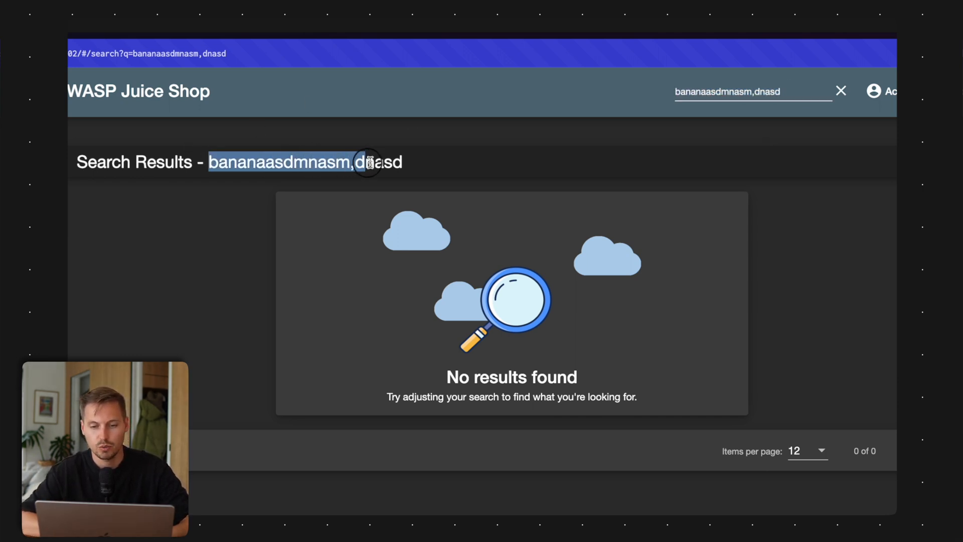
mouse_move(462, 163)
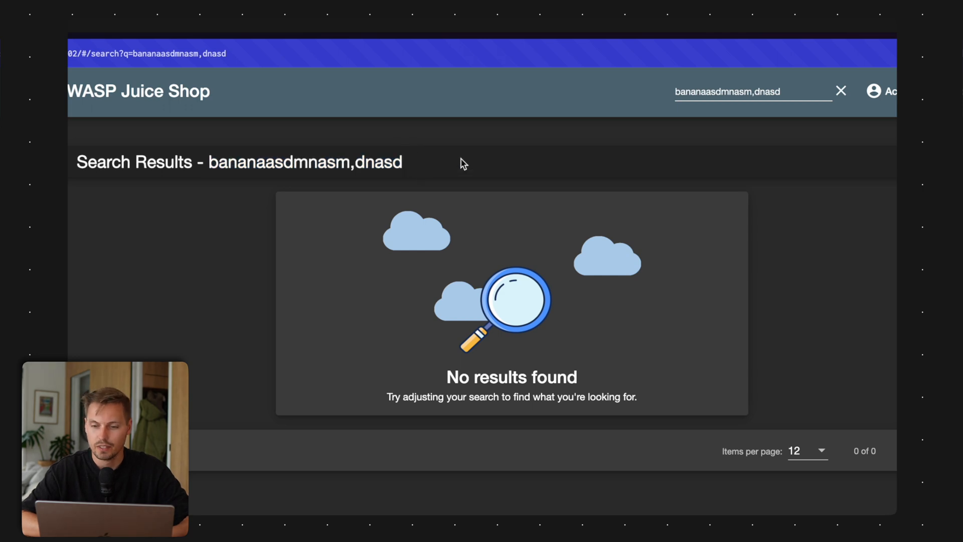
left_click(840, 91)
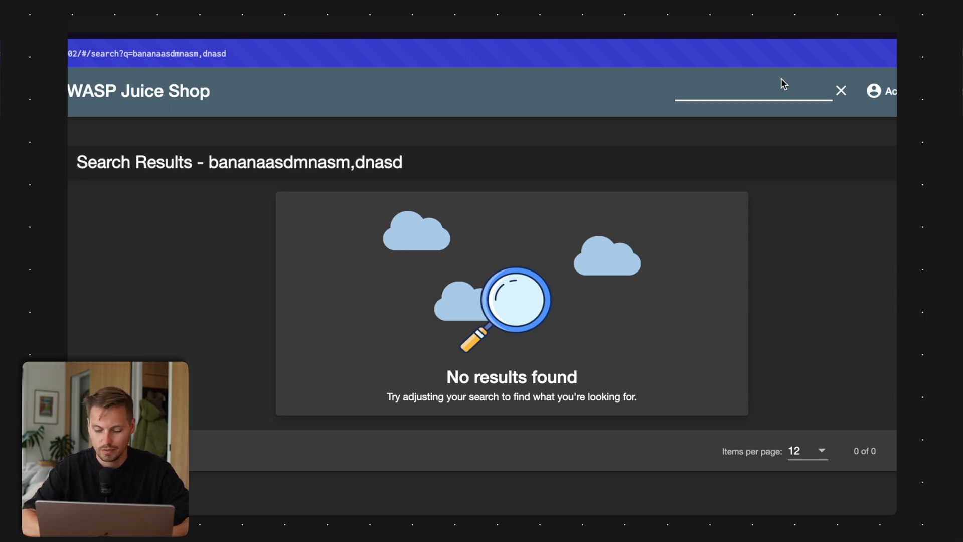
Search for <iframe src="javascript:alert(`tech with marco is awesome`)"> to fire the alert.
left_click(737, 91)
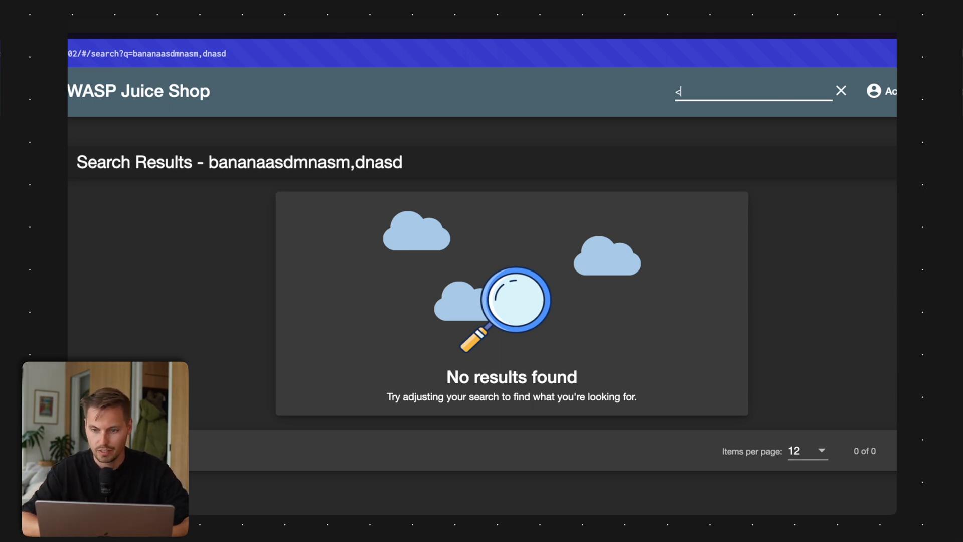
type("<iframe s")
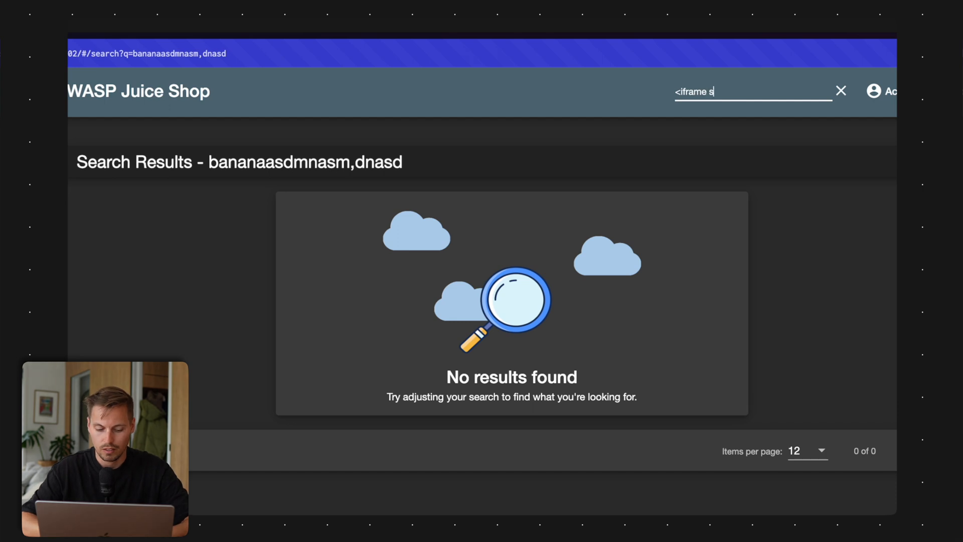
type("r")
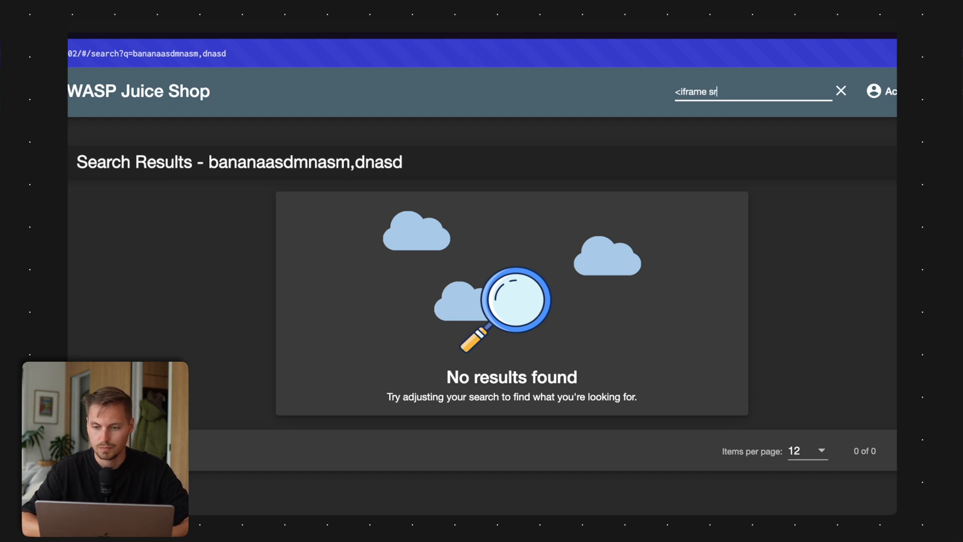
type("c=javascr")
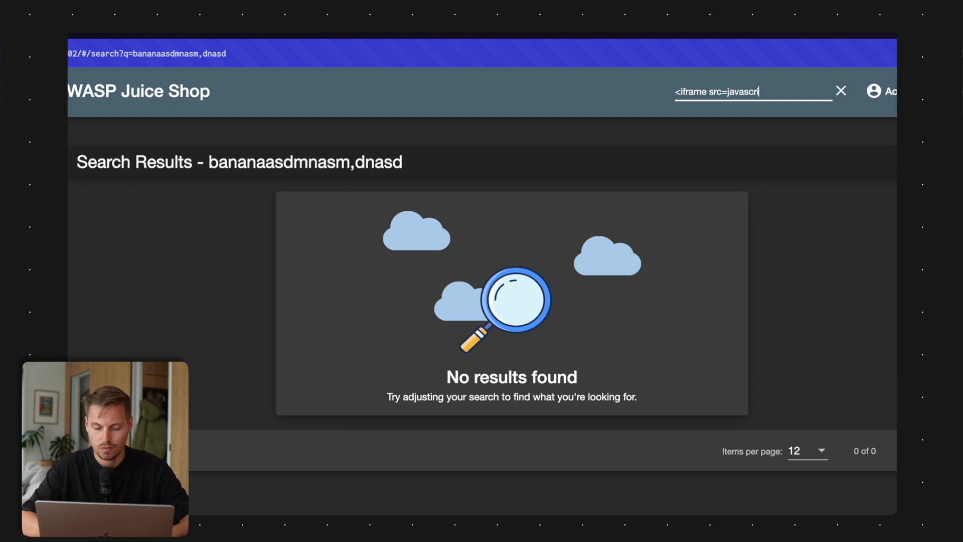
type("pt:alert(`")
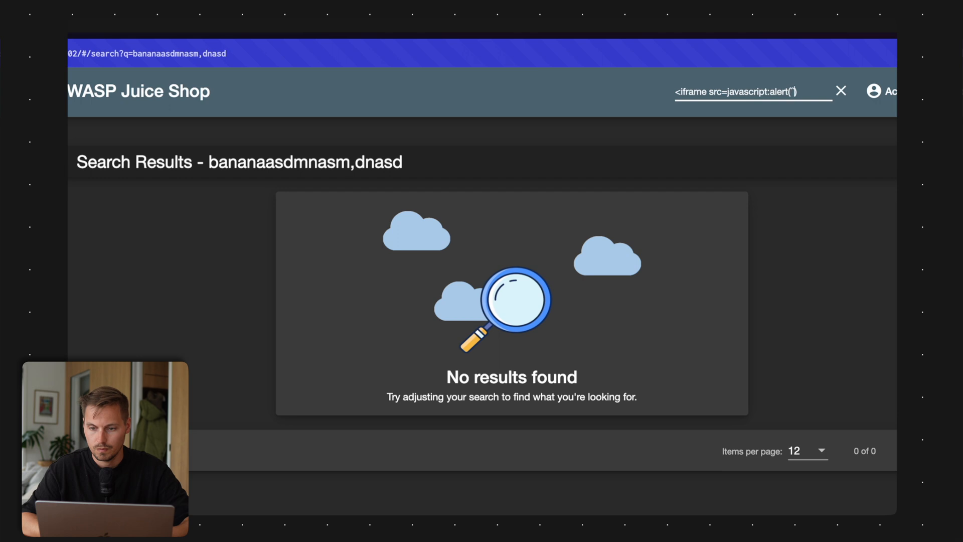
type("te")
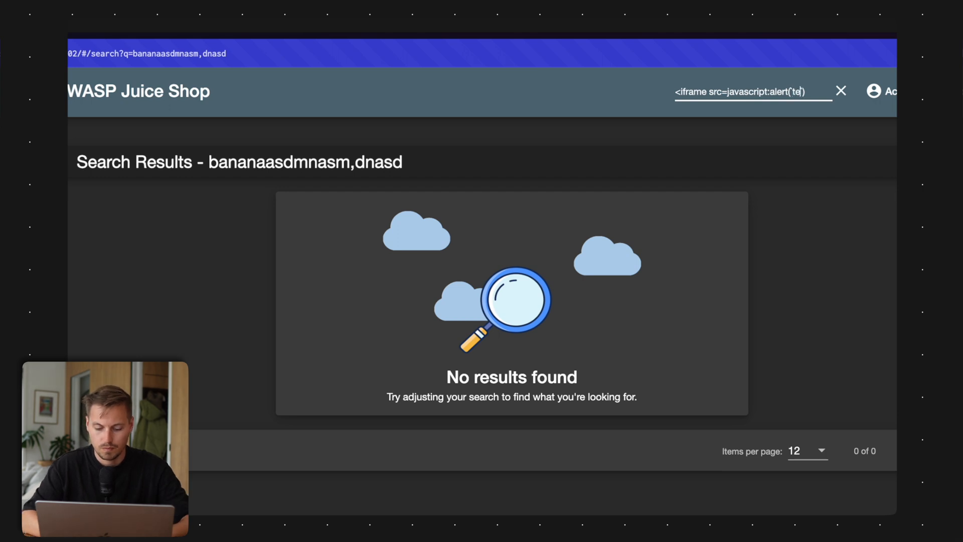
type("tech with marco is")
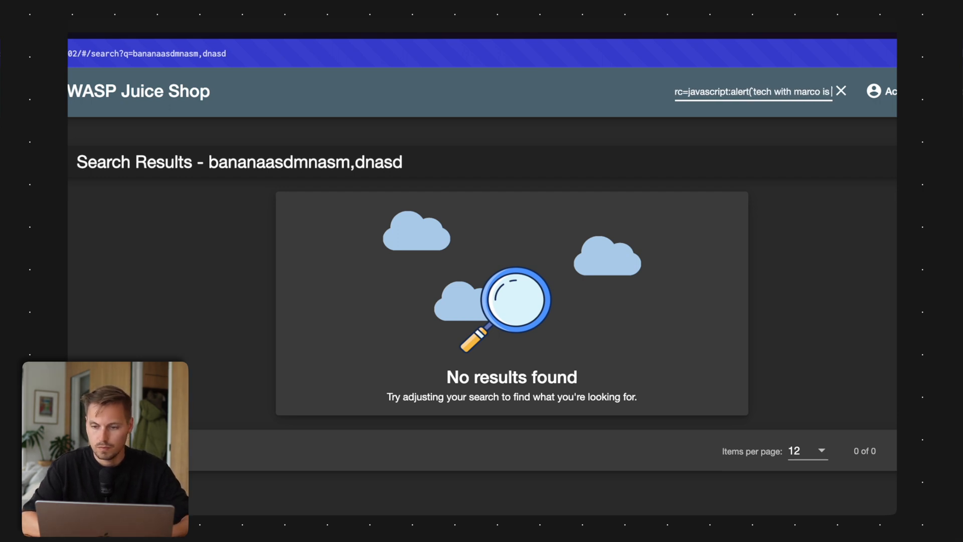
type("awesome`)\"")
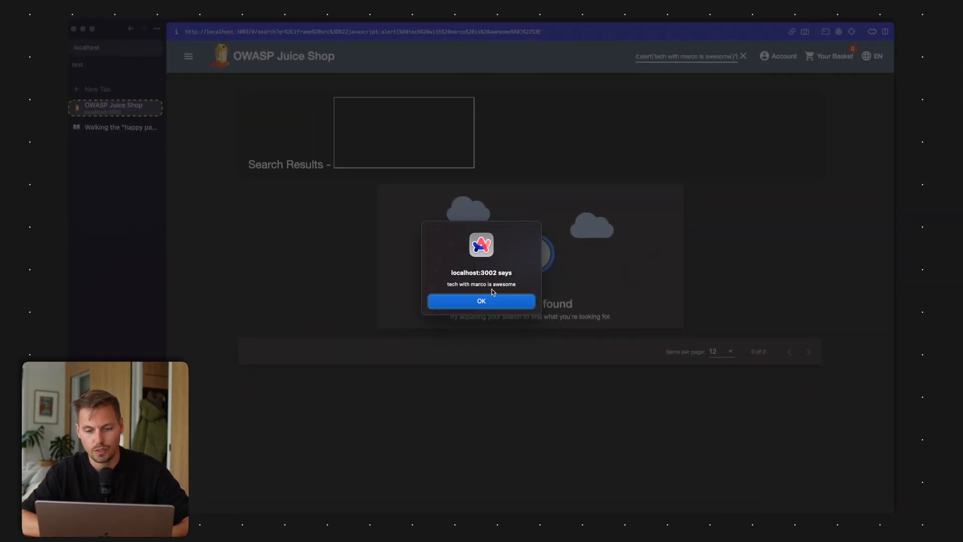
mouse_move(436, 308)
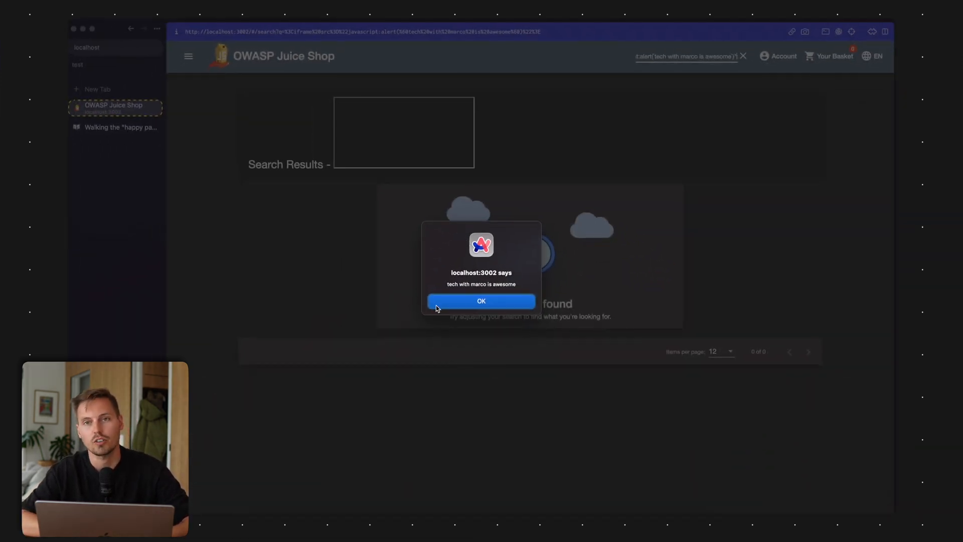
Dismiss the alert, reload the injected search page, dismiss it again and show the site menu.
left_click(480, 301)
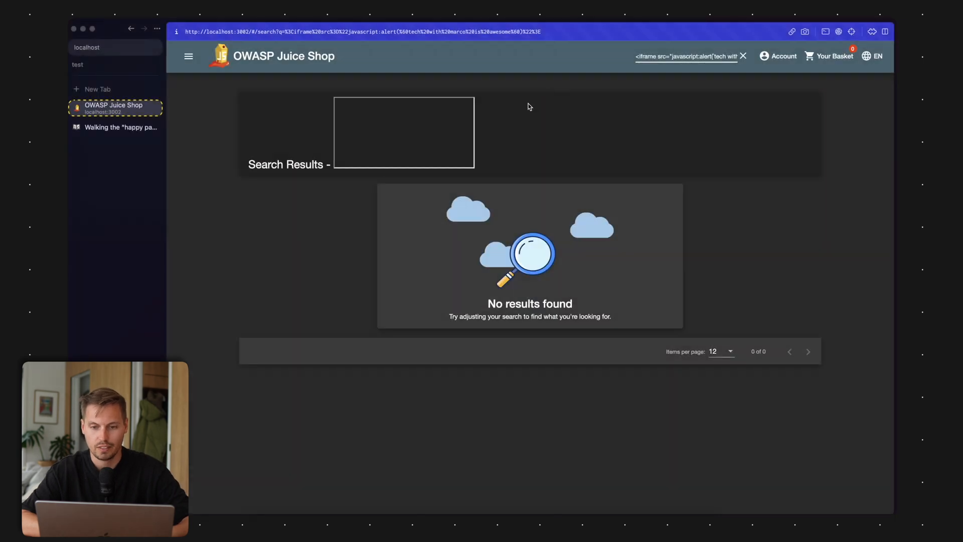
key("cmd+c")
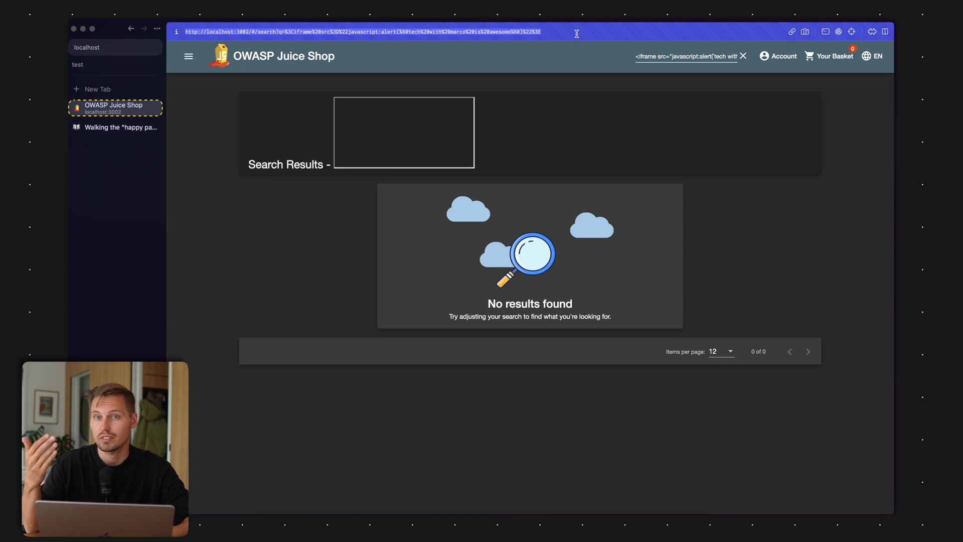
mouse_move(371, 66)
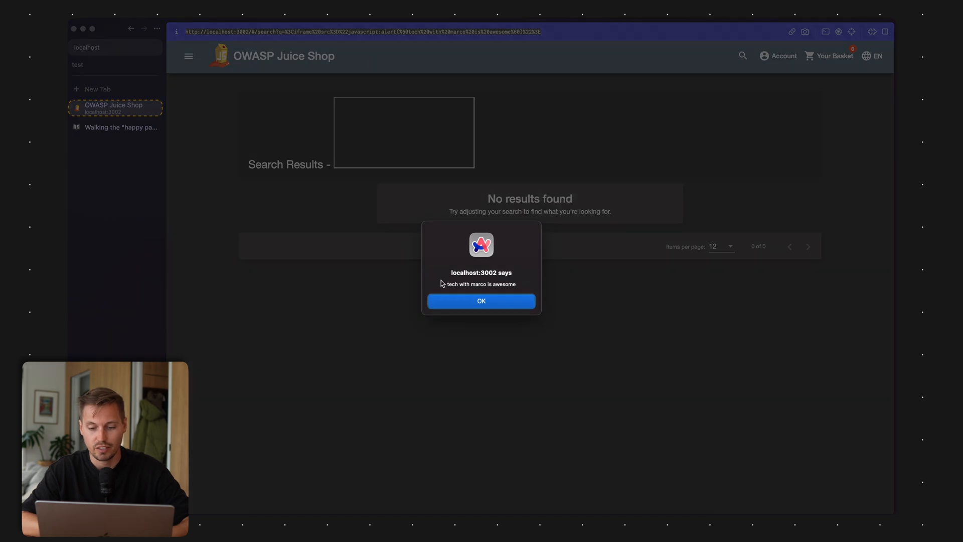
left_click(481, 301)
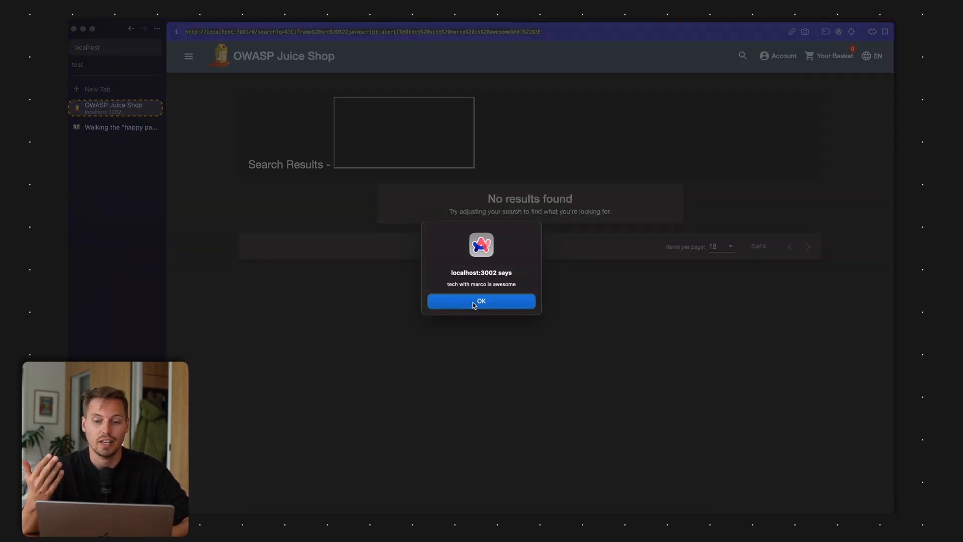
left_click(481, 301)
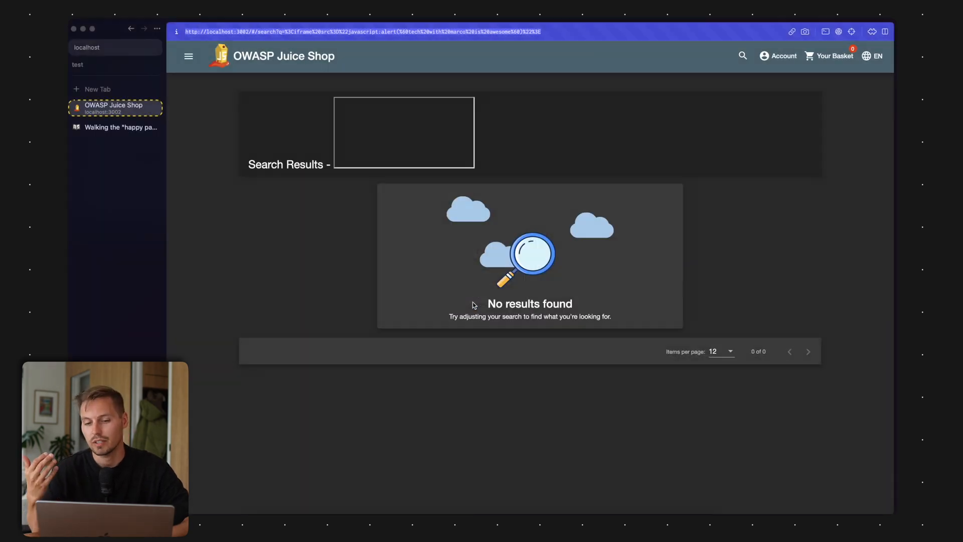
left_click(189, 56)
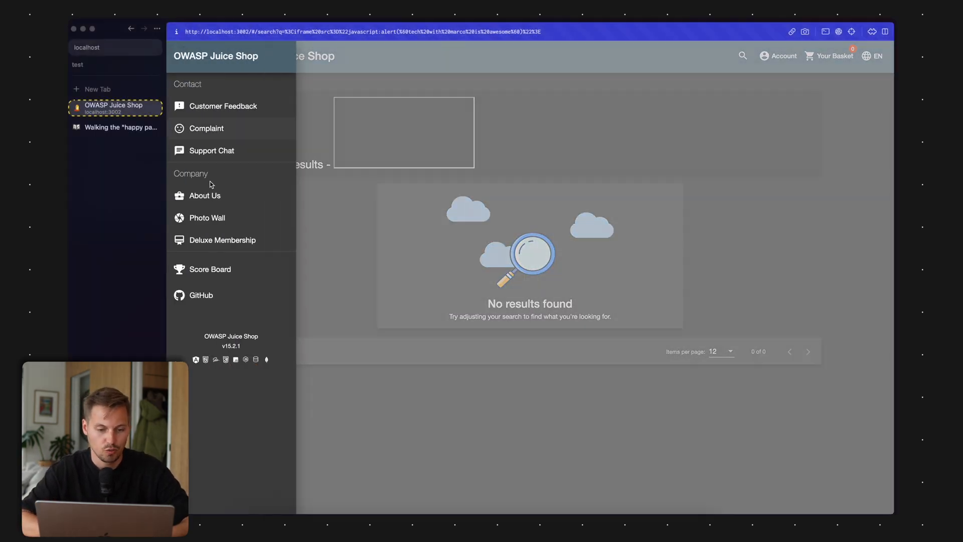
left_click(210, 268)
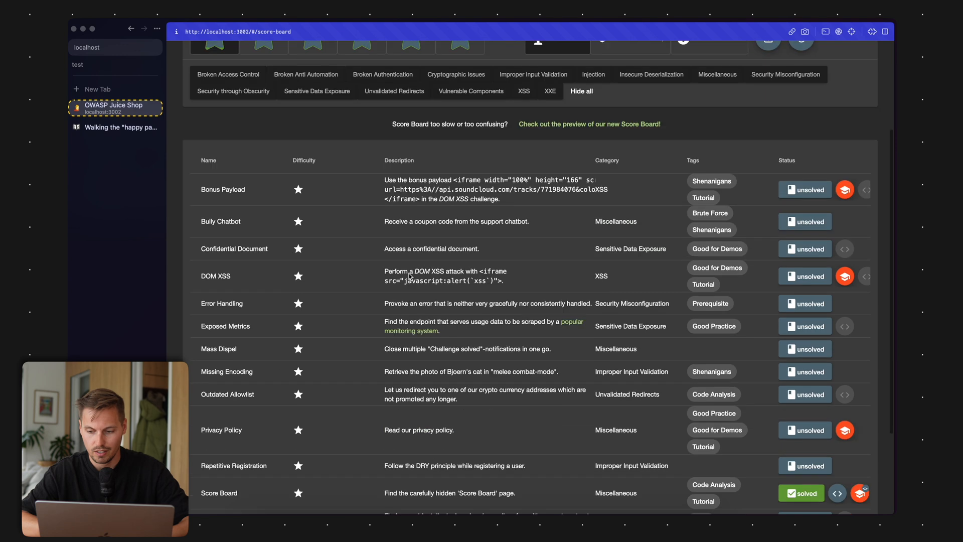
scroll("up", 3)
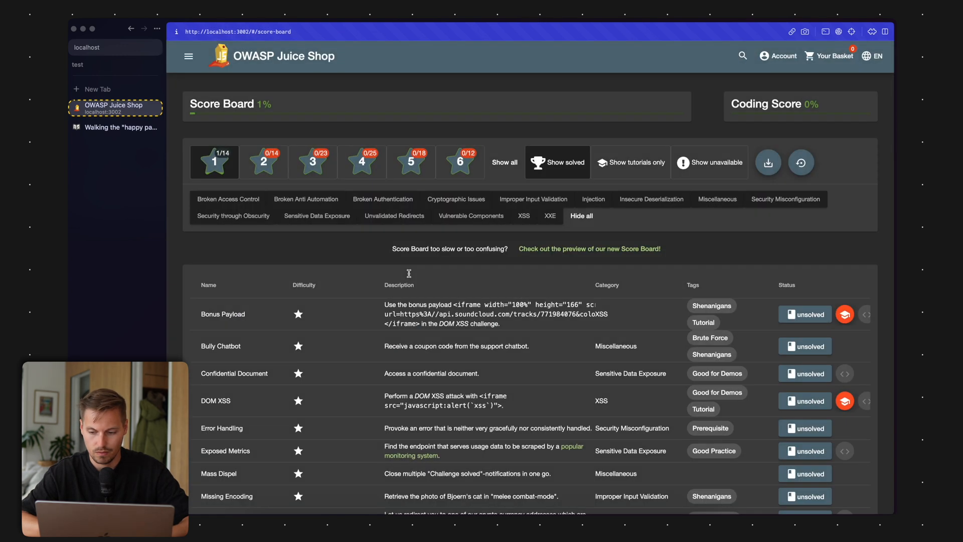
scroll("down", 3)
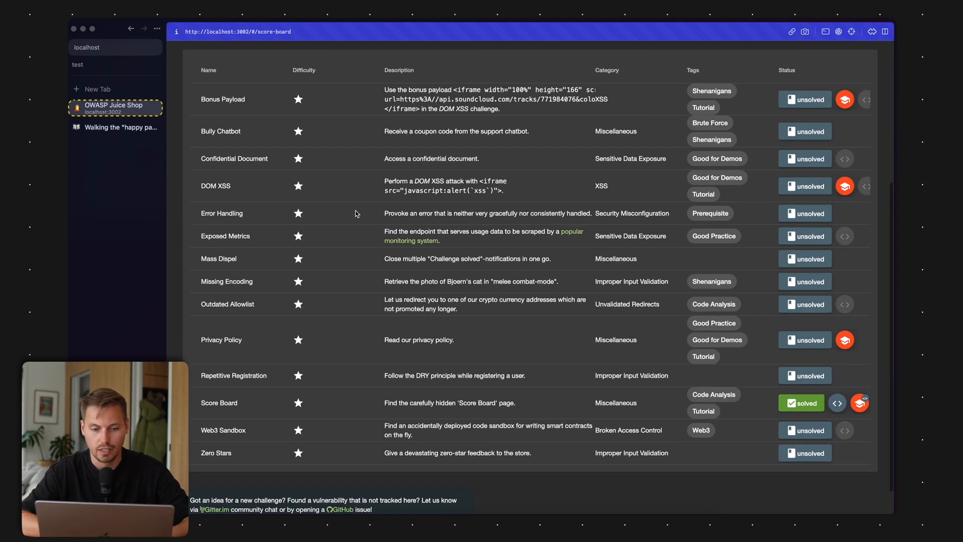
mouse_move(482, 182)
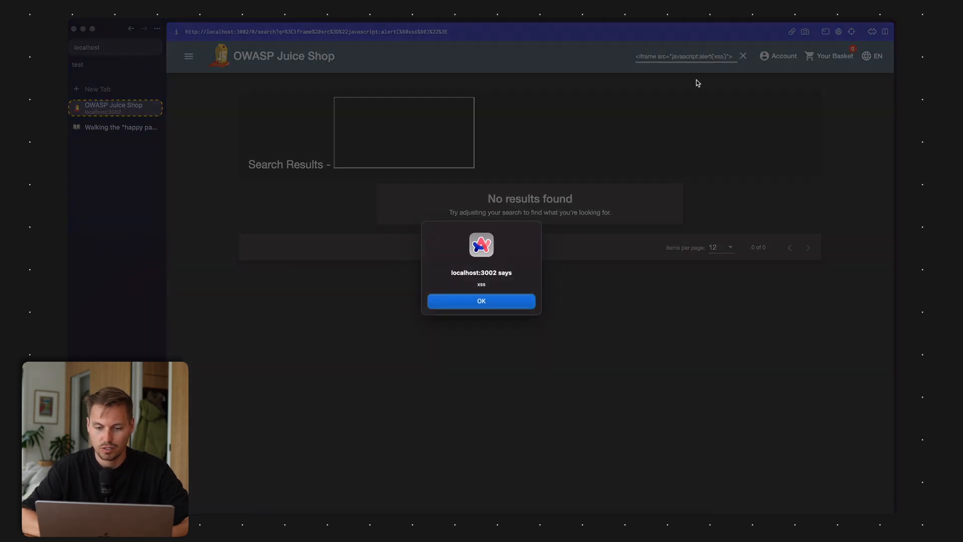
Dismiss the xss alert so the DOM XSS challenge registers as solved.
left_click(480, 301)
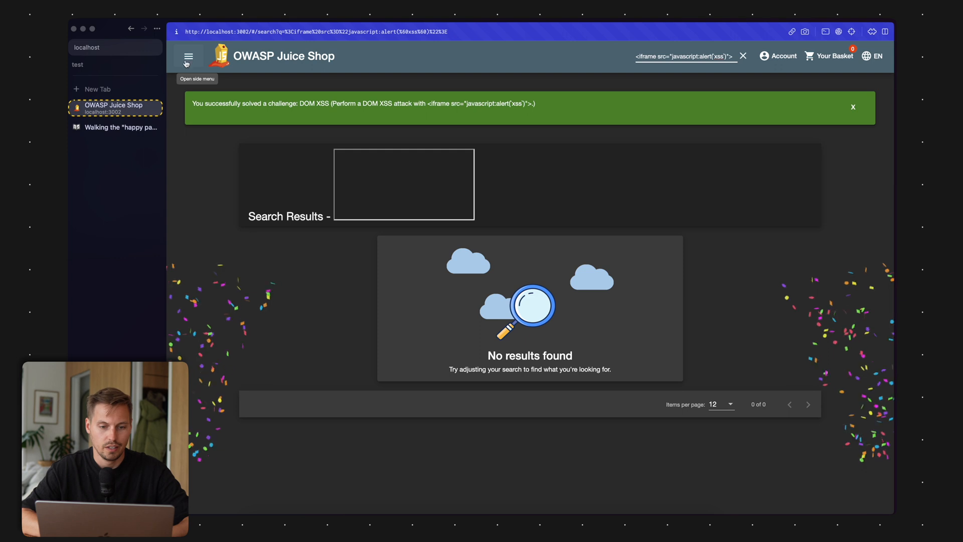
mouse_move(577, 101)
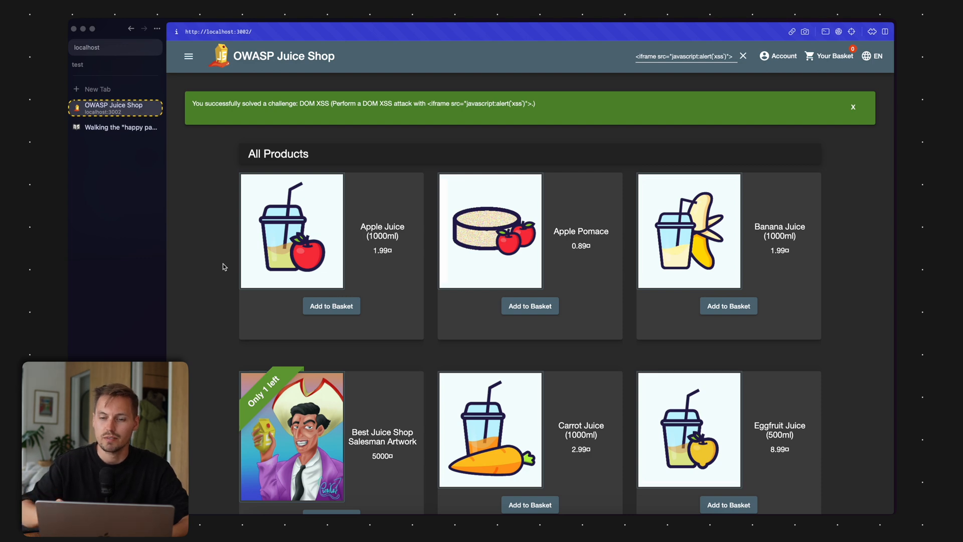
Navigate to localhost:3002/metrics to expose the Prometheus metrics data.
left_click(214, 31)
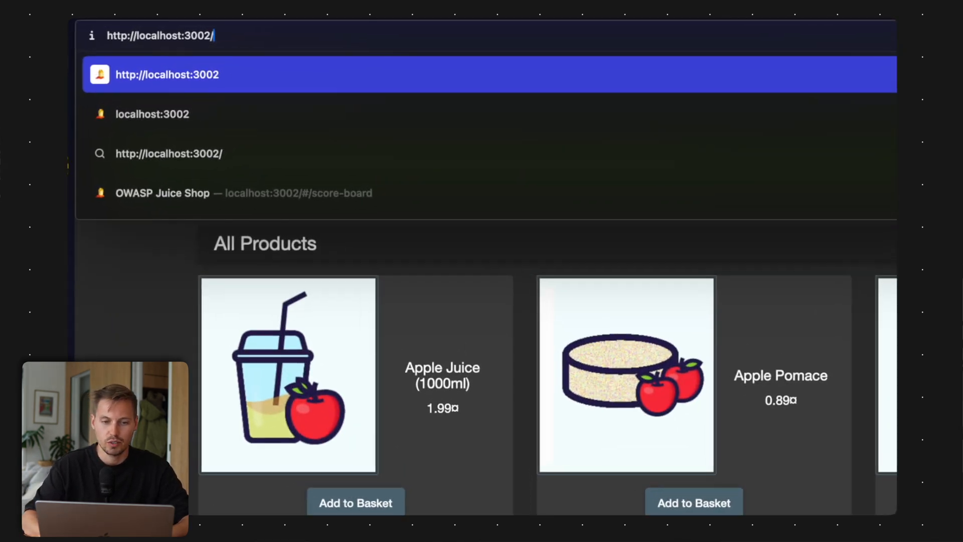
type("metrics")
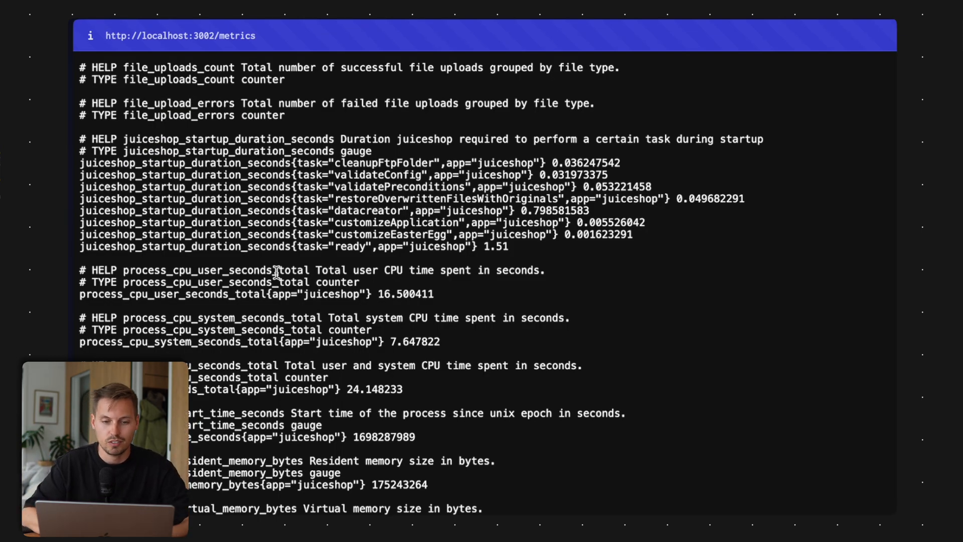
mouse_move(277, 127)
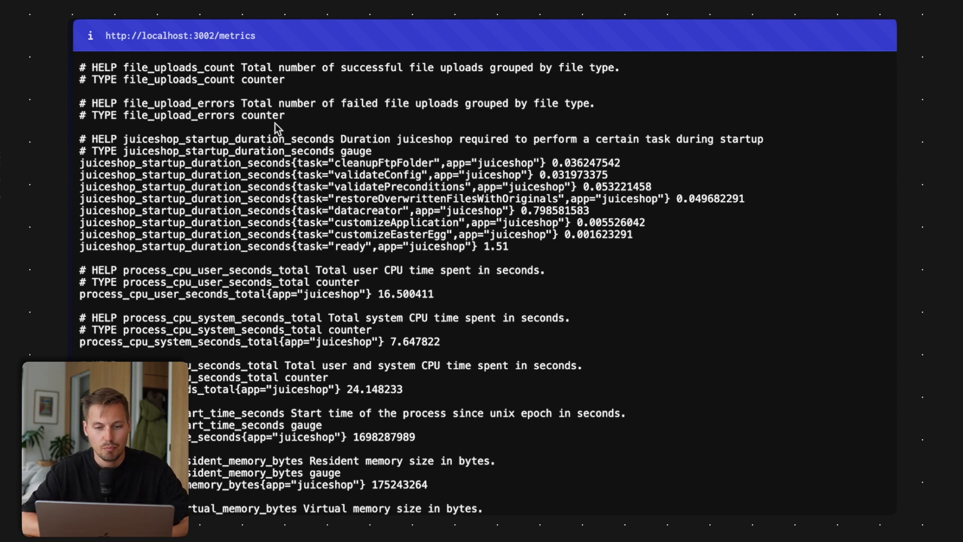
mouse_move(260, 52)
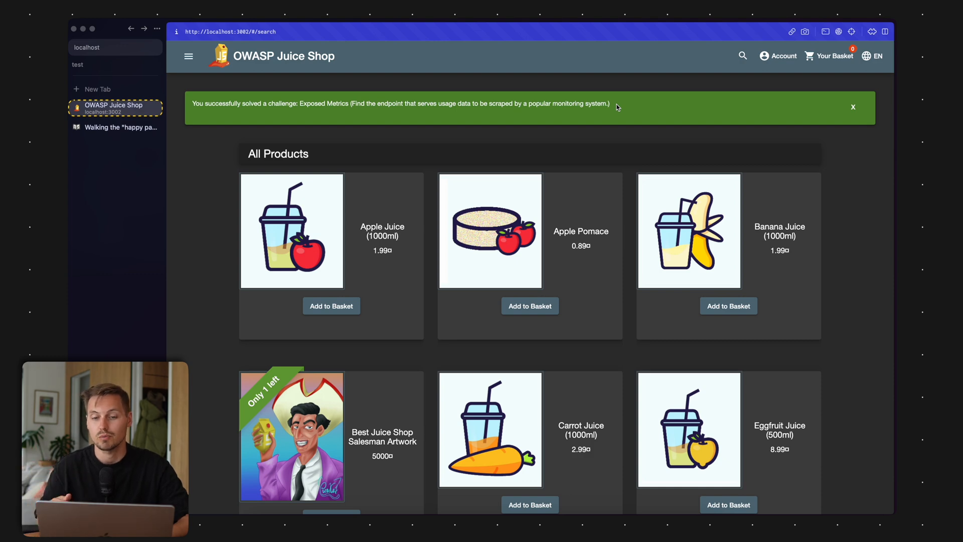
mouse_move(189, 56)
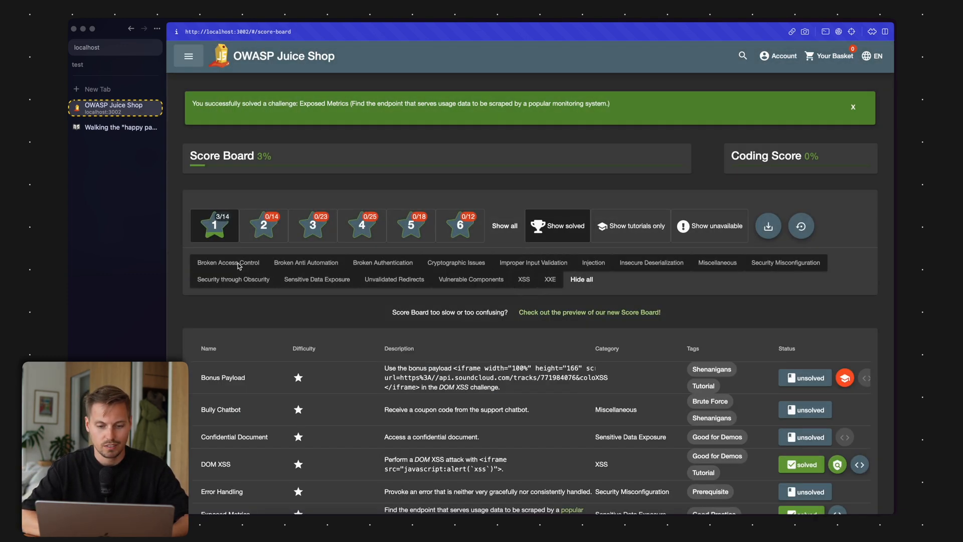
Review solved challenges on the Score Board, log out and go to the login page.
scroll("down", 3)
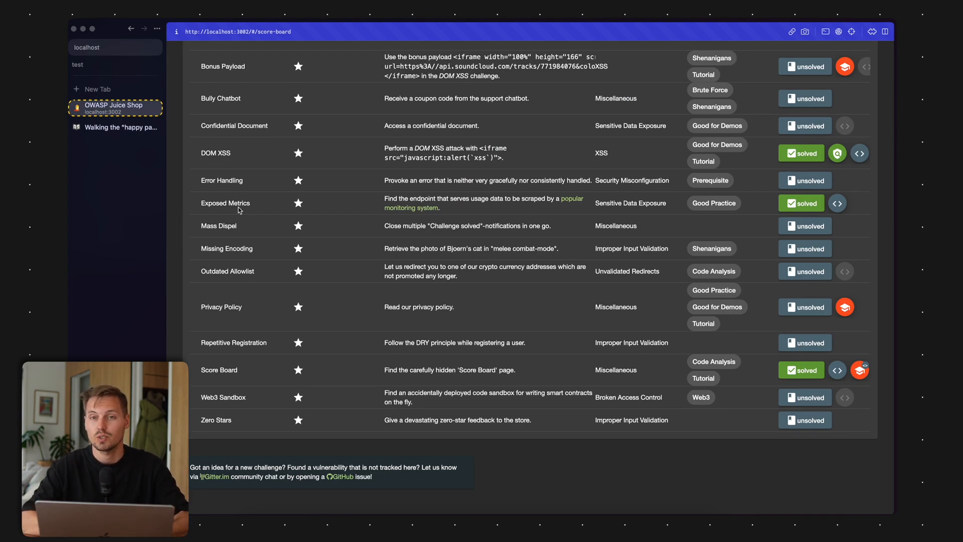
scroll("up", 3)
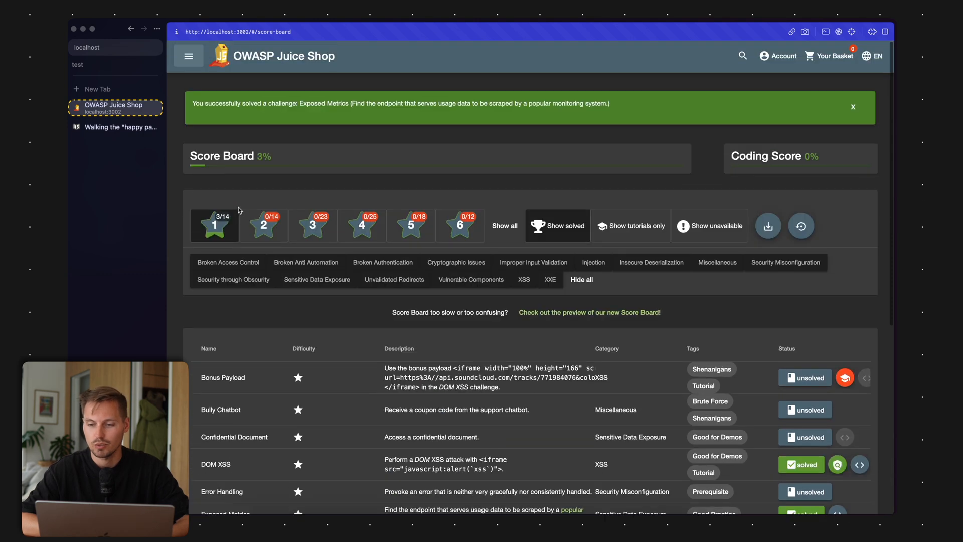
left_click(777, 56)
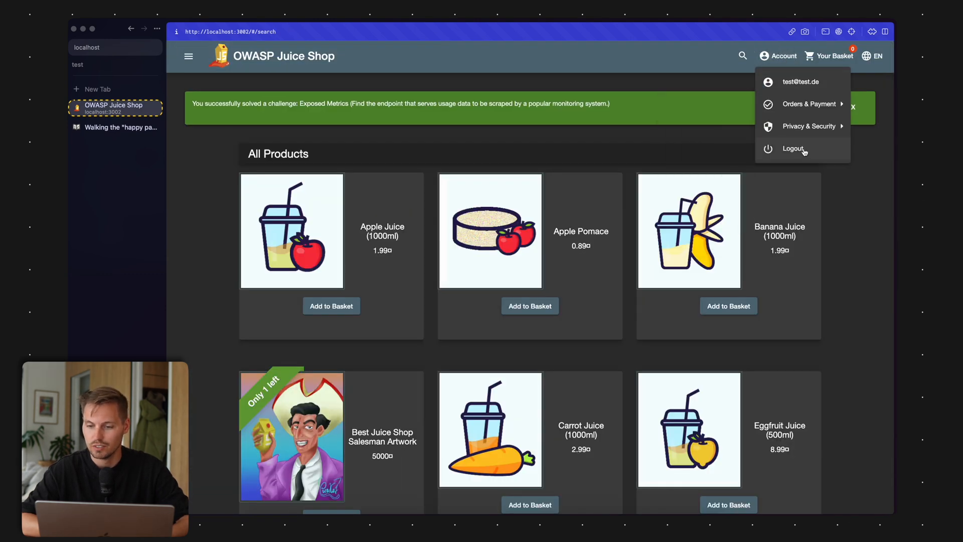
left_click(792, 149)
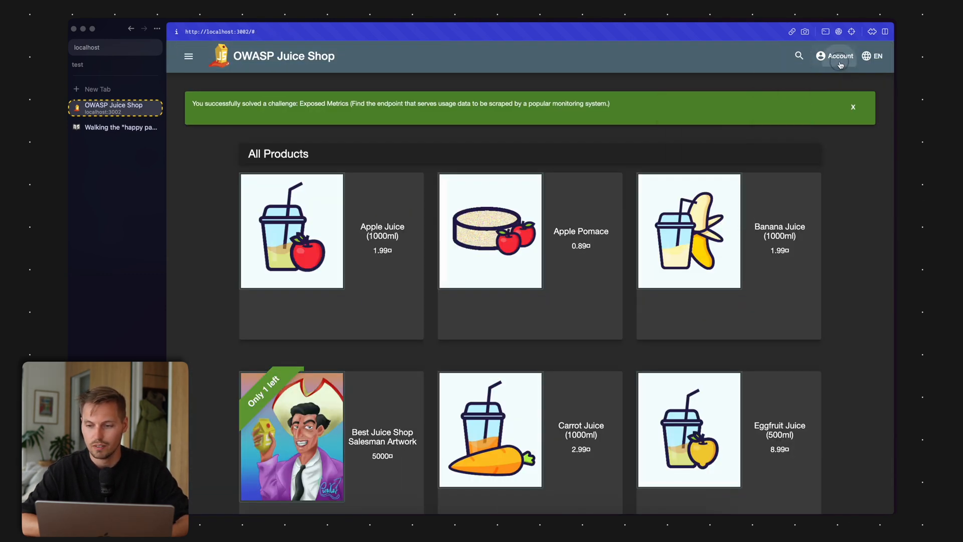
left_click(834, 57)
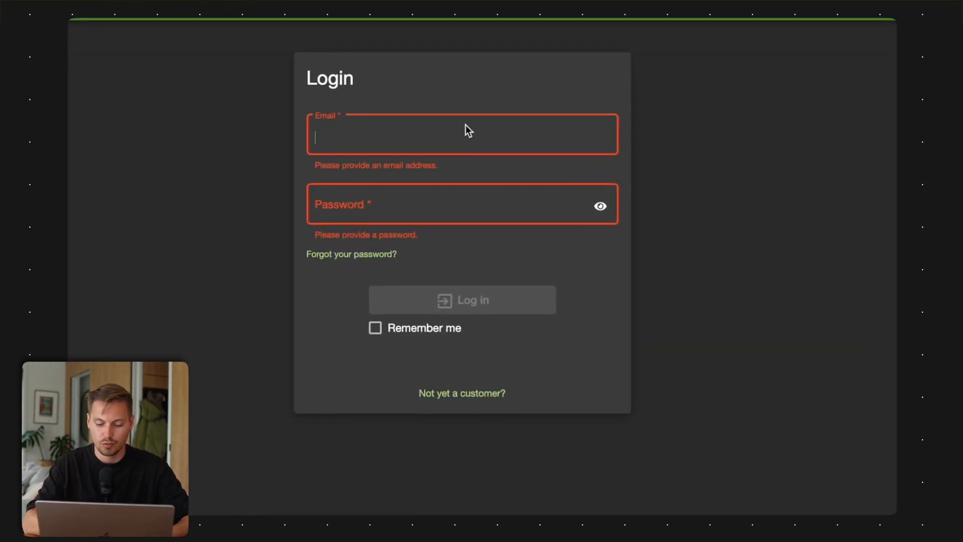
Draft the query SELECT user from user where email='$1' and password='$2' in the email field.
type("SELECT us")
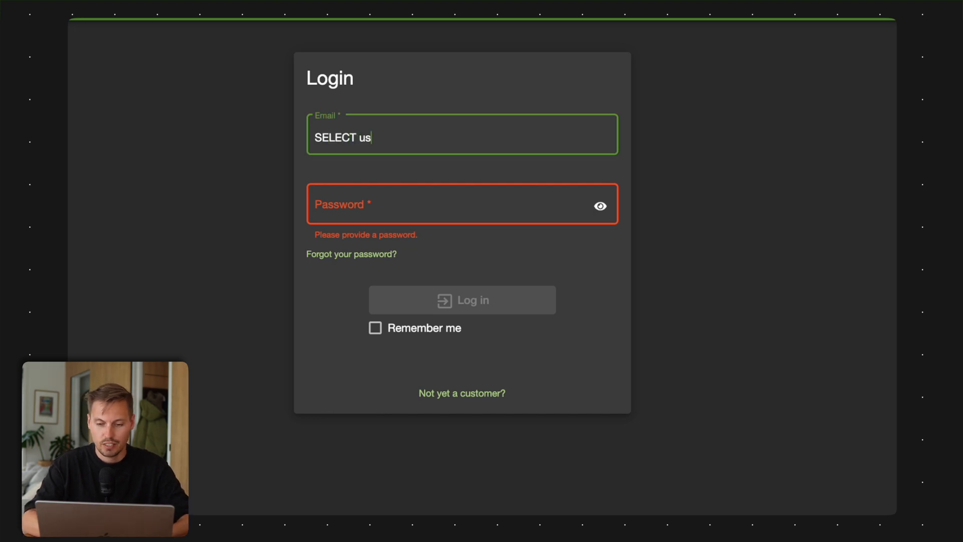
type("er from user")
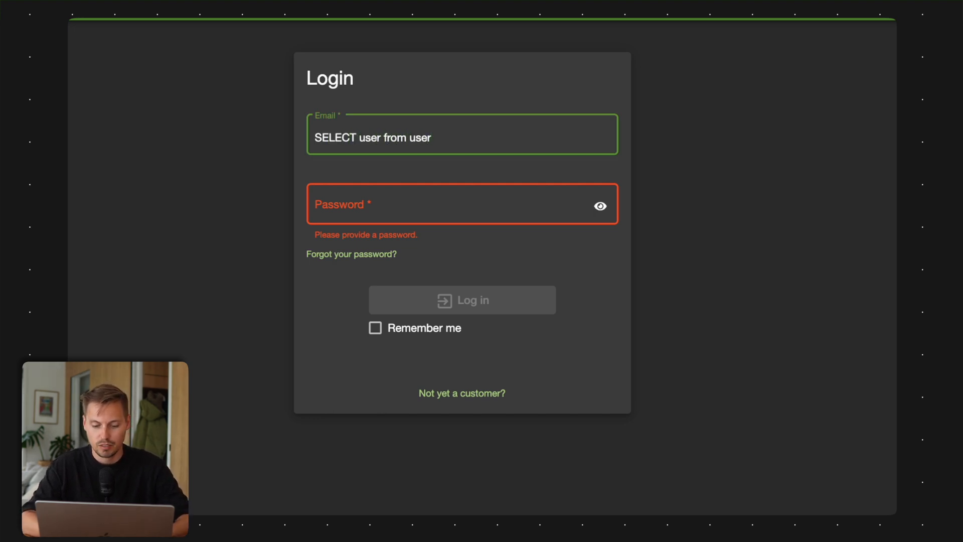
type("where email")
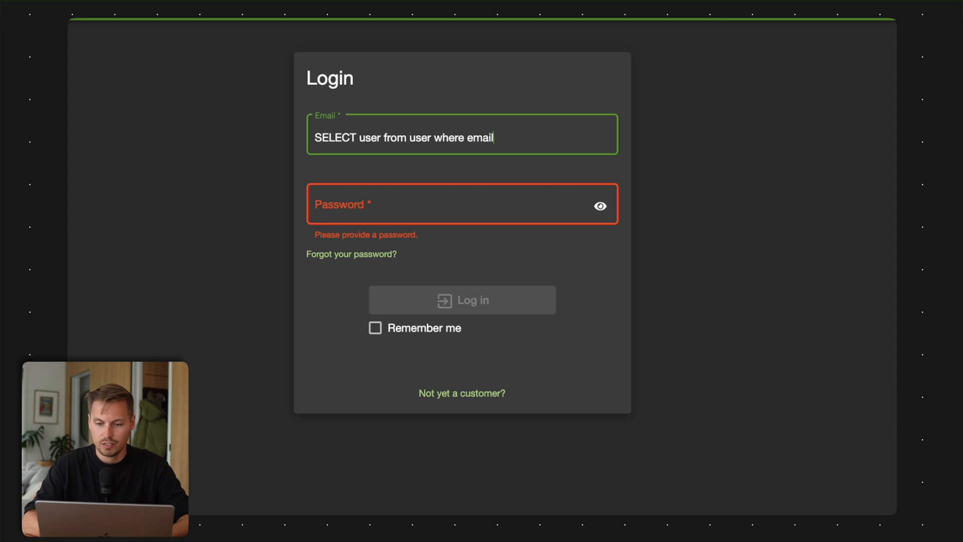
type("=$")
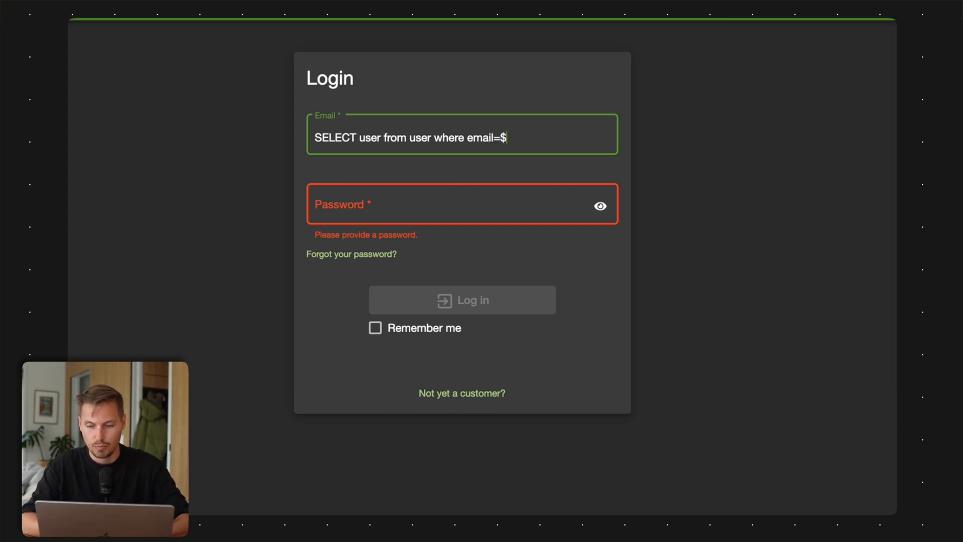
type("'")
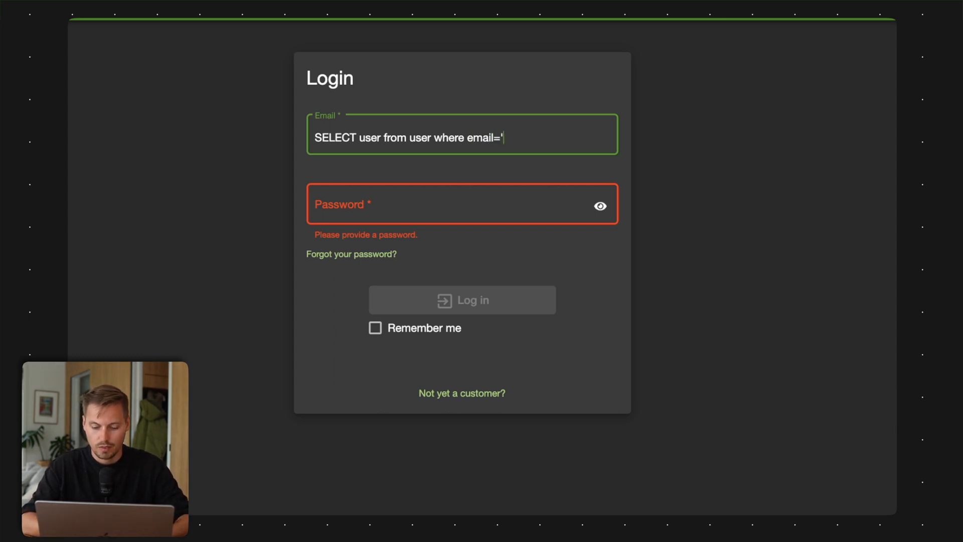
type("$1' an")
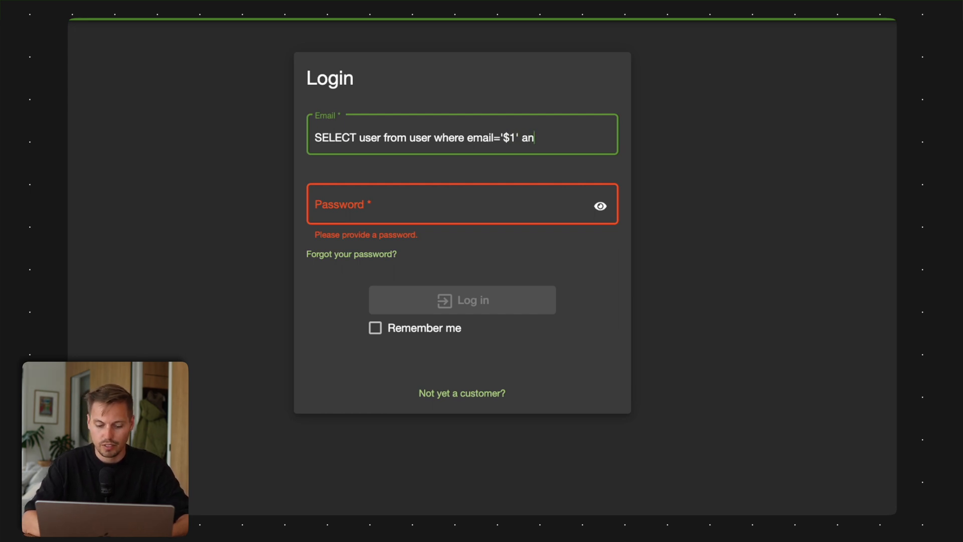
type("d password")
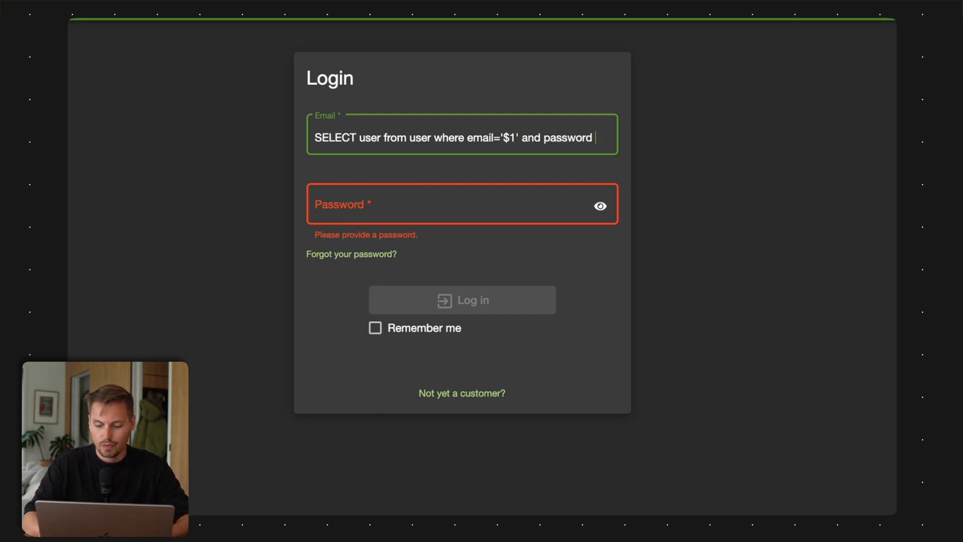
type("=")
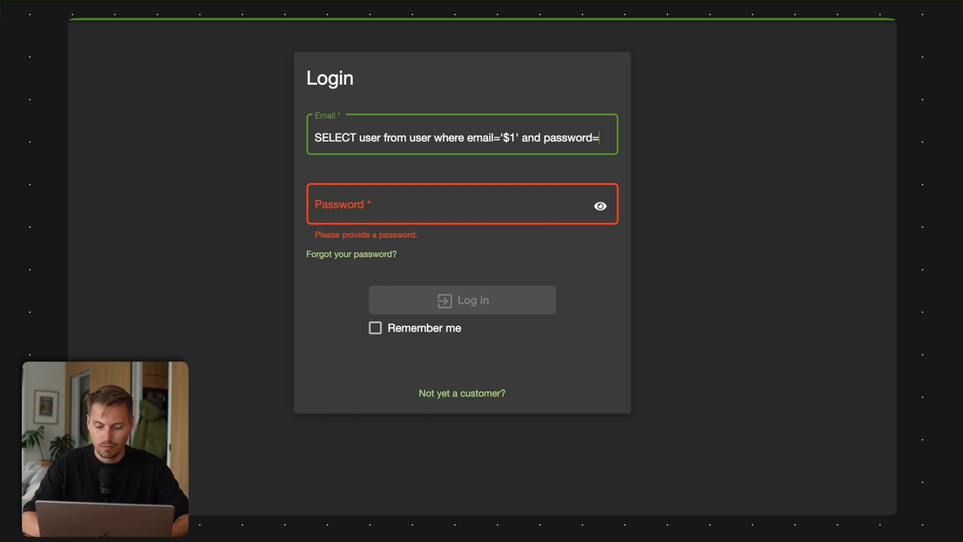
type("'$p")
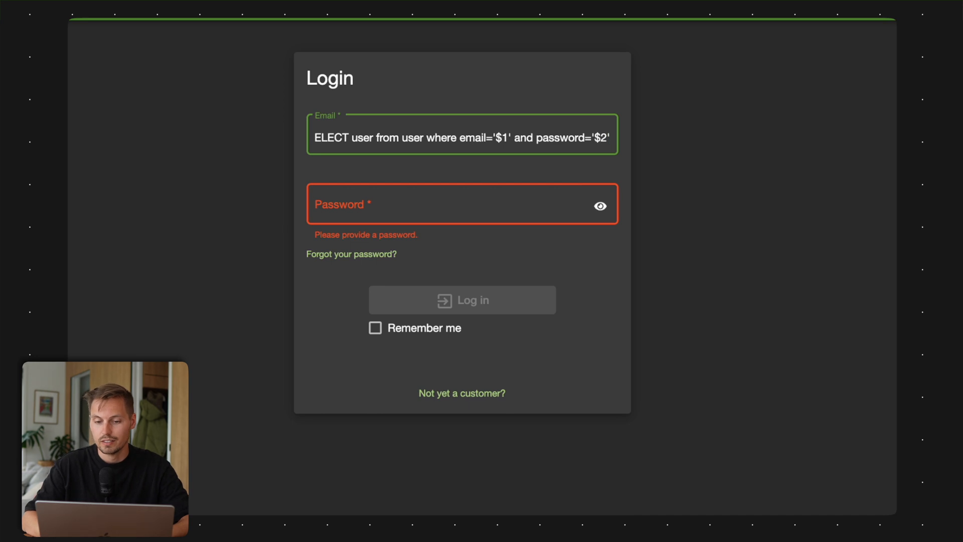
type("S")
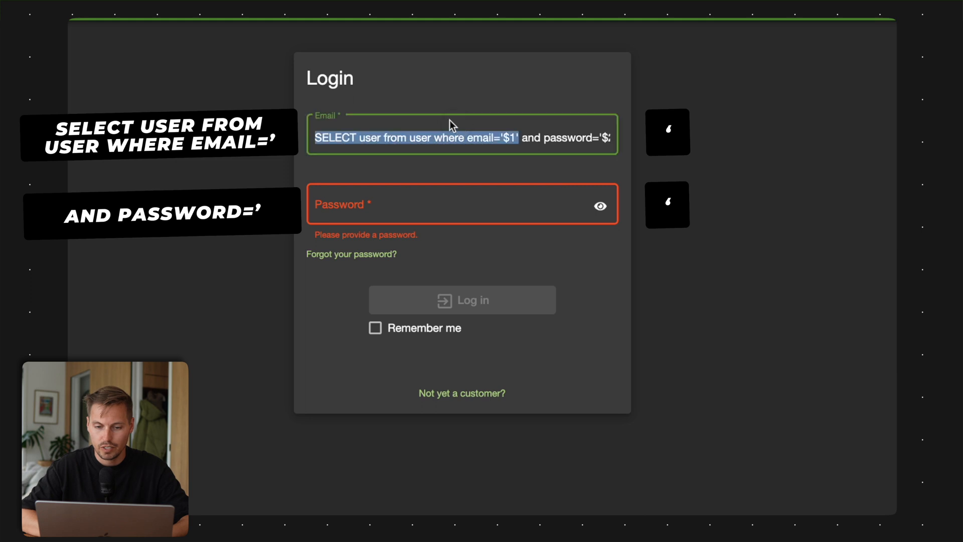
mouse_move(344, 154)
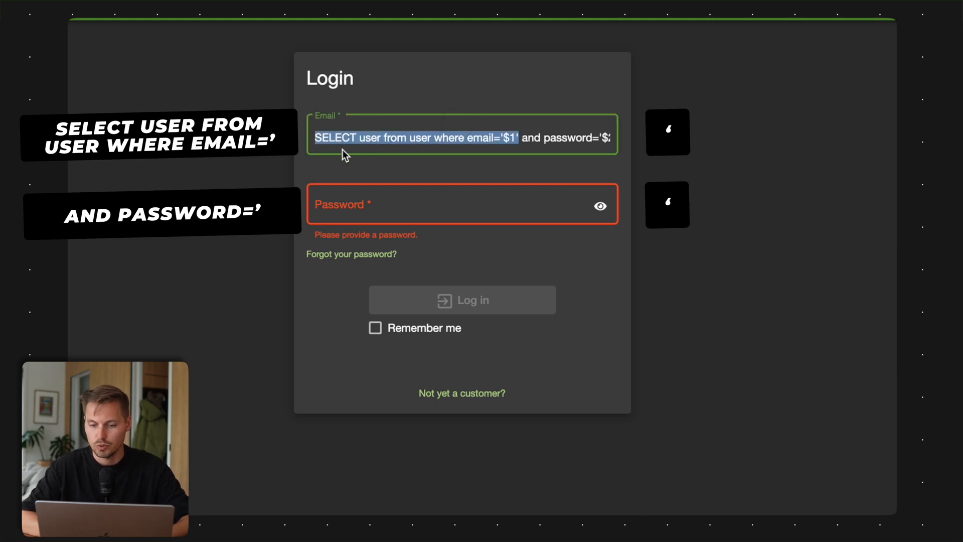
mouse_move(499, 140)
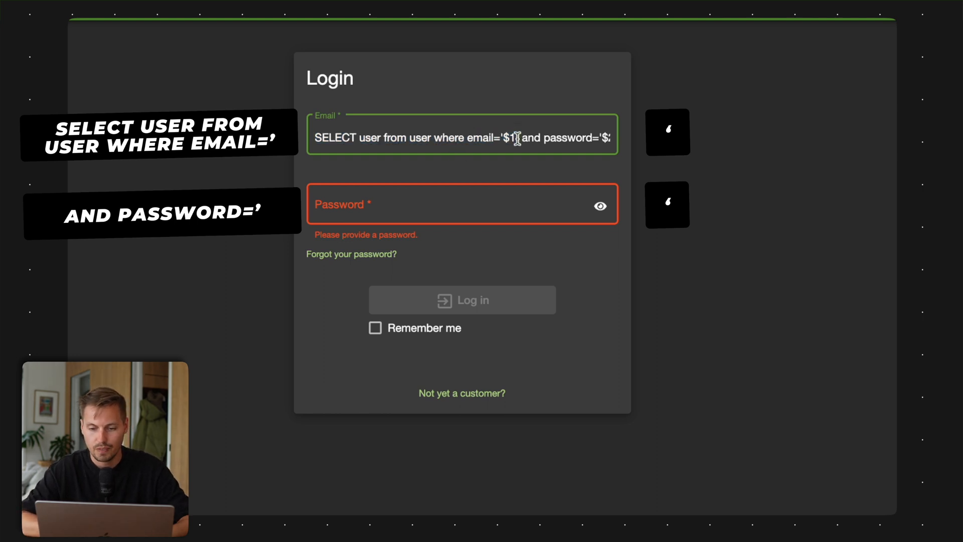
mouse_move(330, 193)
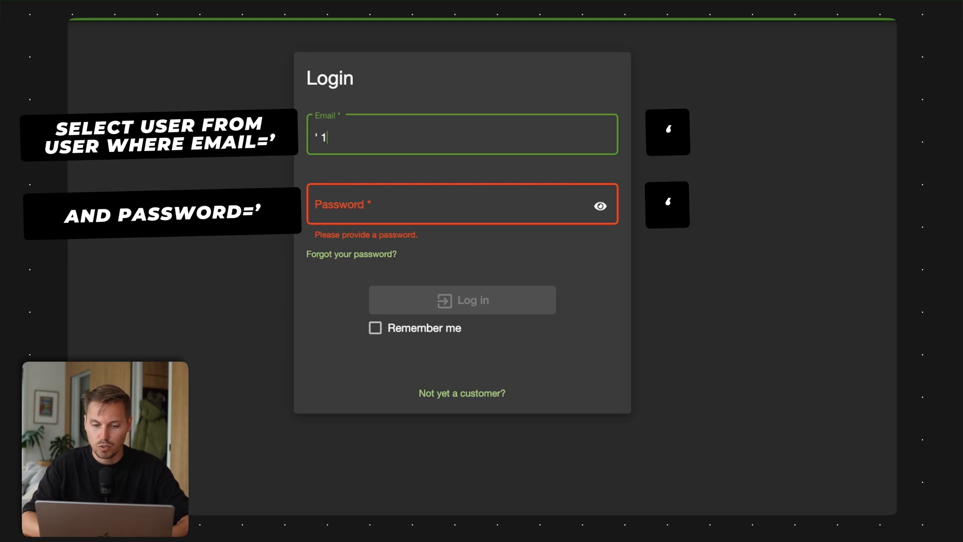
Turn the email field into the injection payload ' or 1=1 -- with the leading quote fixed.
type("=1")
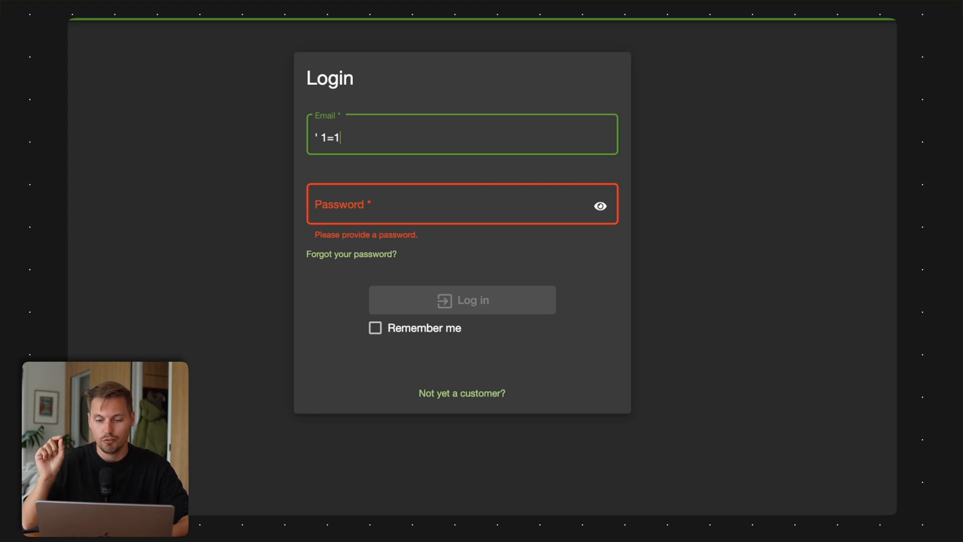
mouse_move(463, 137)
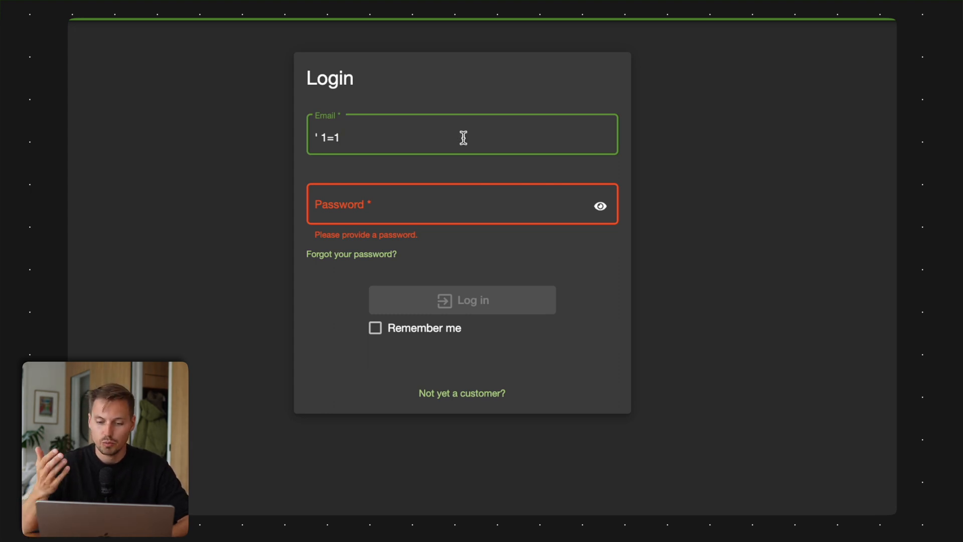
mouse_move(398, 229)
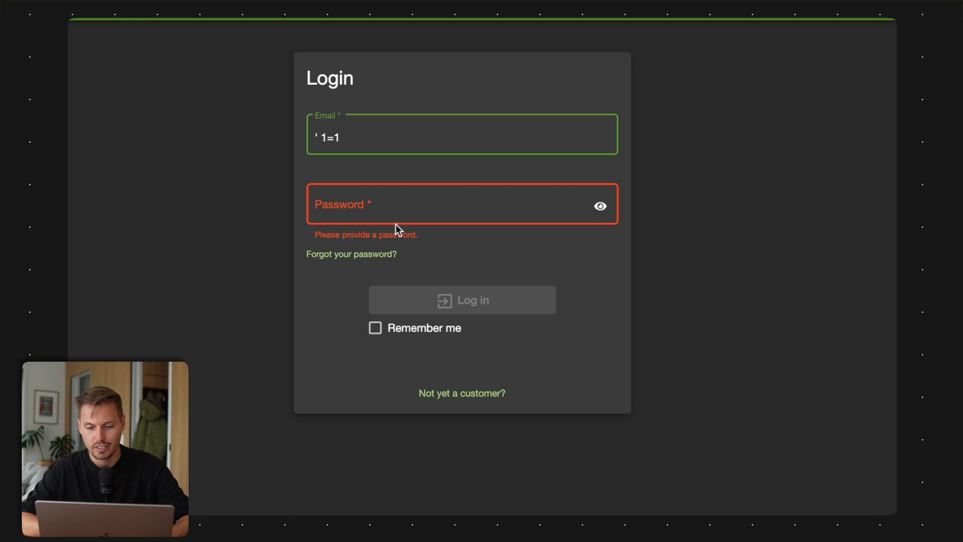
mouse_move(368, 228)
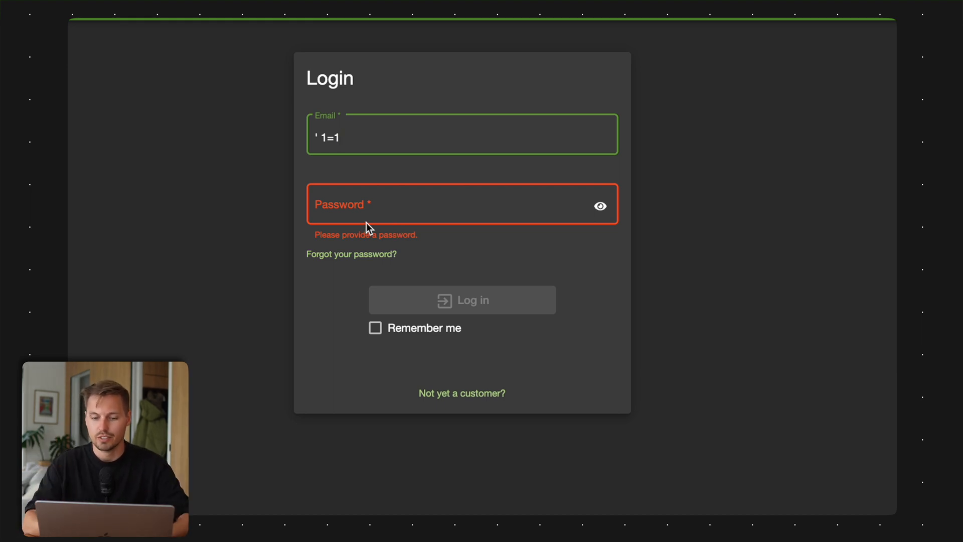
type("--")
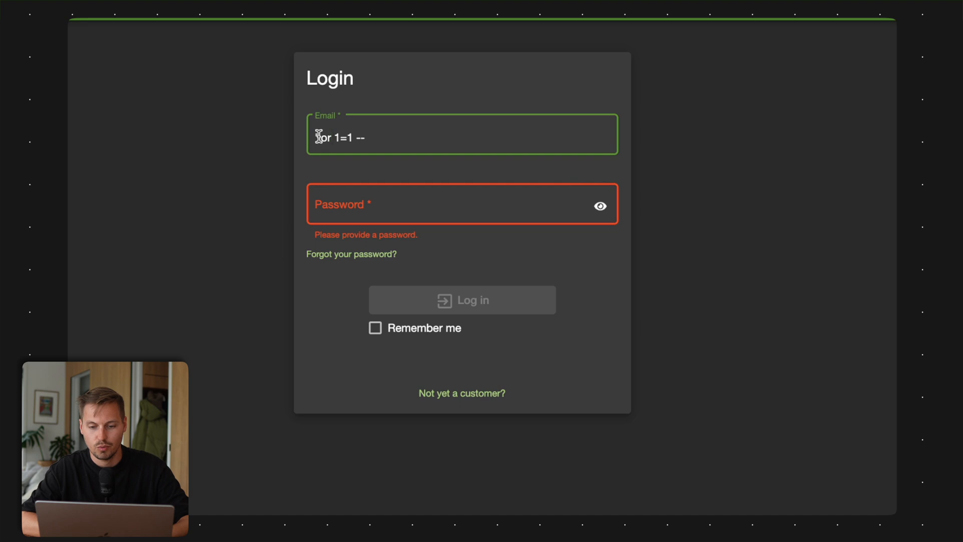
type("'")
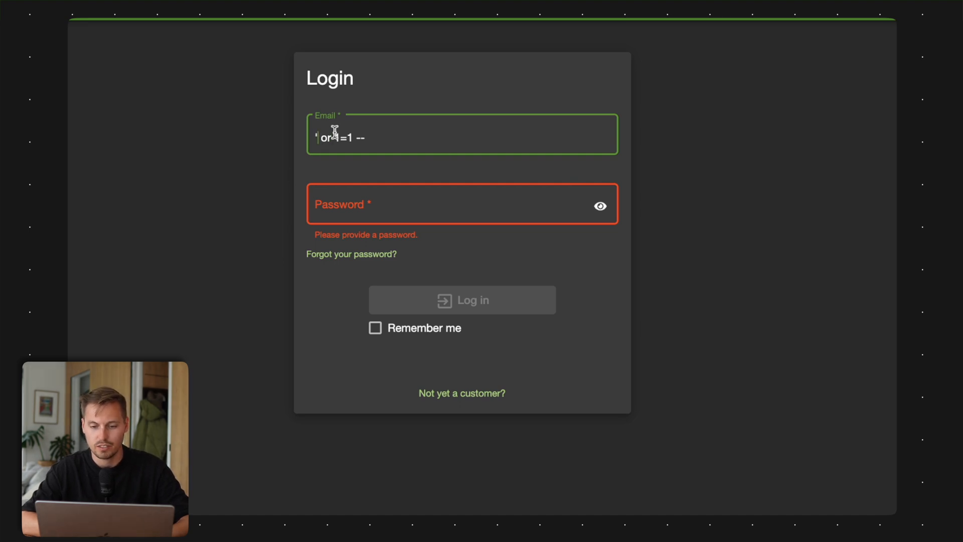
double_click(344, 137)
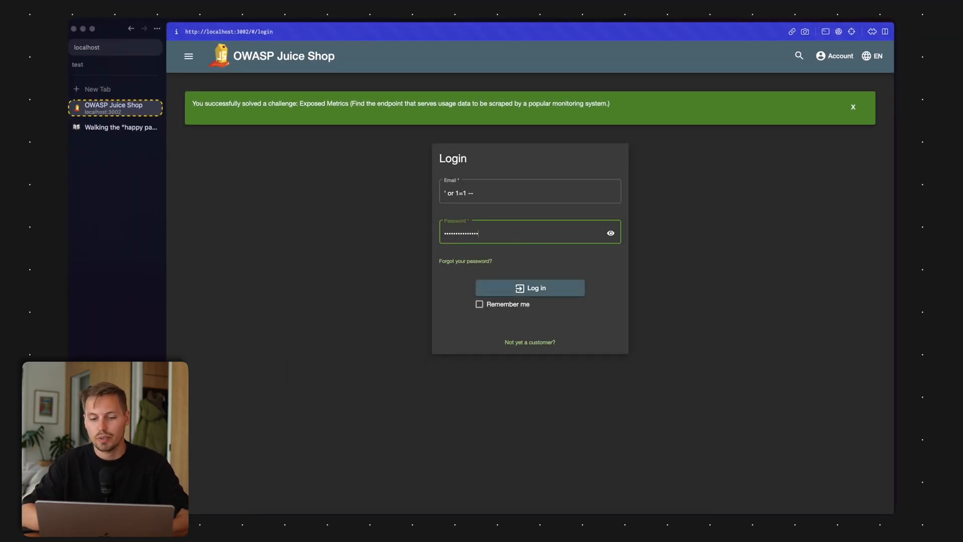
left_click(529, 288)
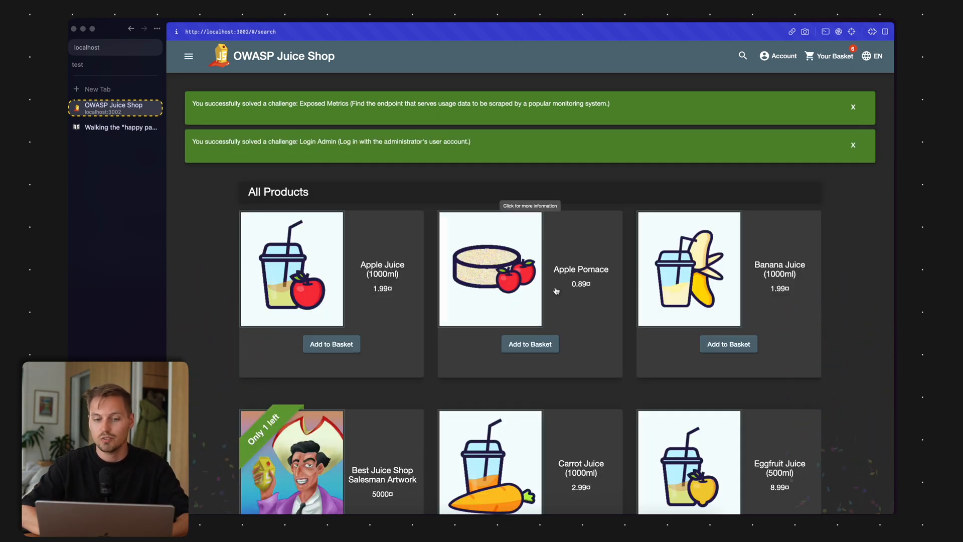
left_click(777, 56)
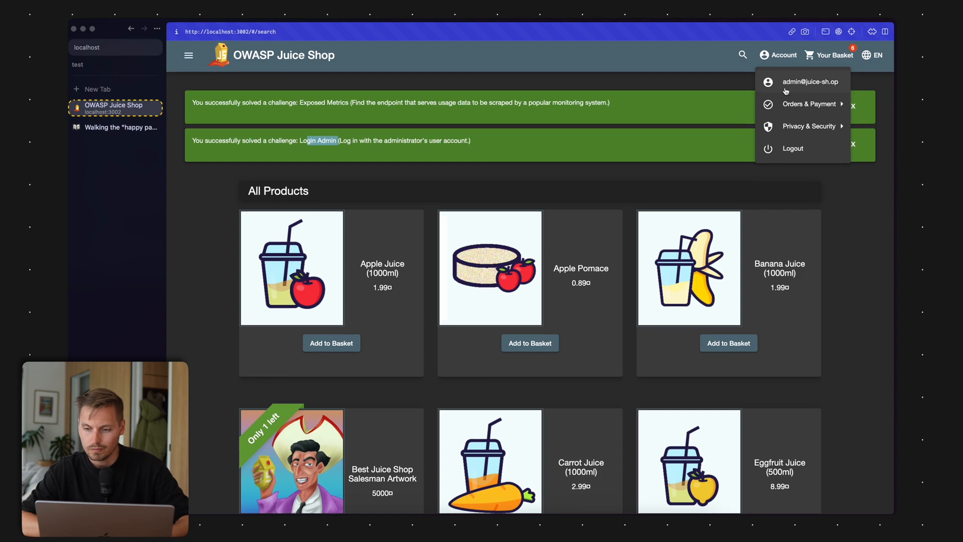
left_click(810, 103)
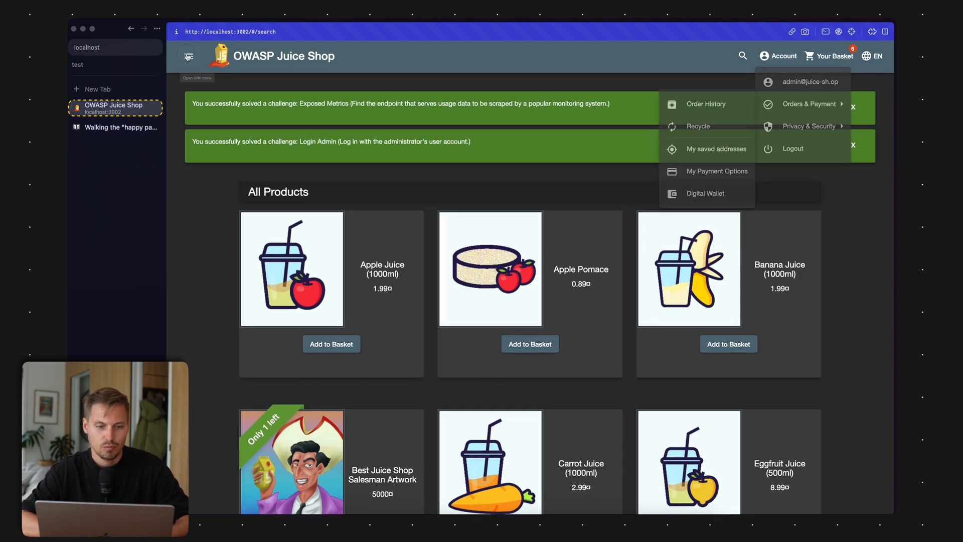
left_click(354, 148)
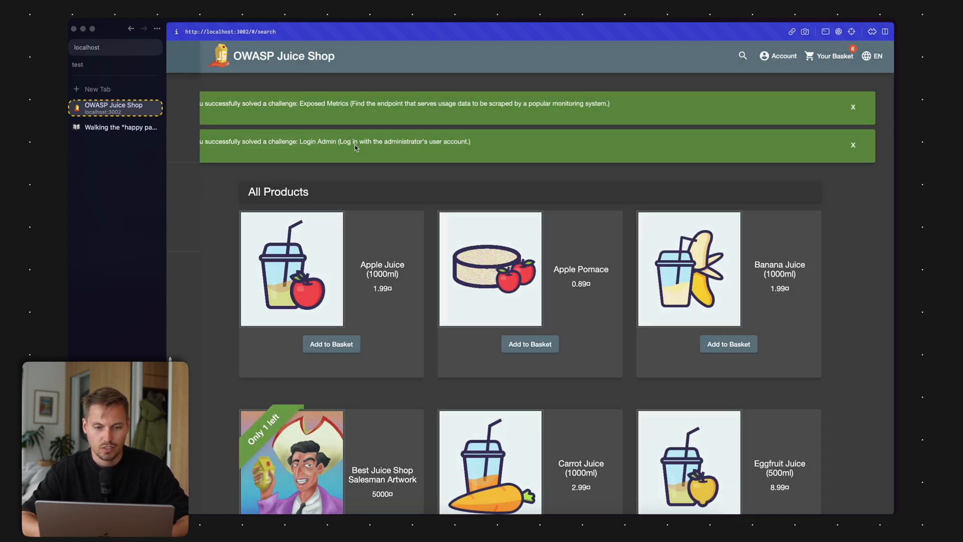
Browse to #/administration and delete feedback 21, the one-star NFT wallet entry.
left_click(246, 31)
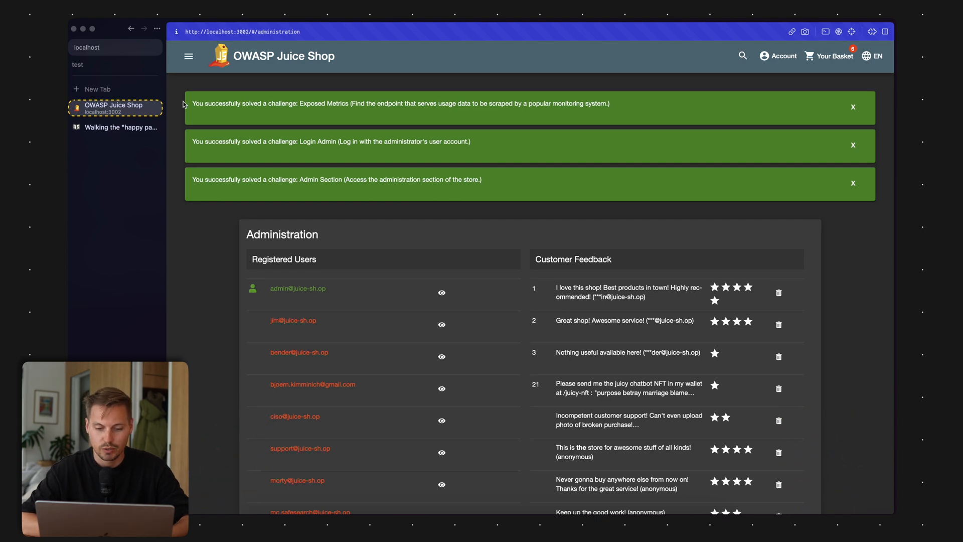
scroll("down", 3)
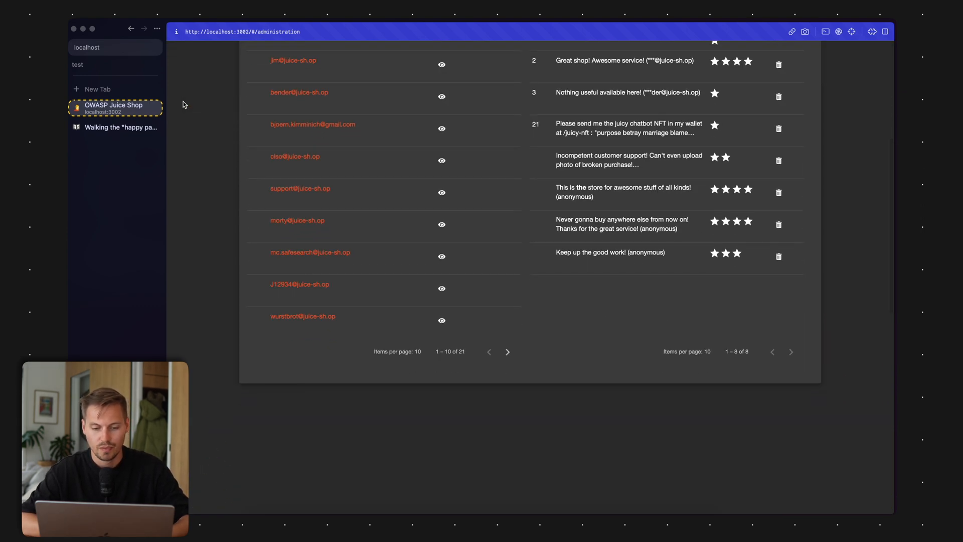
scroll("up", 3)
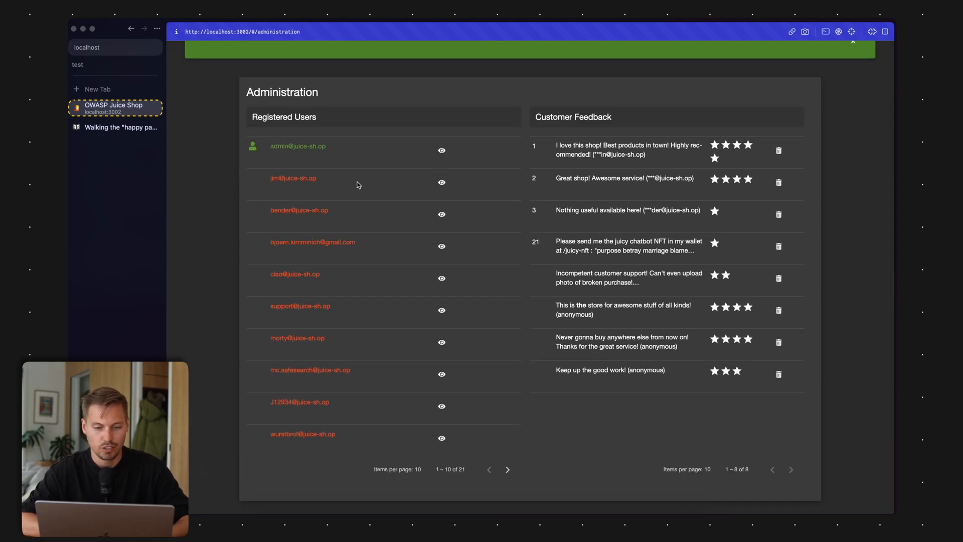
mouse_move(561, 144)
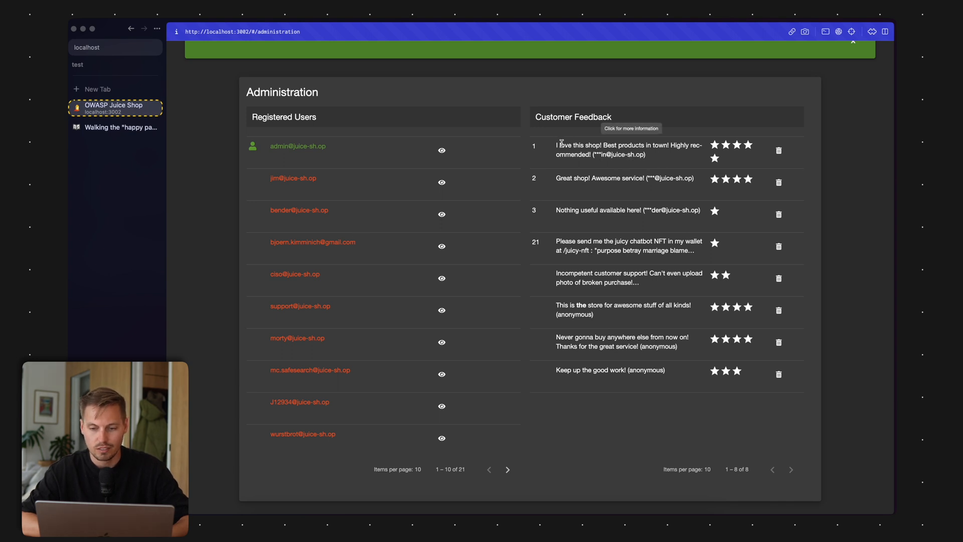
mouse_move(612, 385)
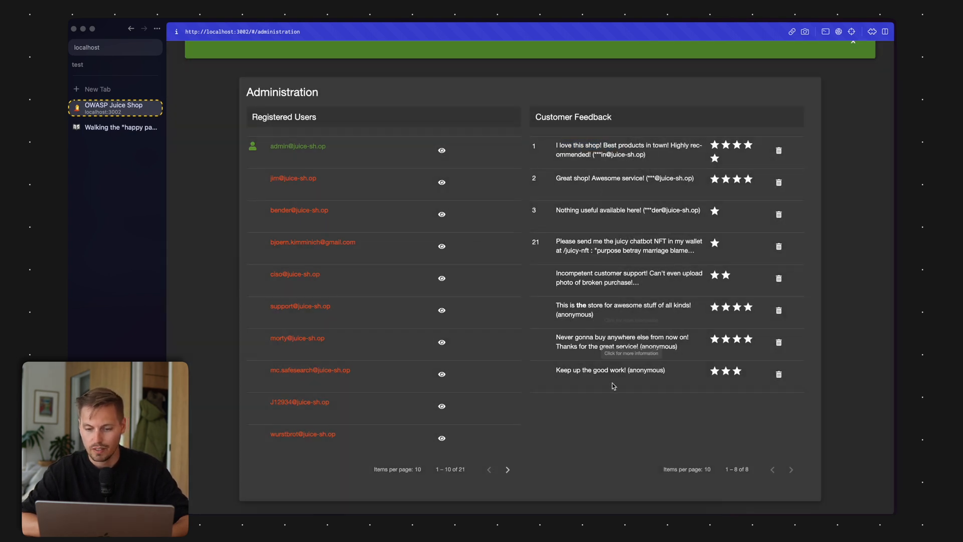
left_click(779, 246)
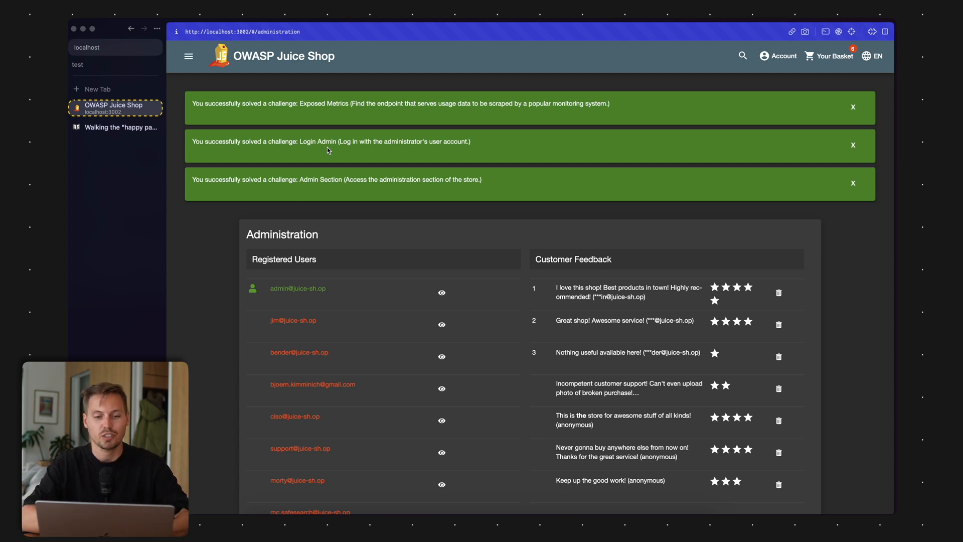
Review the Score Board at 5% with Admin Section, Login Admin and Exposed Metrics solved.
left_click(189, 56)
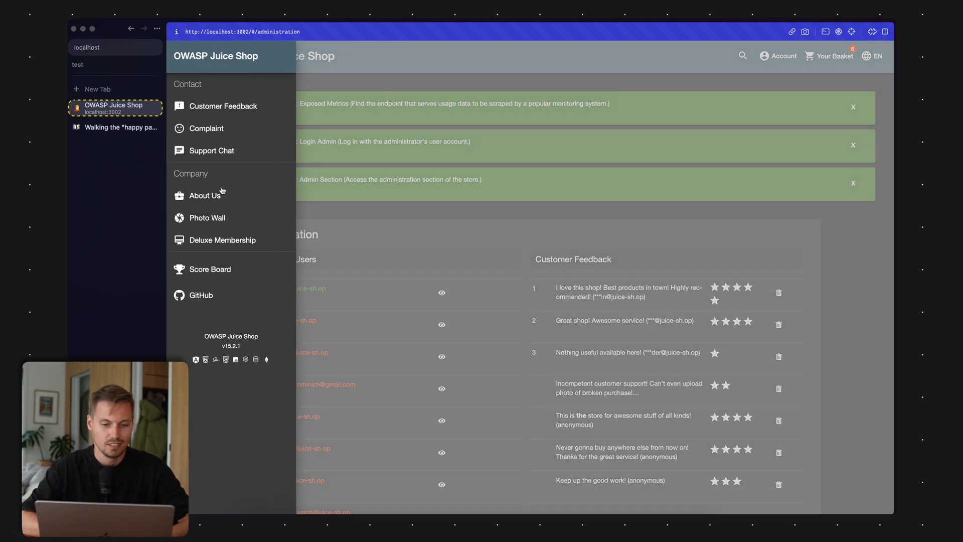
left_click(209, 268)
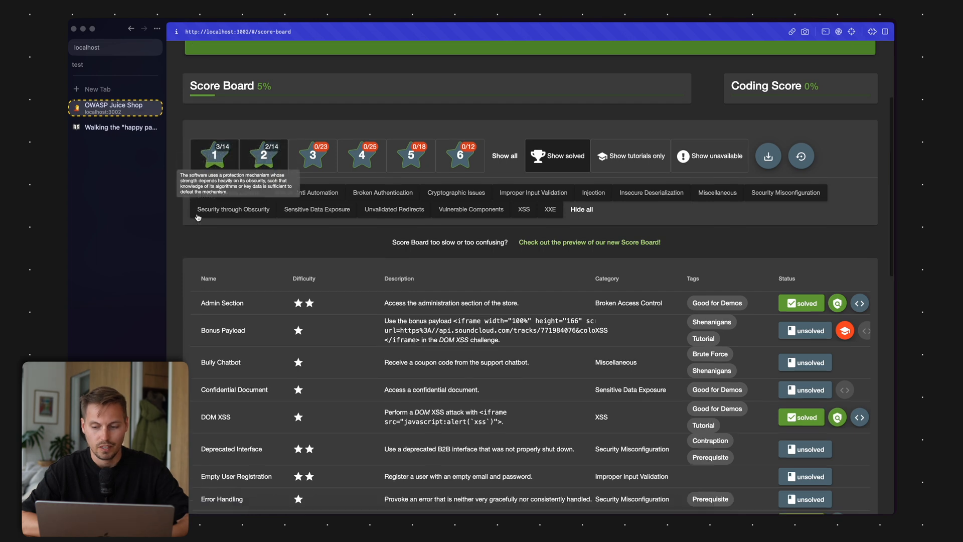
scroll("up", 3)
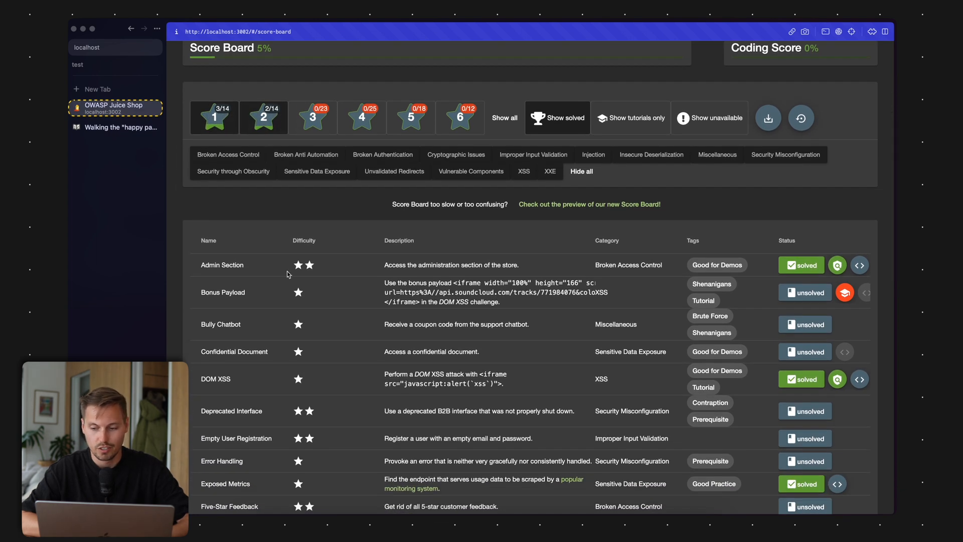
double_click(222, 264)
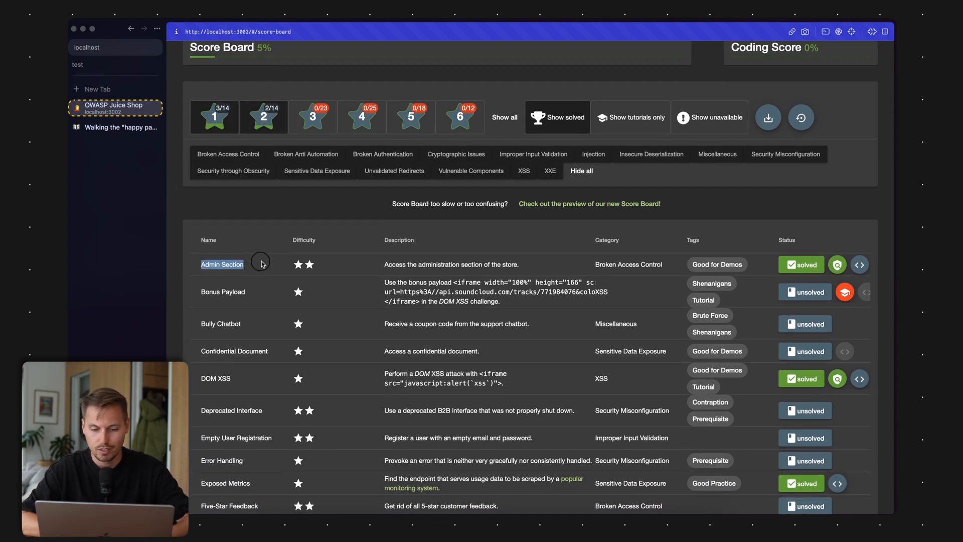
scroll("down", 3)
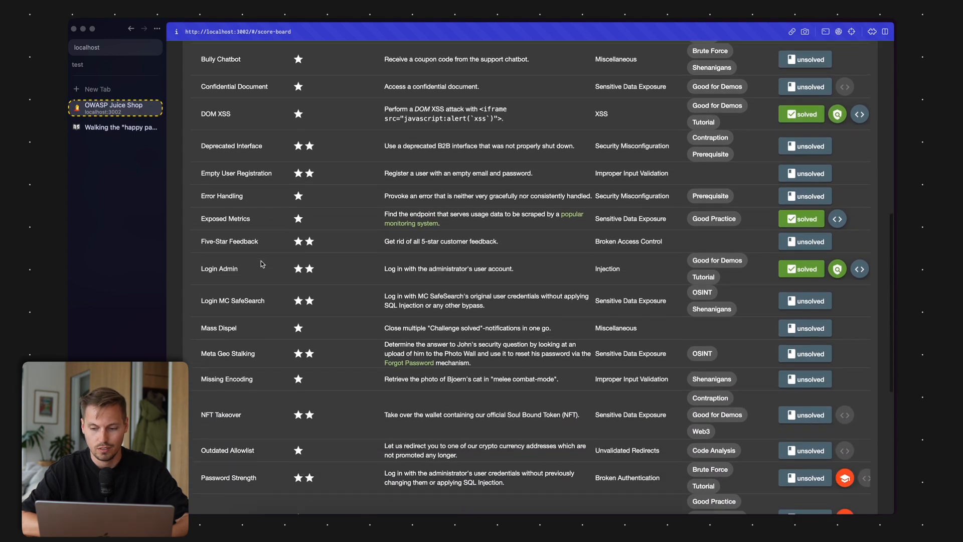
scroll("down", 3)
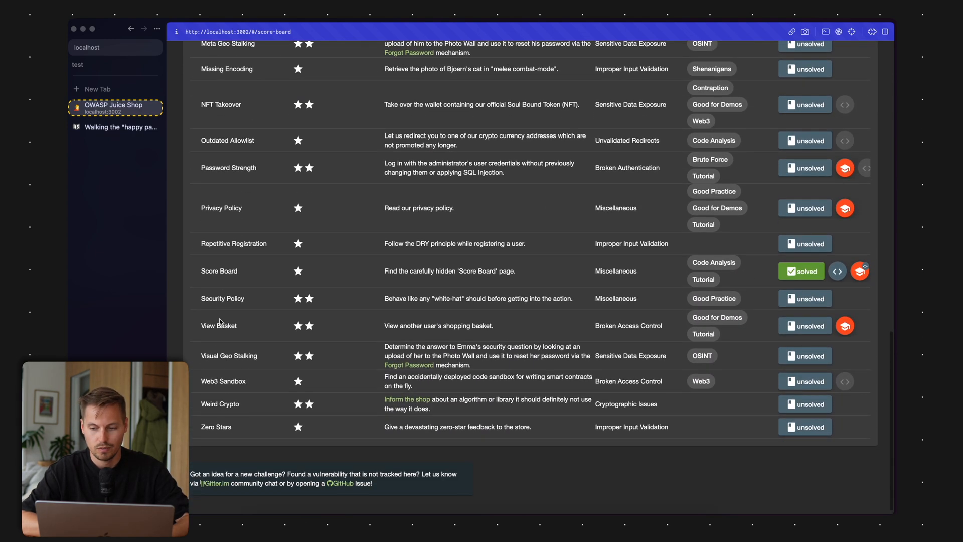
scroll("up", 3)
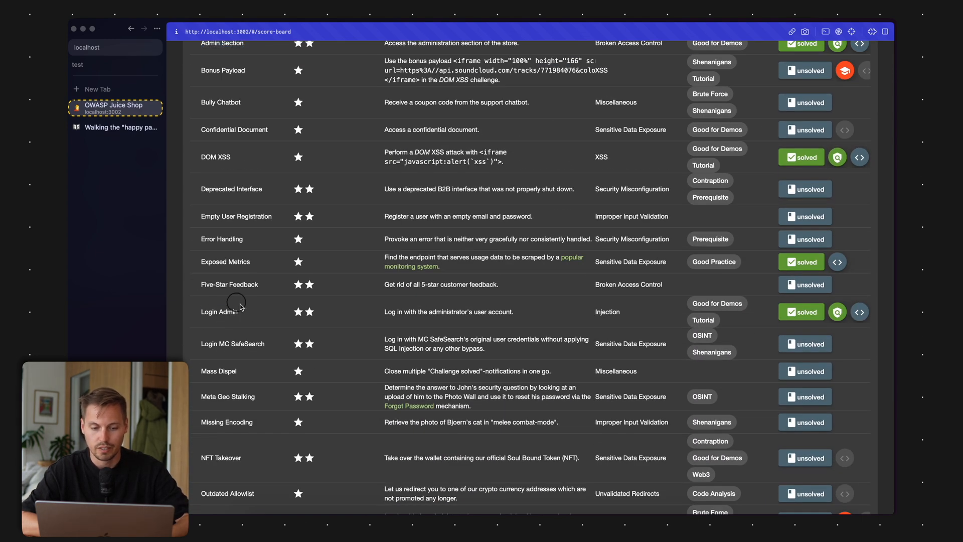
scroll("up", 3)
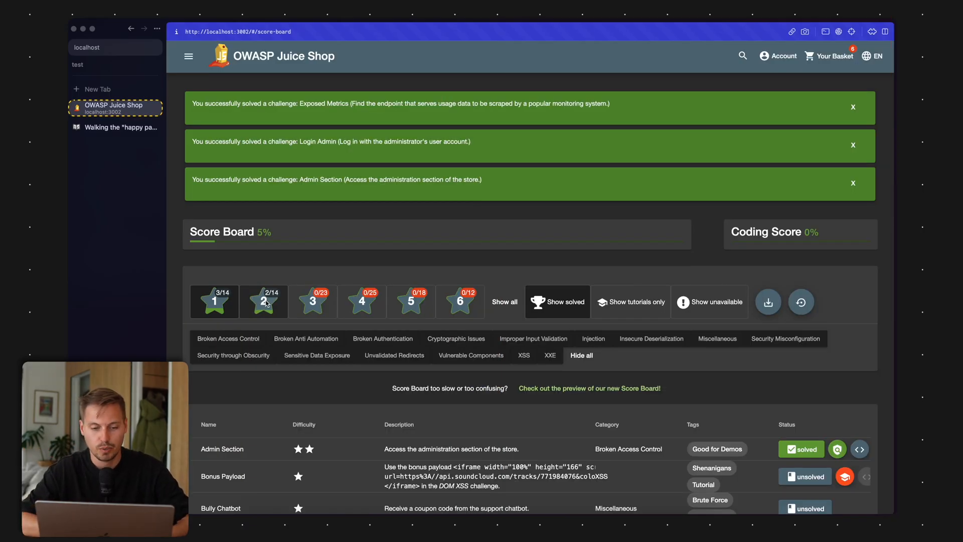
Log out of the administrator and log in as the test@test account.
left_click(782, 56)
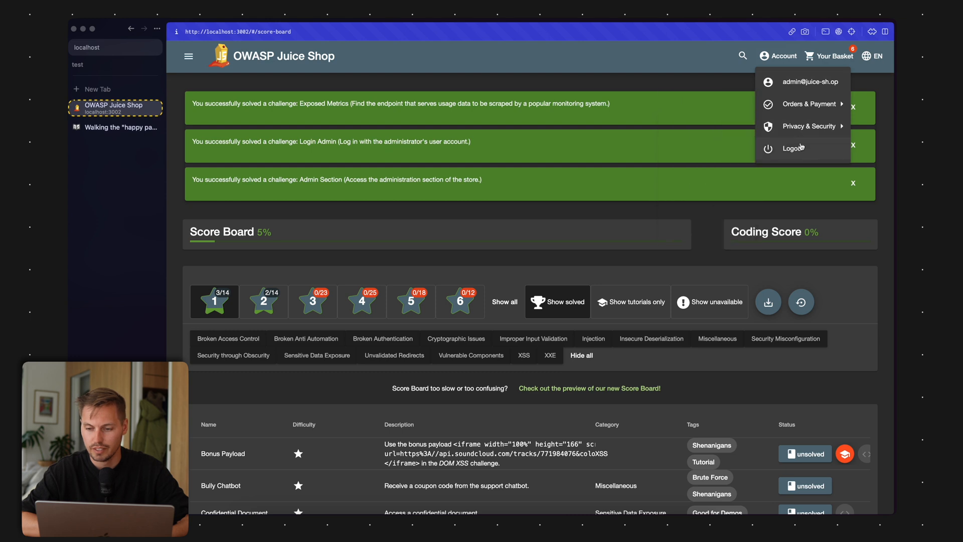
left_click(792, 148)
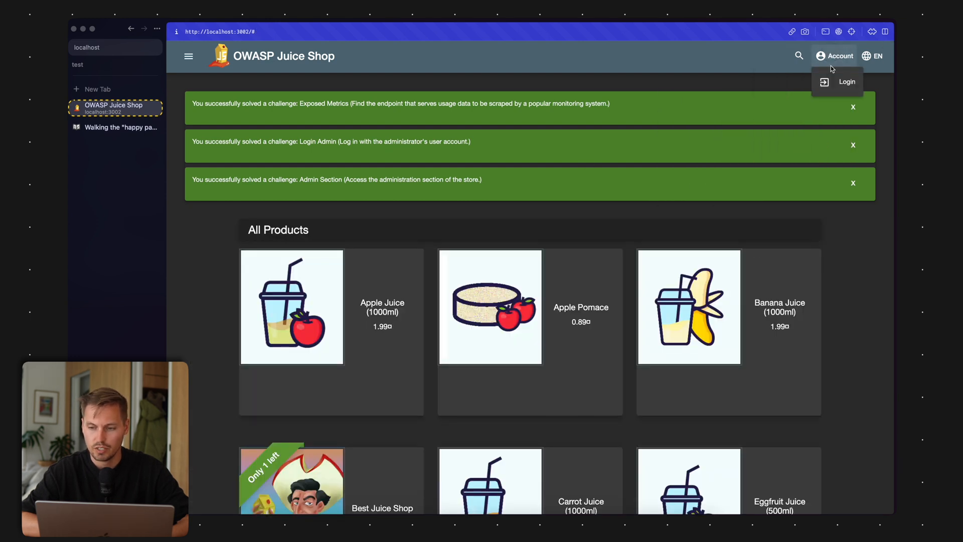
left_click(846, 81)
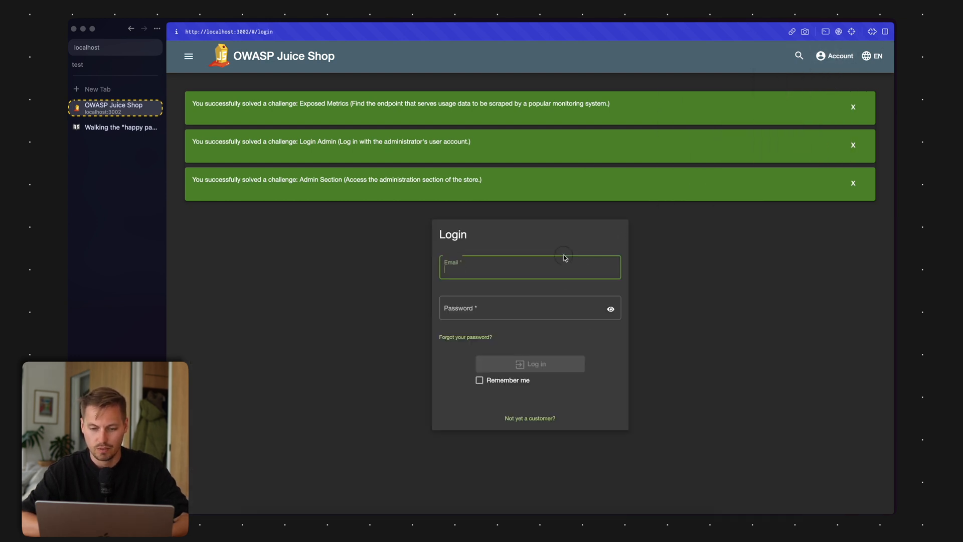
type("test@test.de")
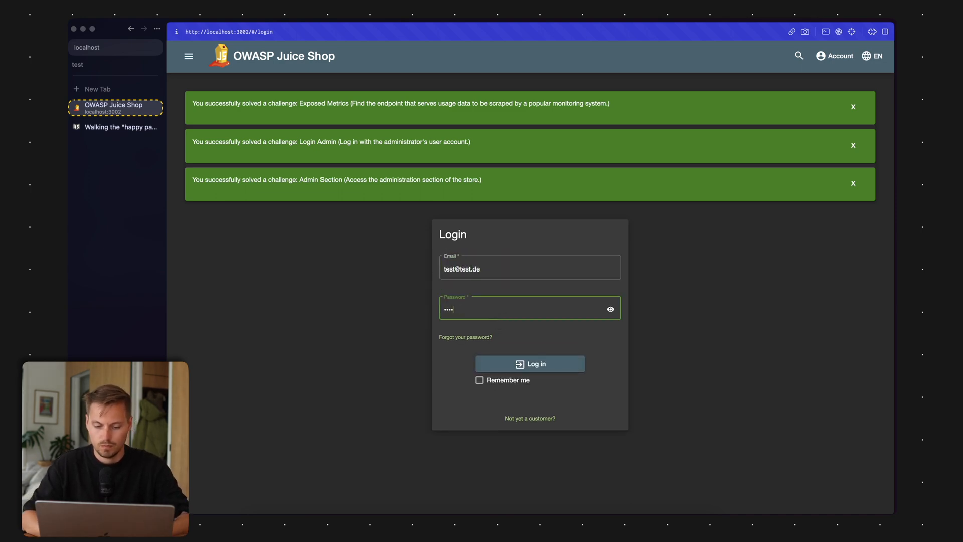
left_click(778, 55)
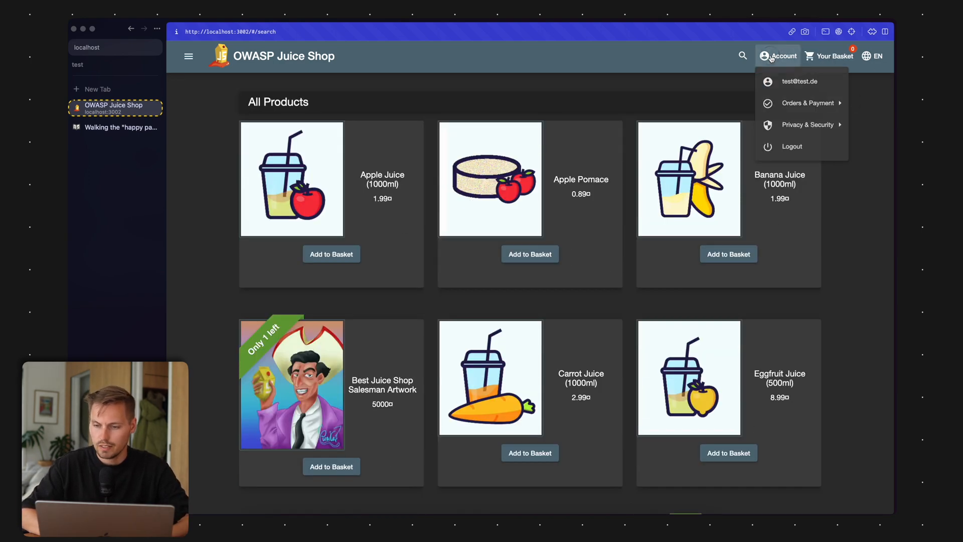
In Order History, print the order confirmation for the in-transit Apple Juice order.
left_click(808, 103)
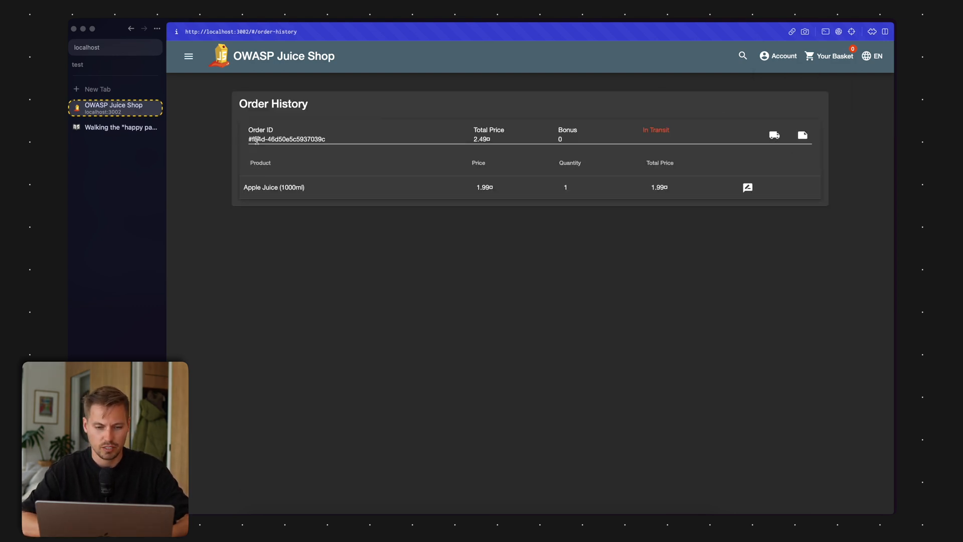
mouse_move(802, 135)
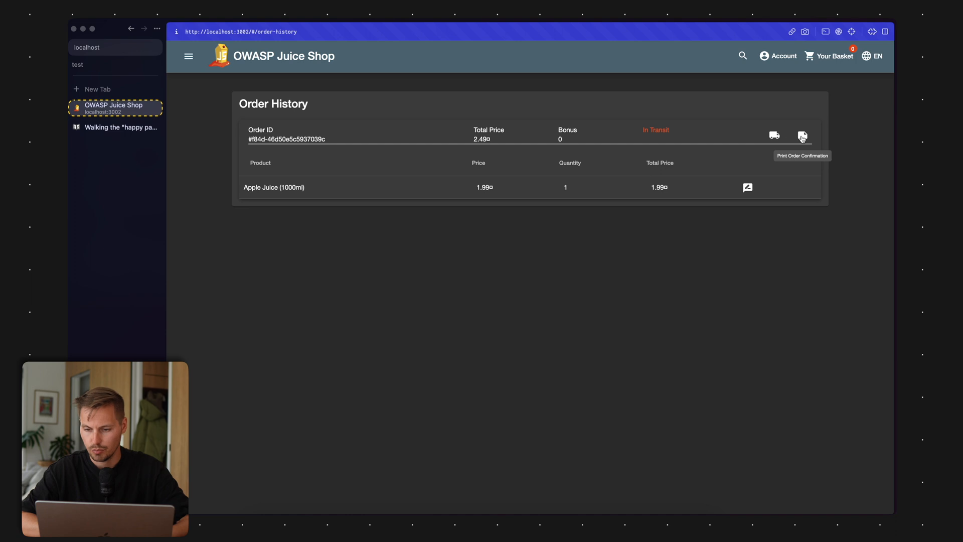
left_click(803, 136)
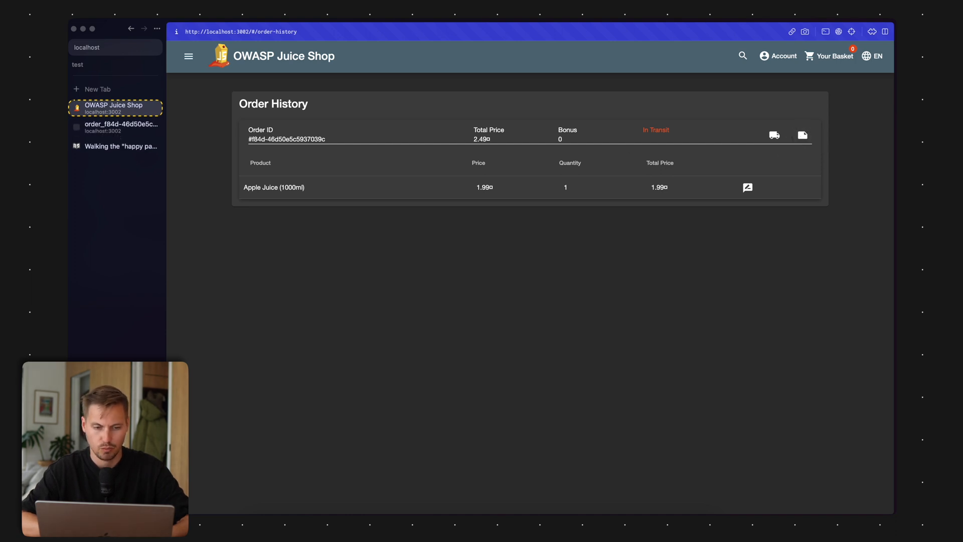
View the generated order confirmation, then reload localhost:3002/ftp/ after the 403 refusal.
left_click(803, 135)
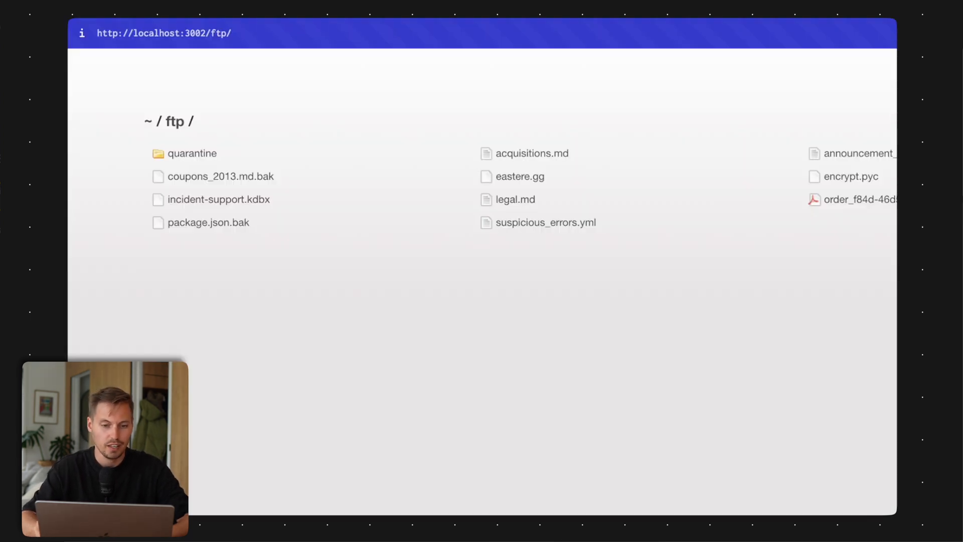
mouse_move(513, 130)
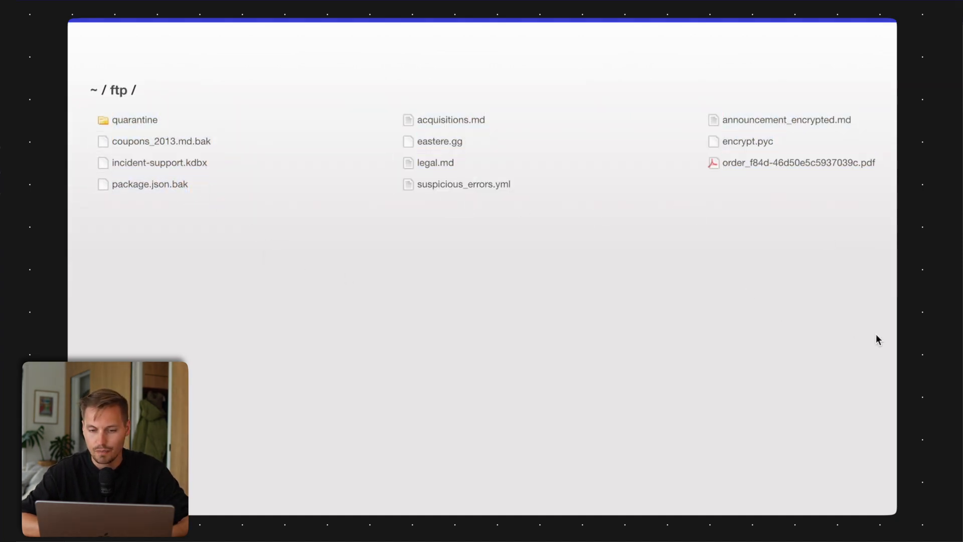
mouse_move(369, 224)
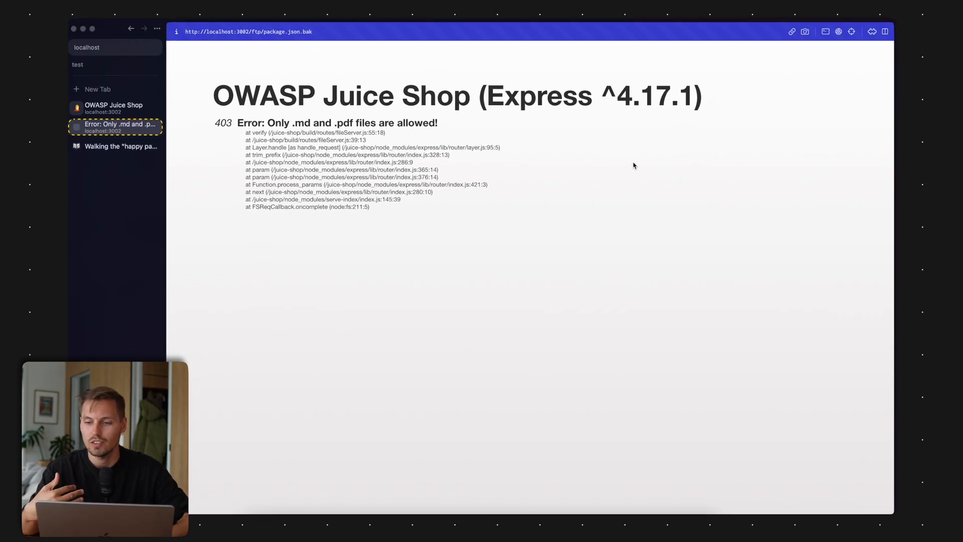
mouse_move(489, 90)
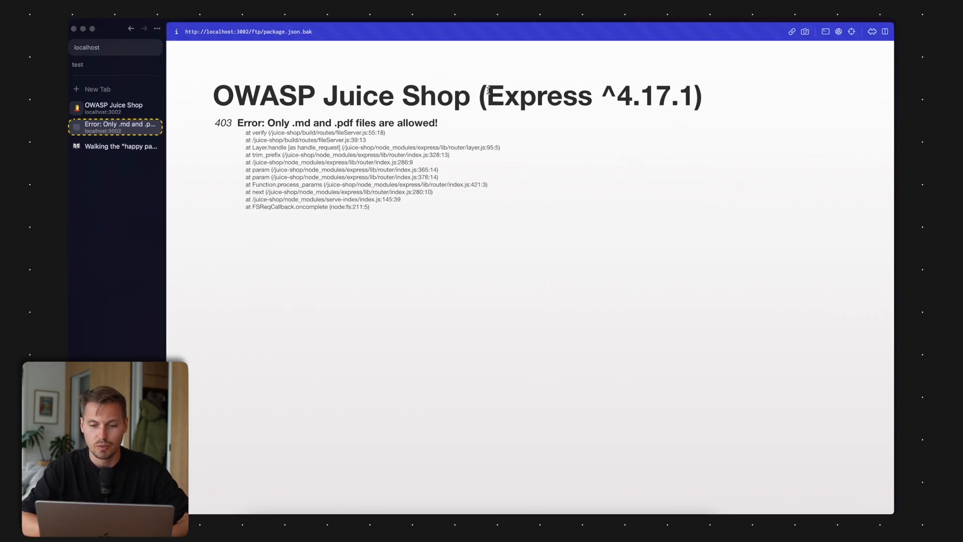
double_click(657, 96)
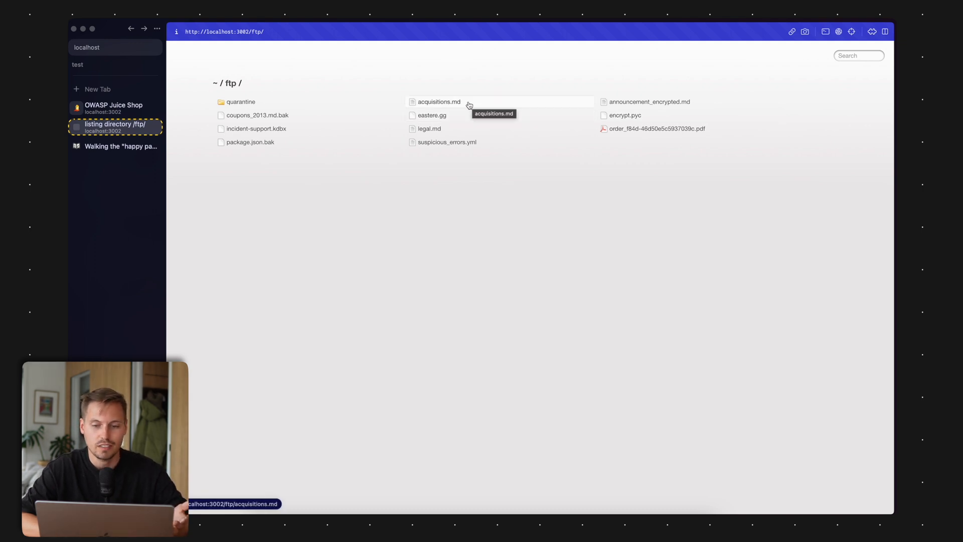
Read the order_….pdf from the ftp listing and return to the shop's Order History.
left_click(437, 102)
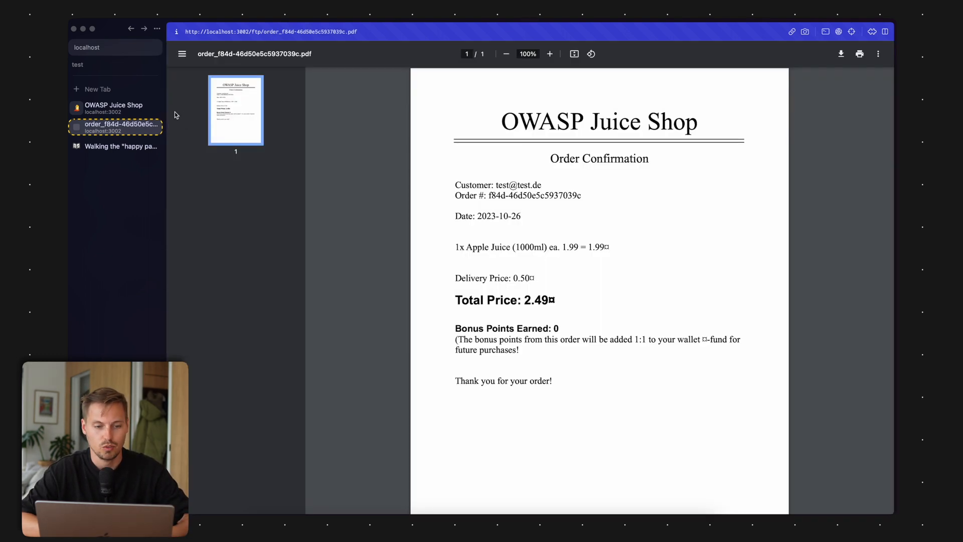
left_click(113, 105)
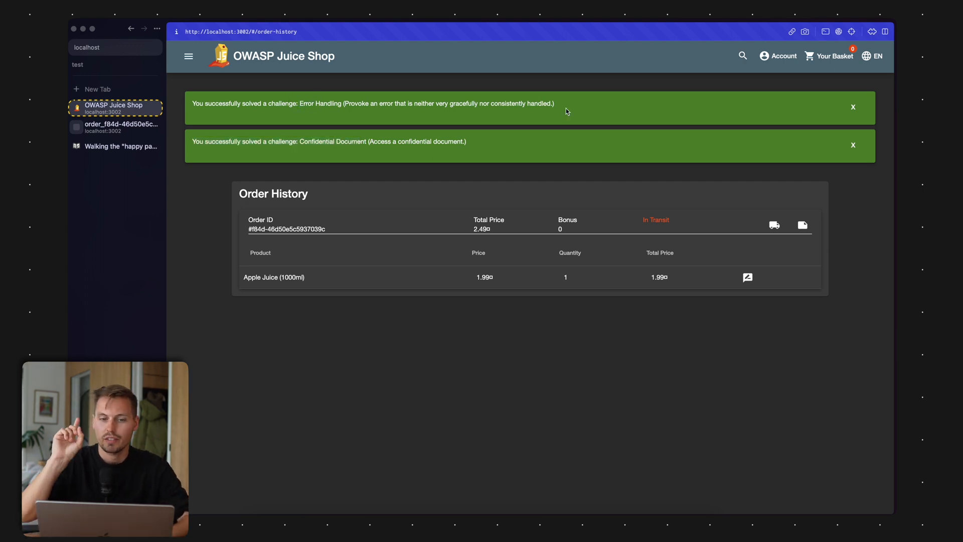
Send one-star customer feedback with the comment 'this is very secure shop'.
left_click(188, 57)
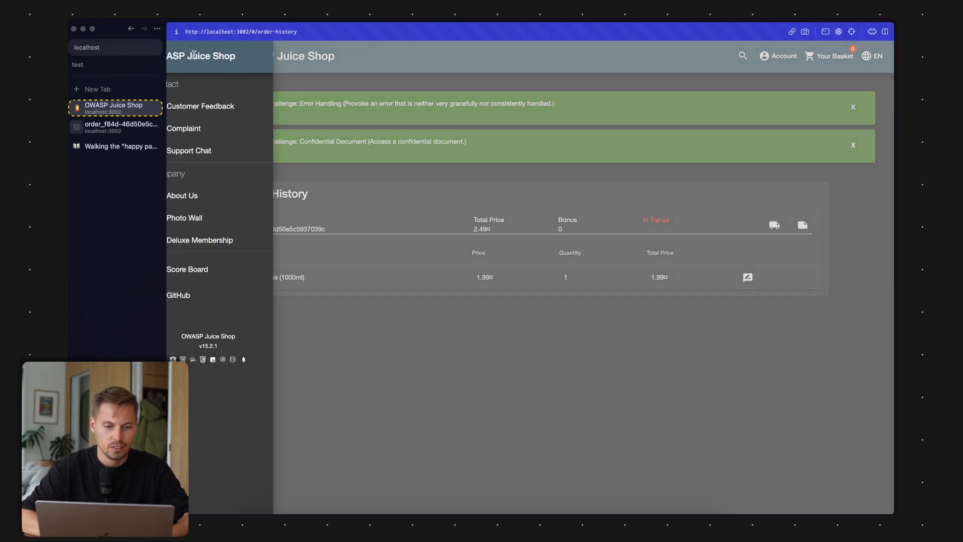
left_click(199, 105)
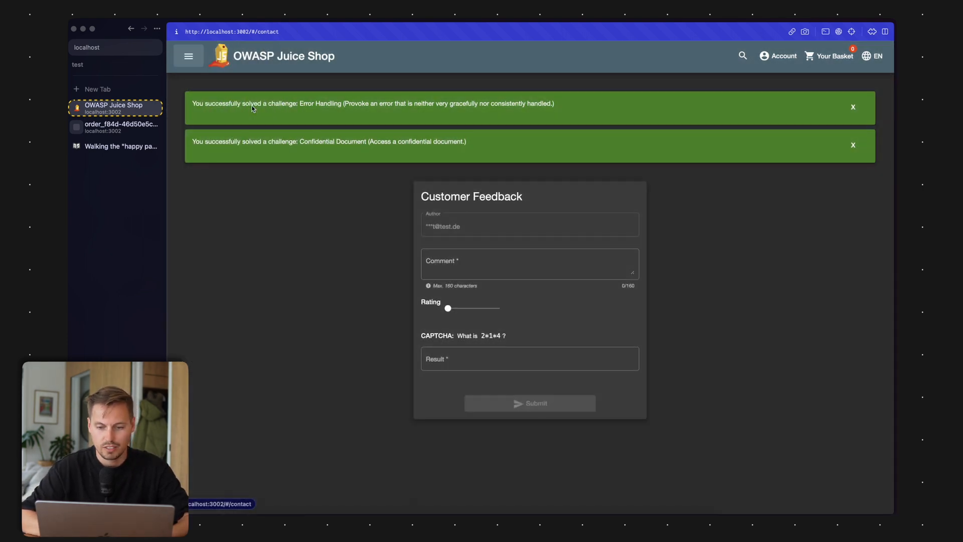
left_click(528, 263)
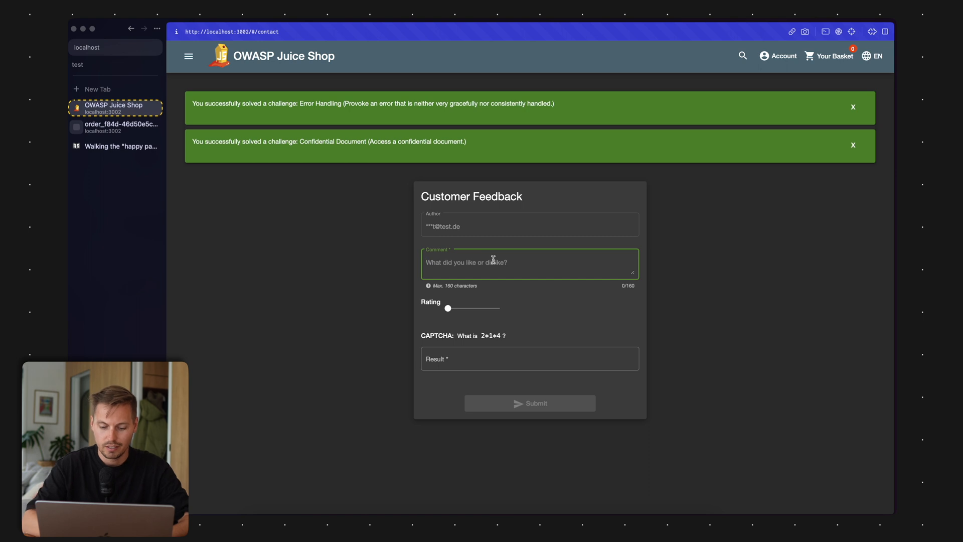
type("this is")
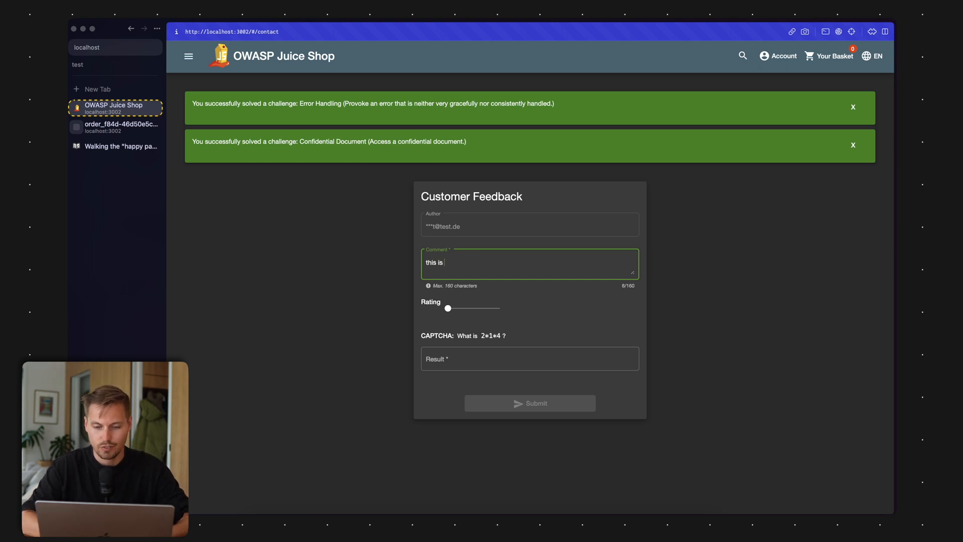
type("very")
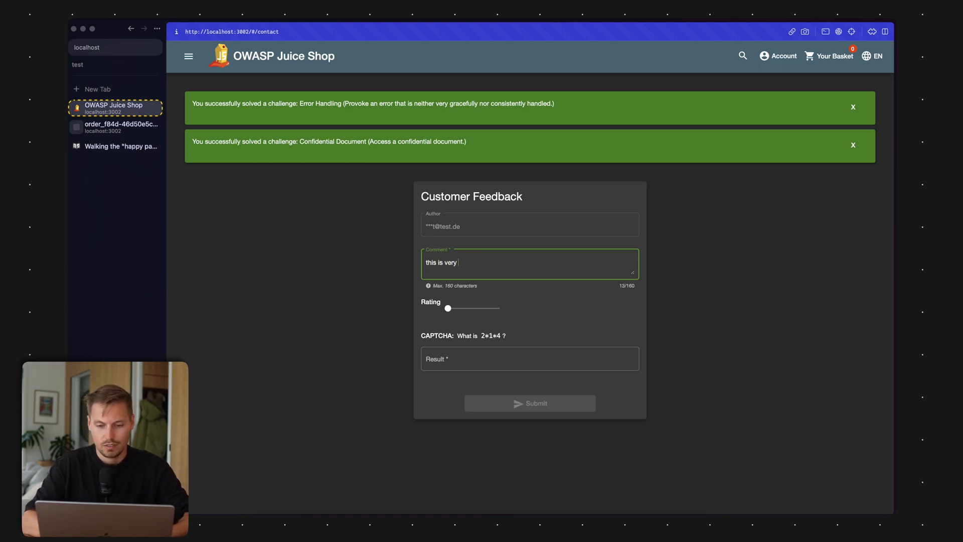
type("secure")
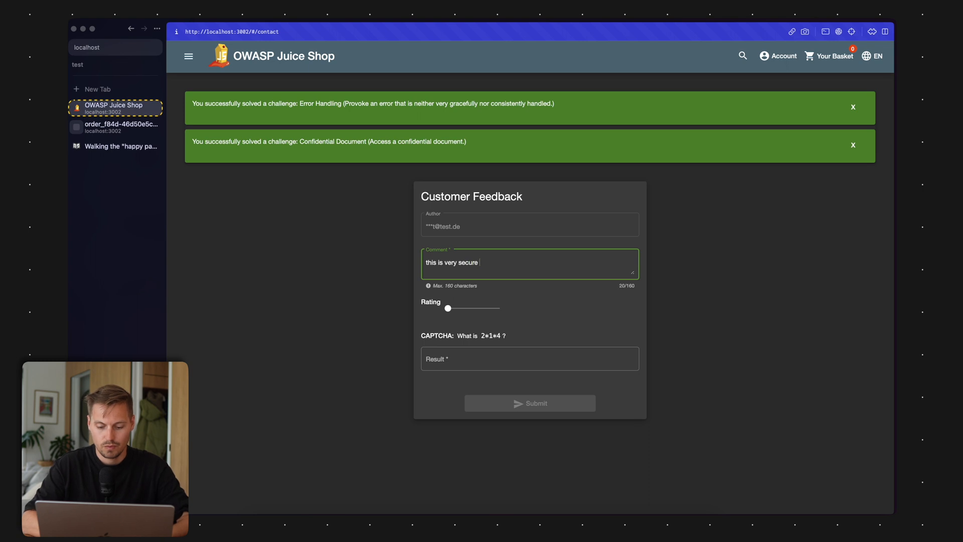
type("shop")
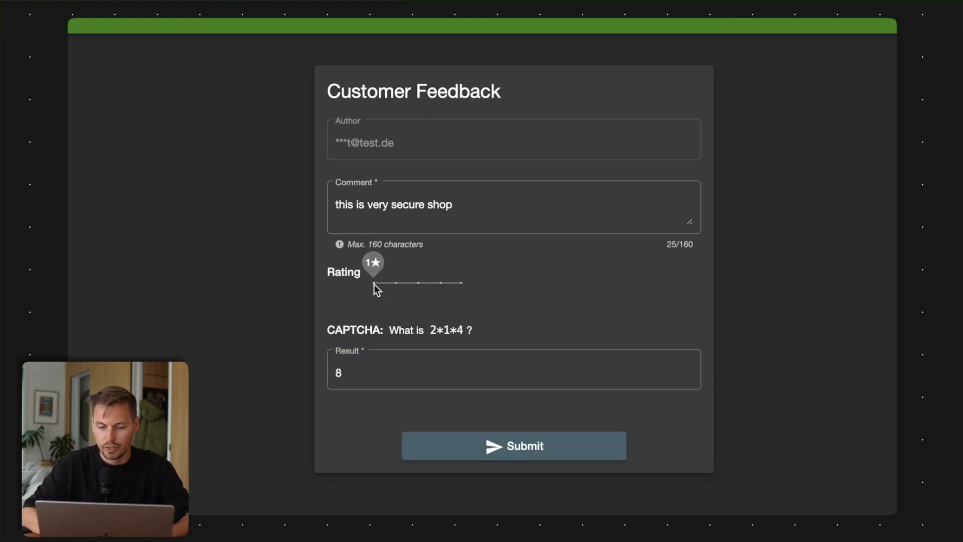
mouse_move(408, 284)
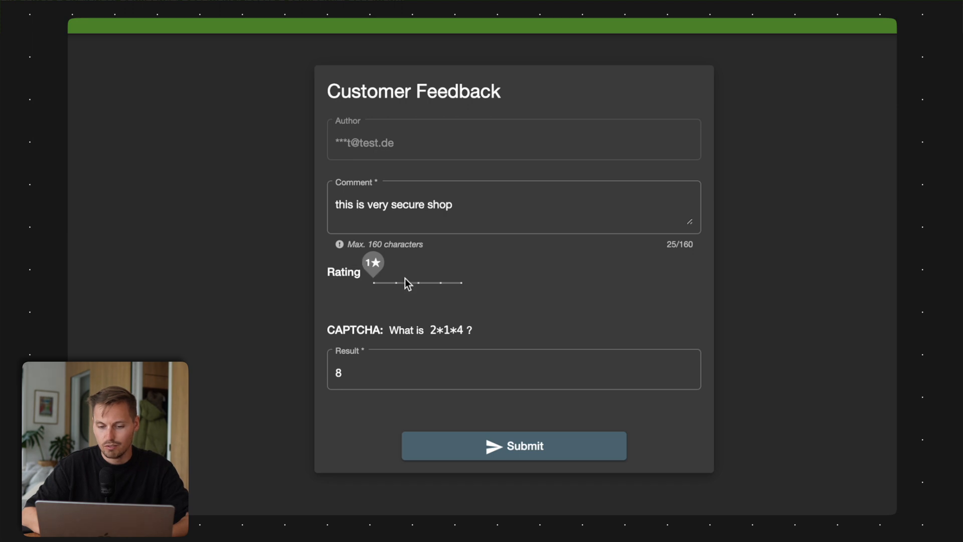
mouse_move(515, 460)
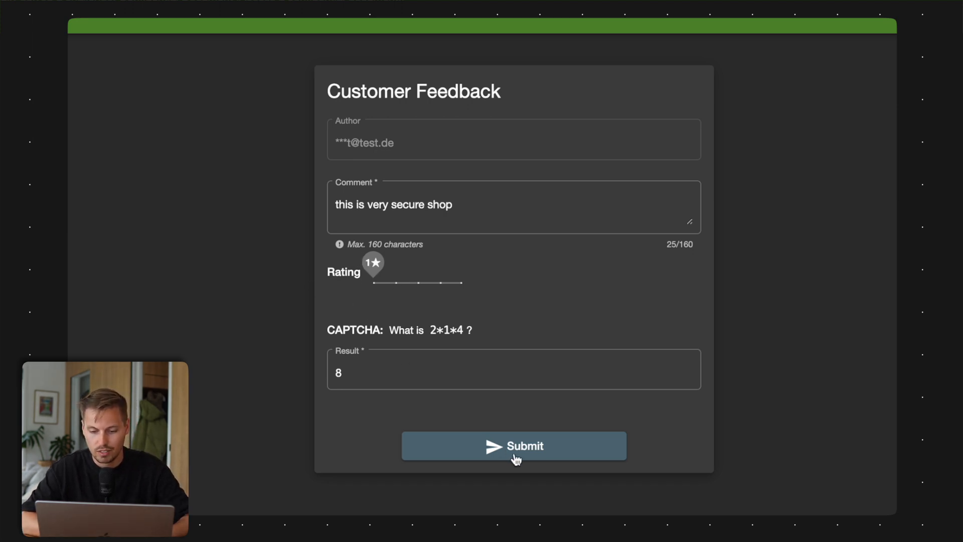
left_click(514, 445)
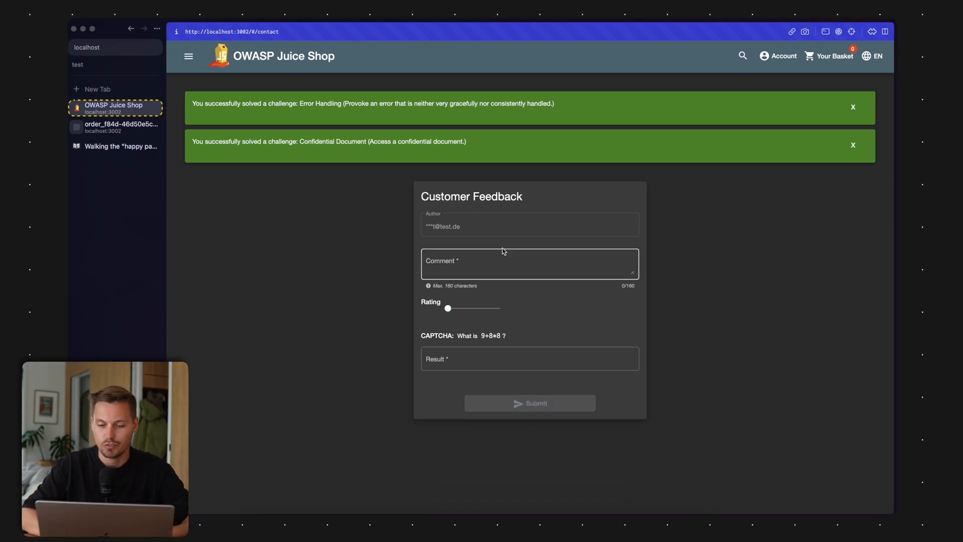
Enter comment '0 star' and CAPTCHA 73, then enable the disabled Submit via DevTools to post it.
type("0 st")
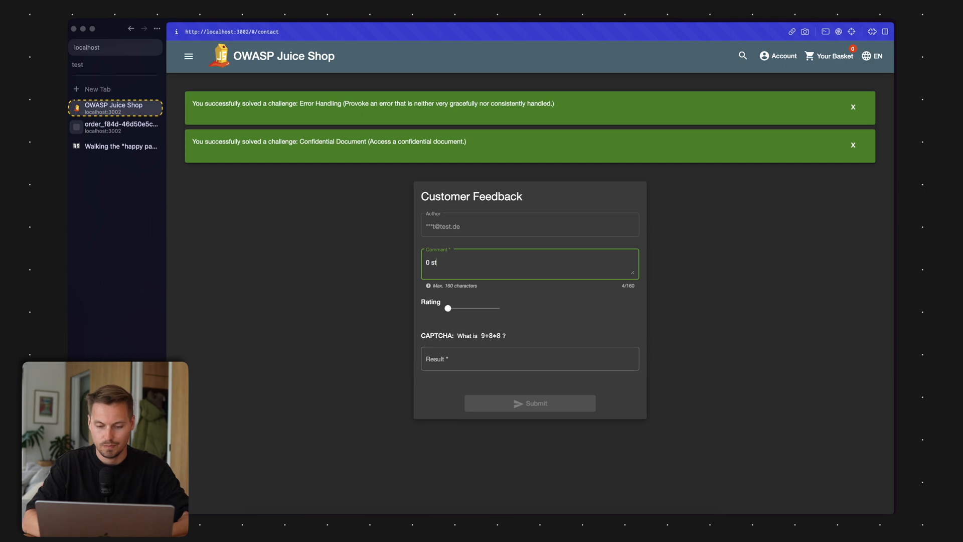
type("ar")
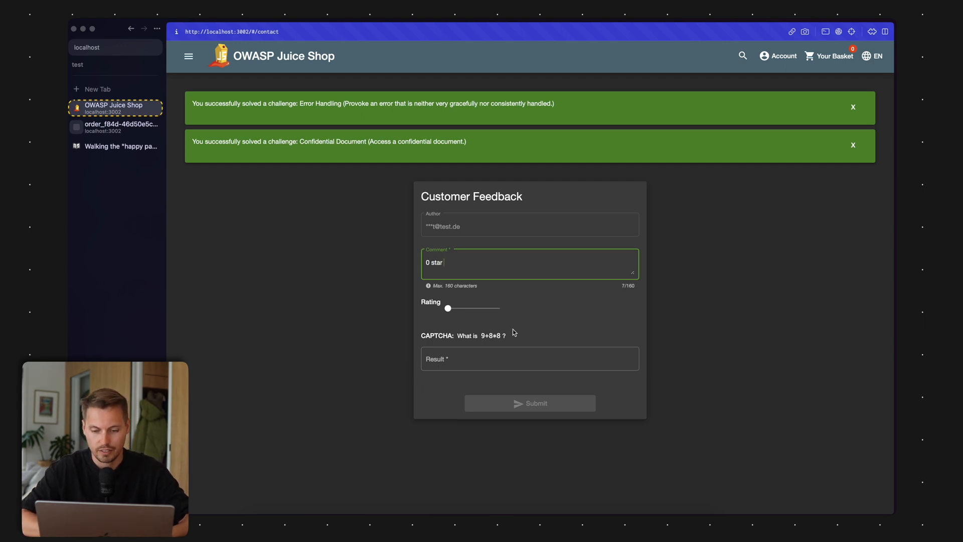
left_click(530, 358)
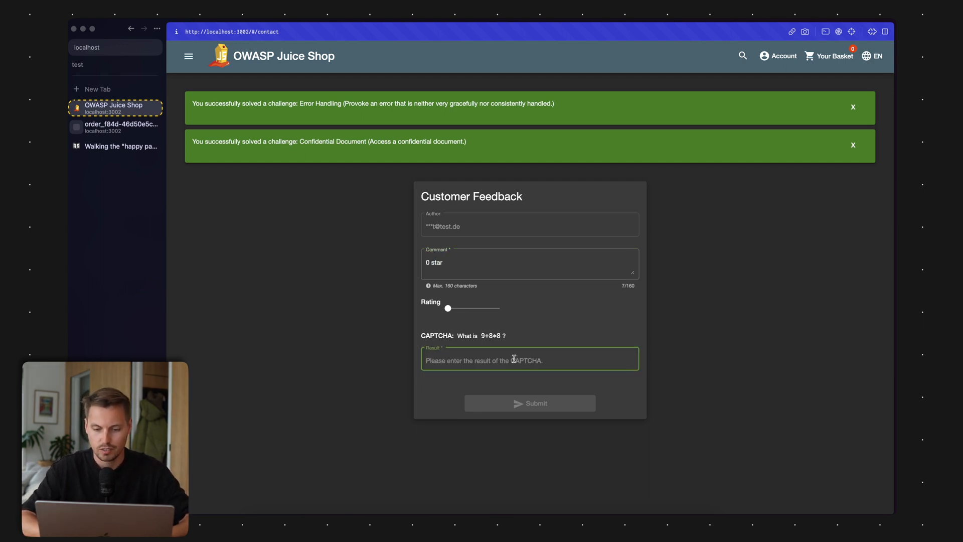
type("73")
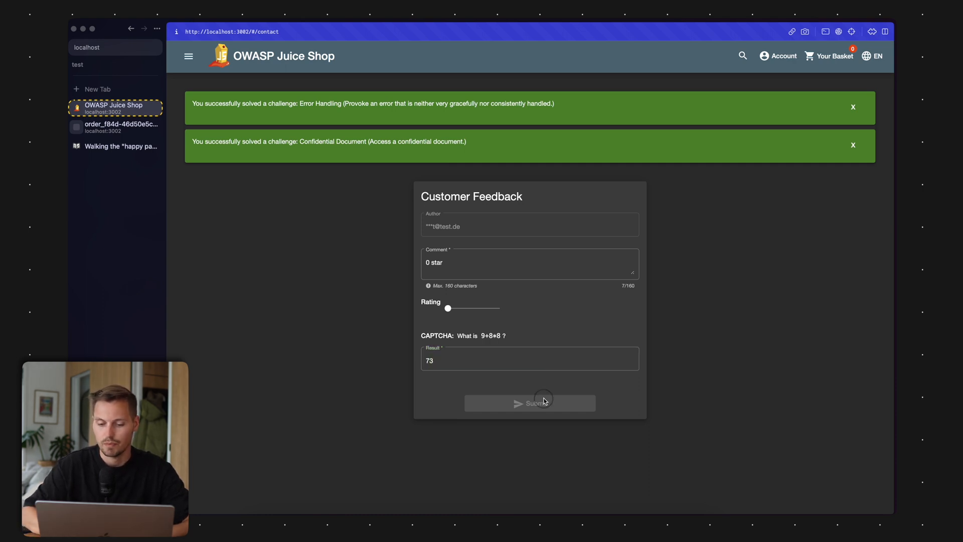
key("F12")
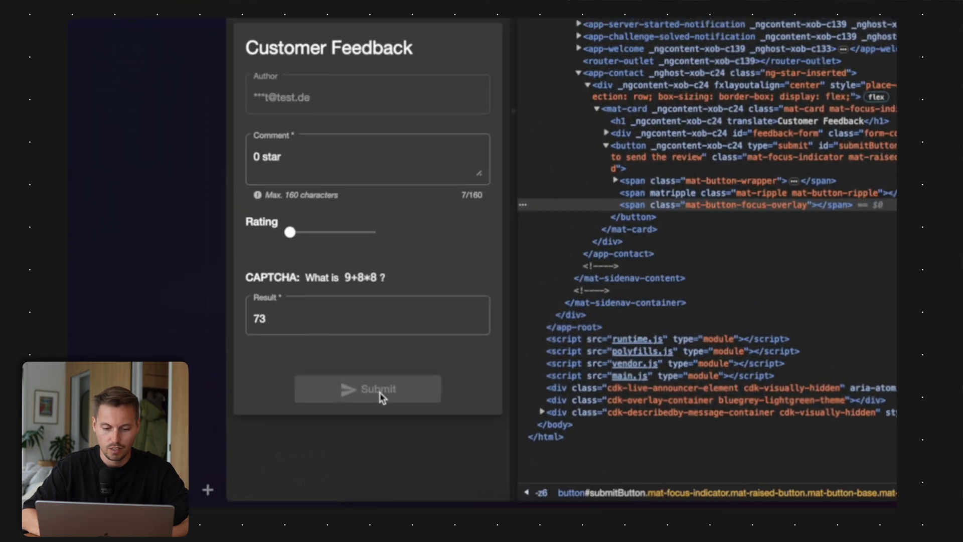
left_click(368, 388)
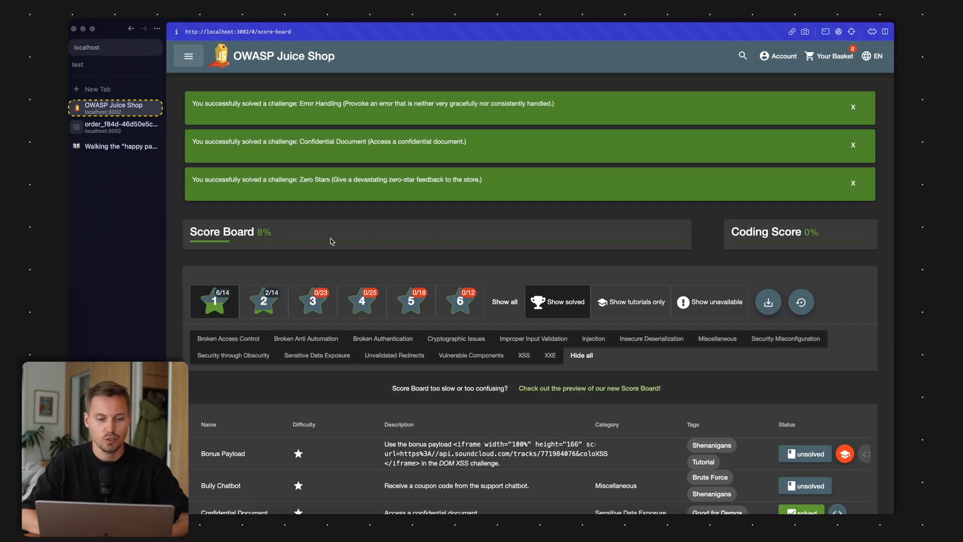
Check the happy path guide, then launch the Forged Feedback tutorial, which demands logging out first.
left_click(121, 147)
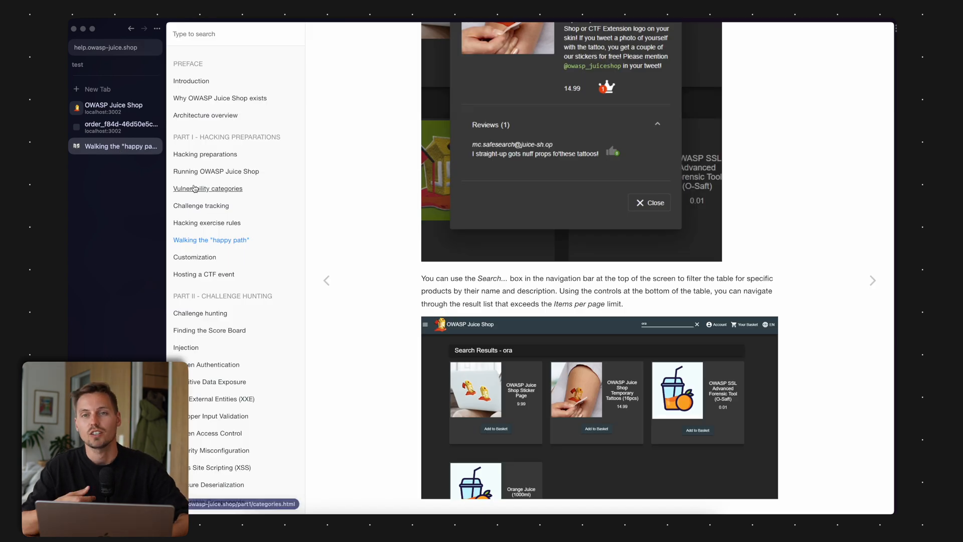
scroll("down", 3)
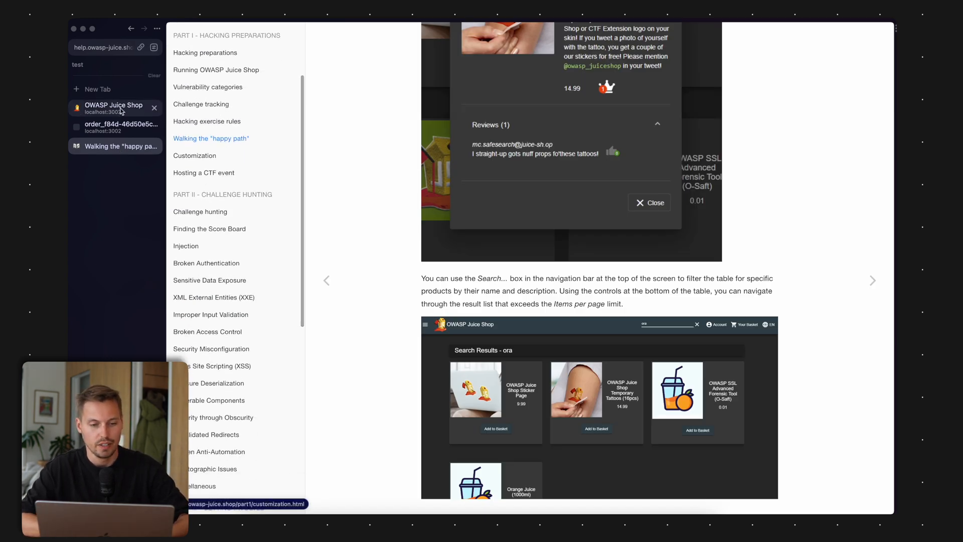
left_click(114, 108)
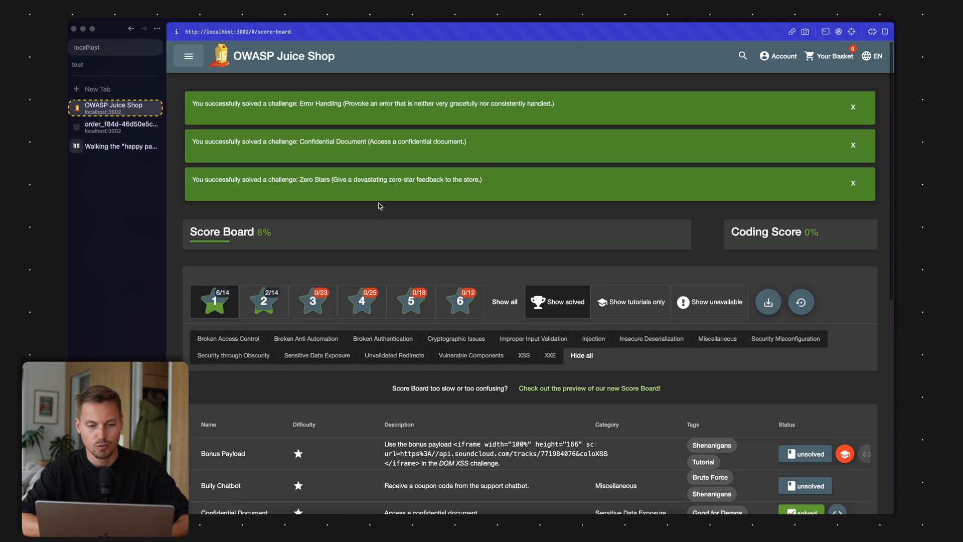
scroll("down", 3)
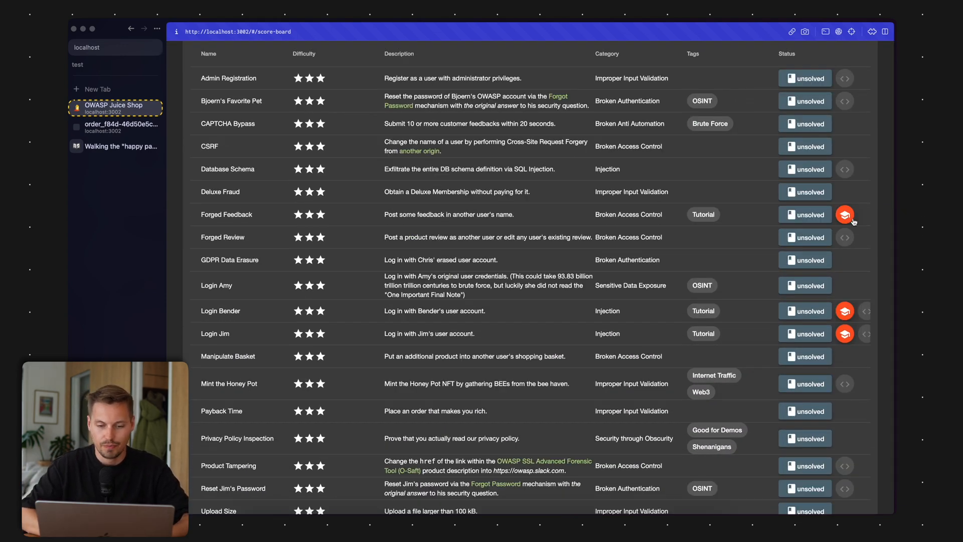
mouse_move(845, 215)
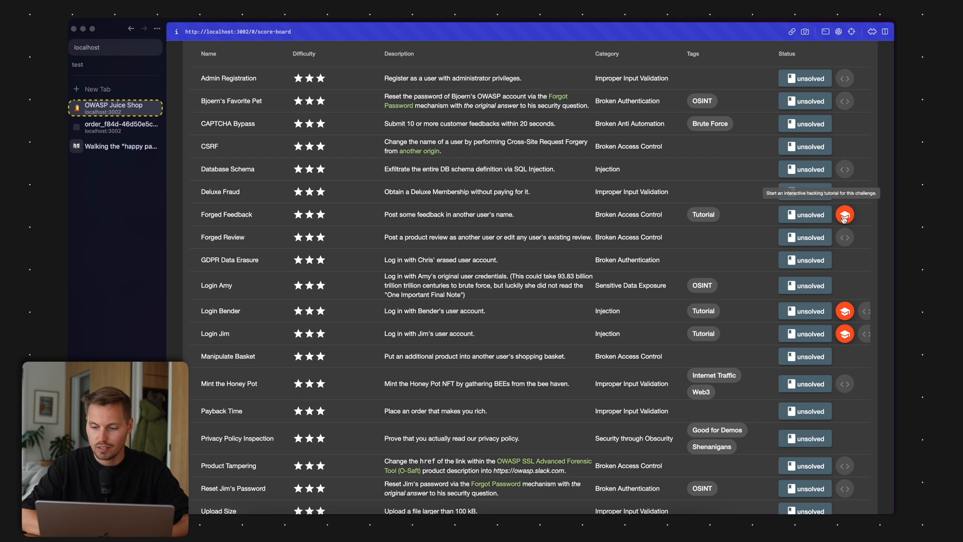
left_click(843, 213)
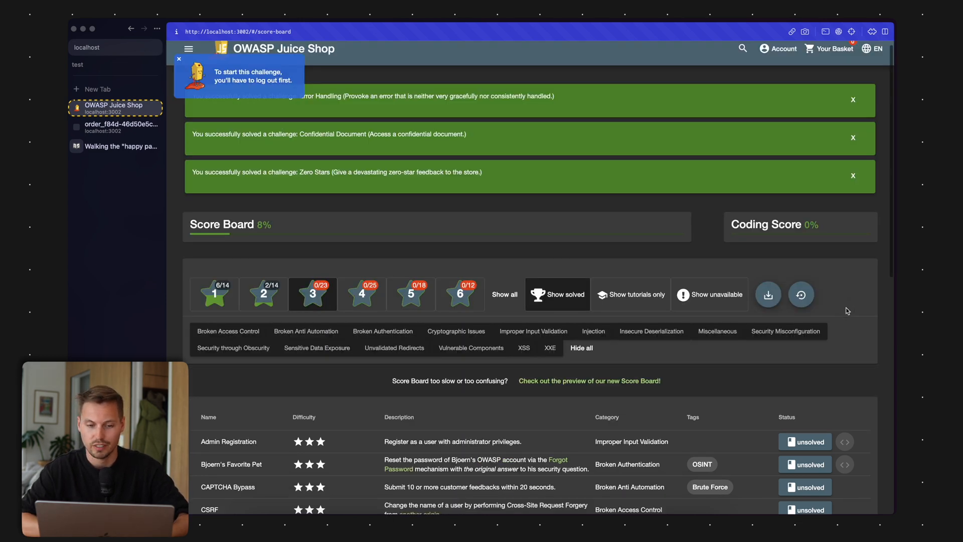
mouse_move(239, 111)
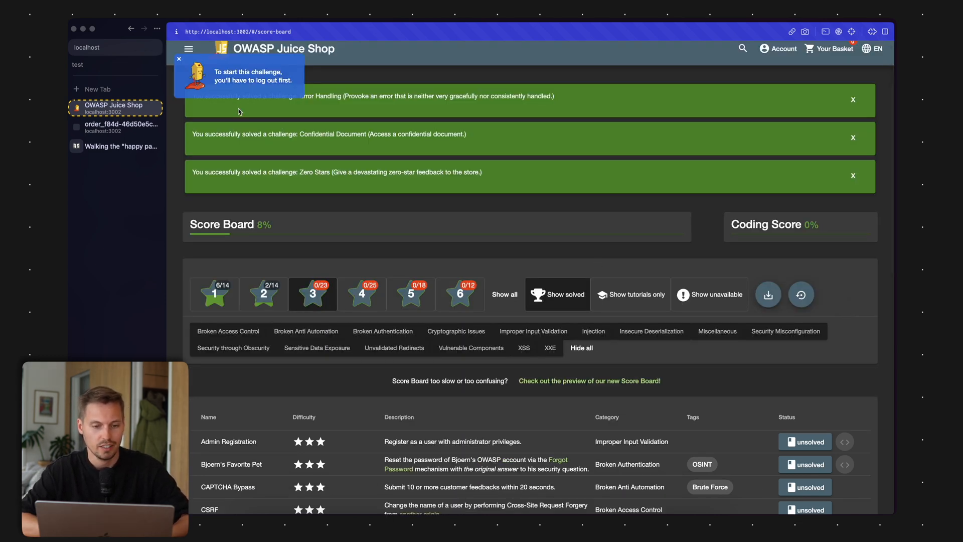